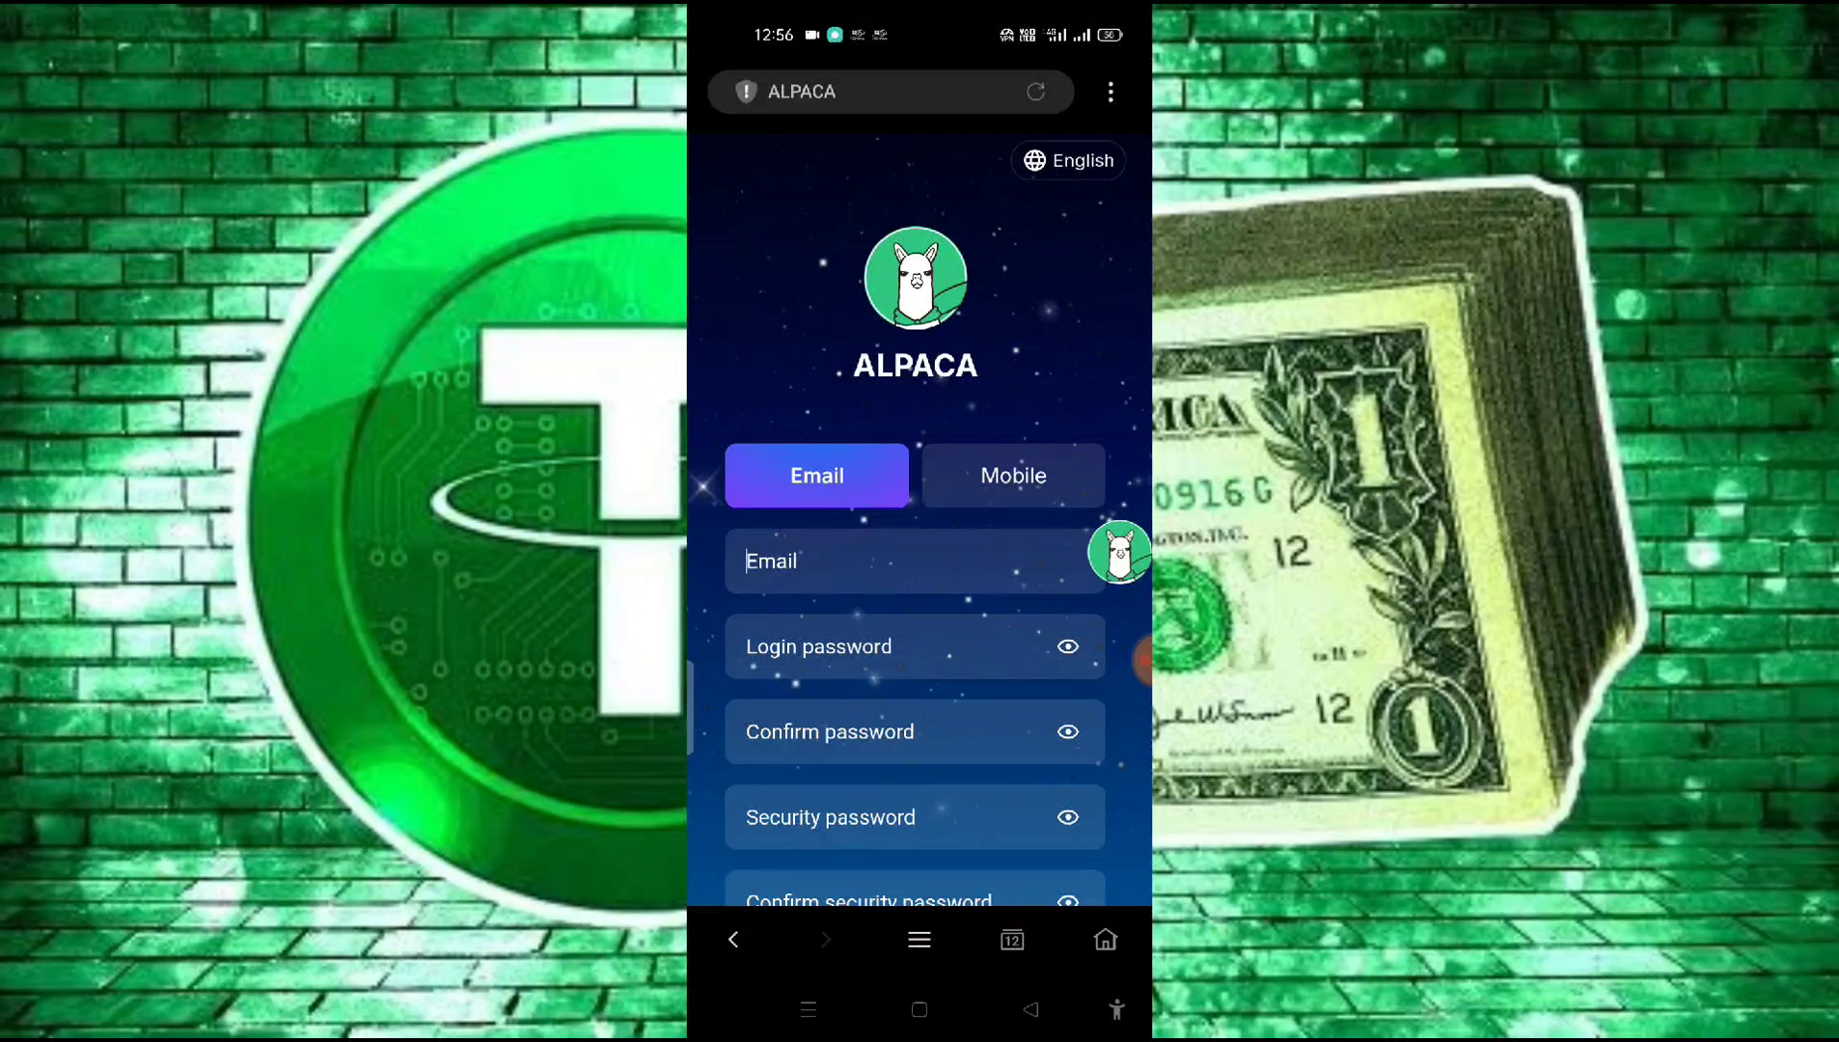
click(914, 561)
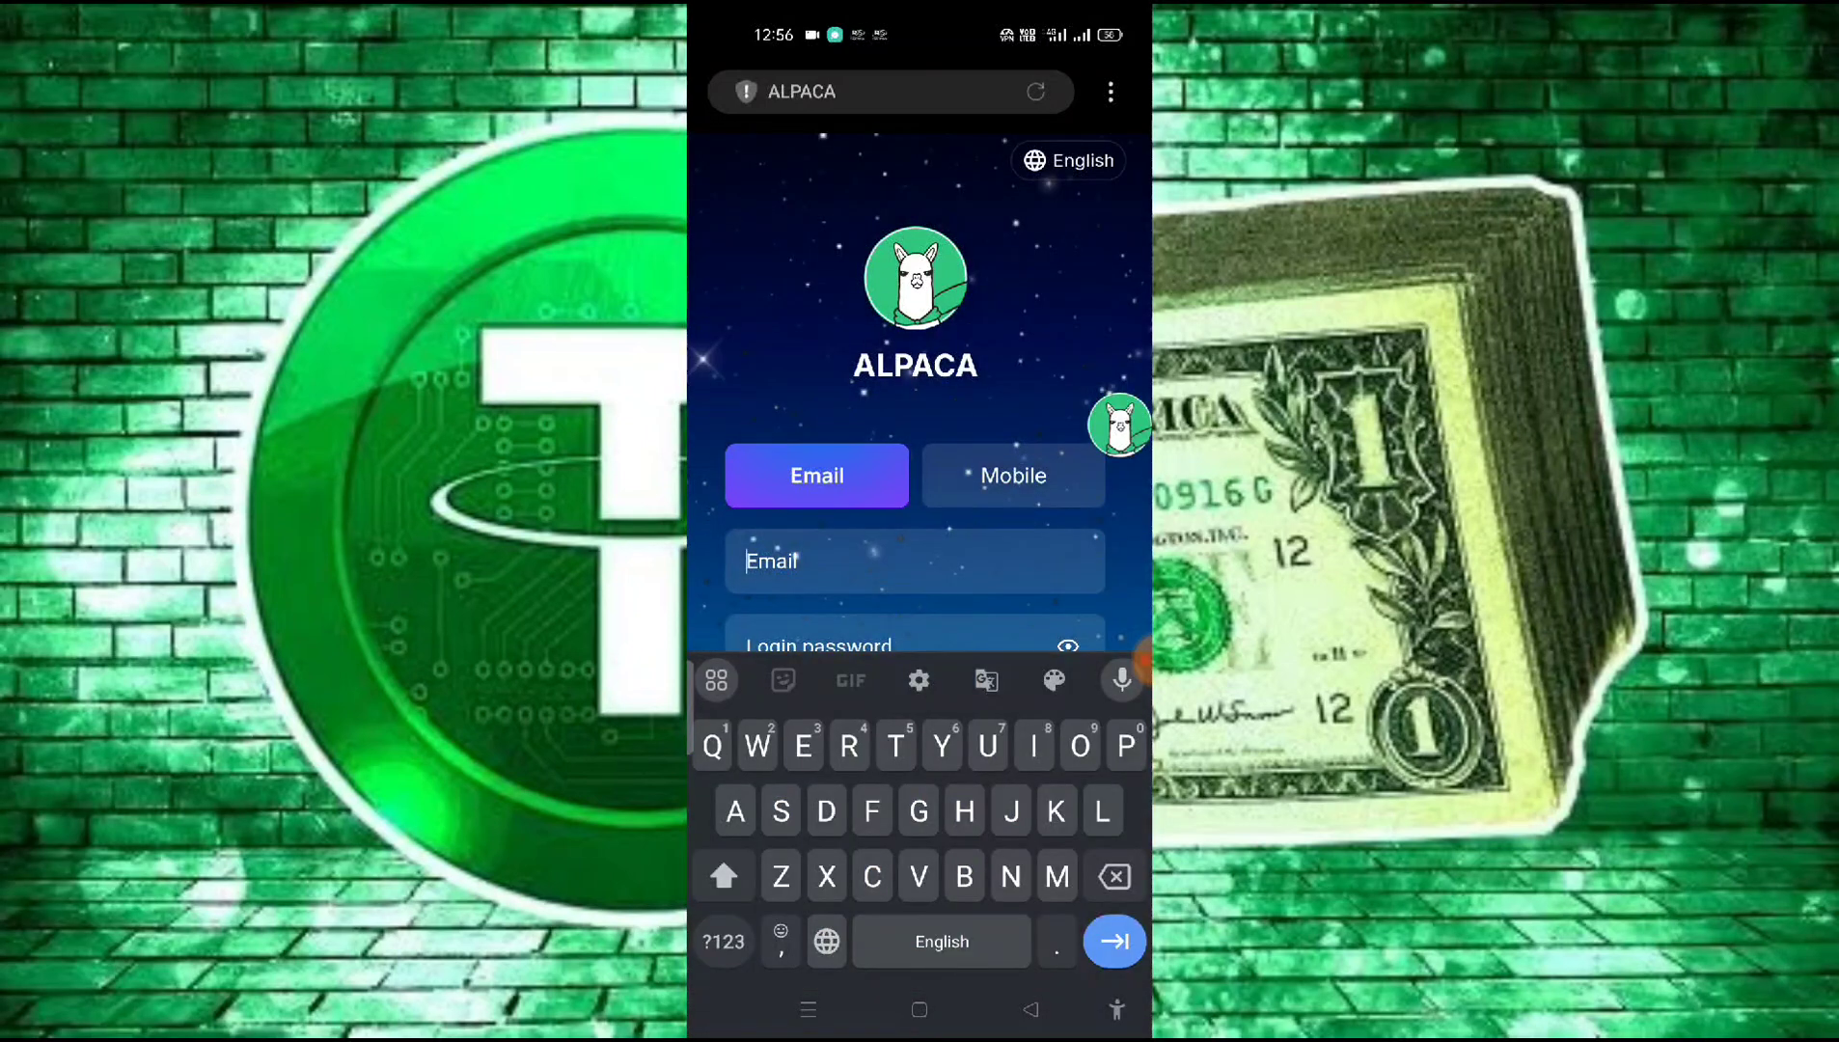
click(723, 940)
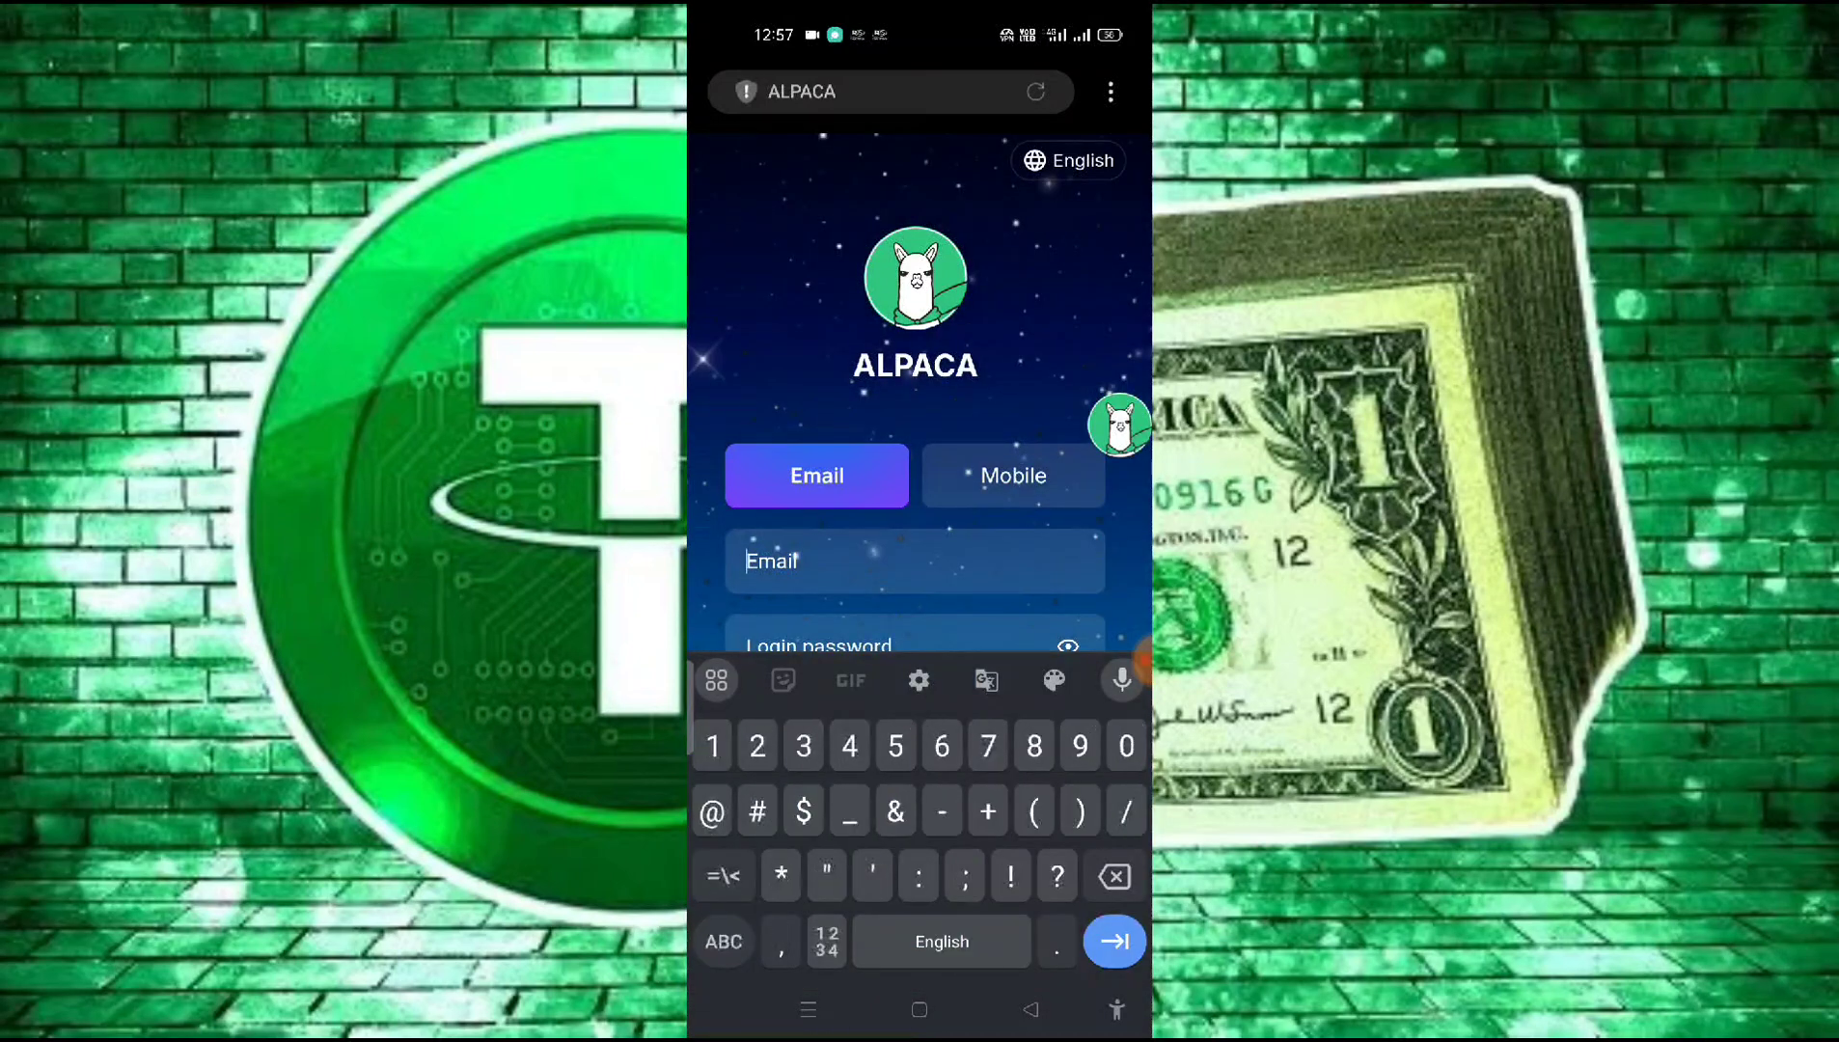
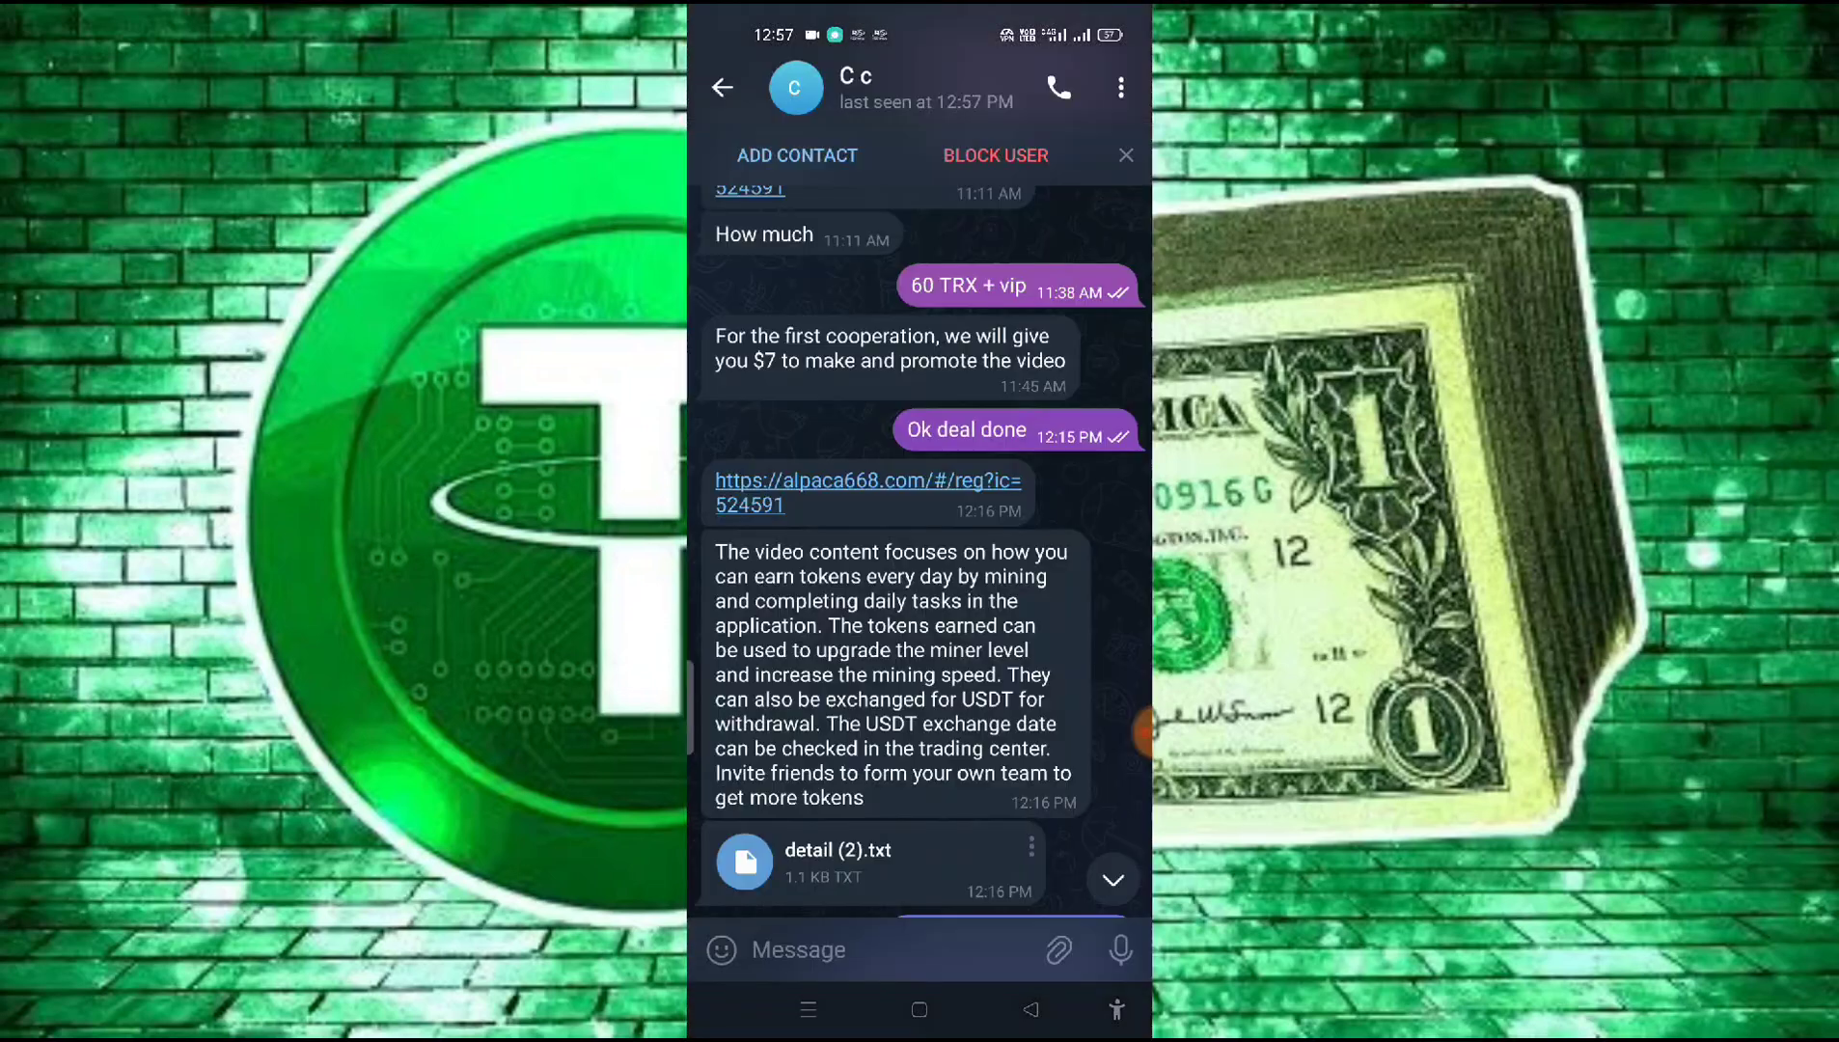
click(866, 493)
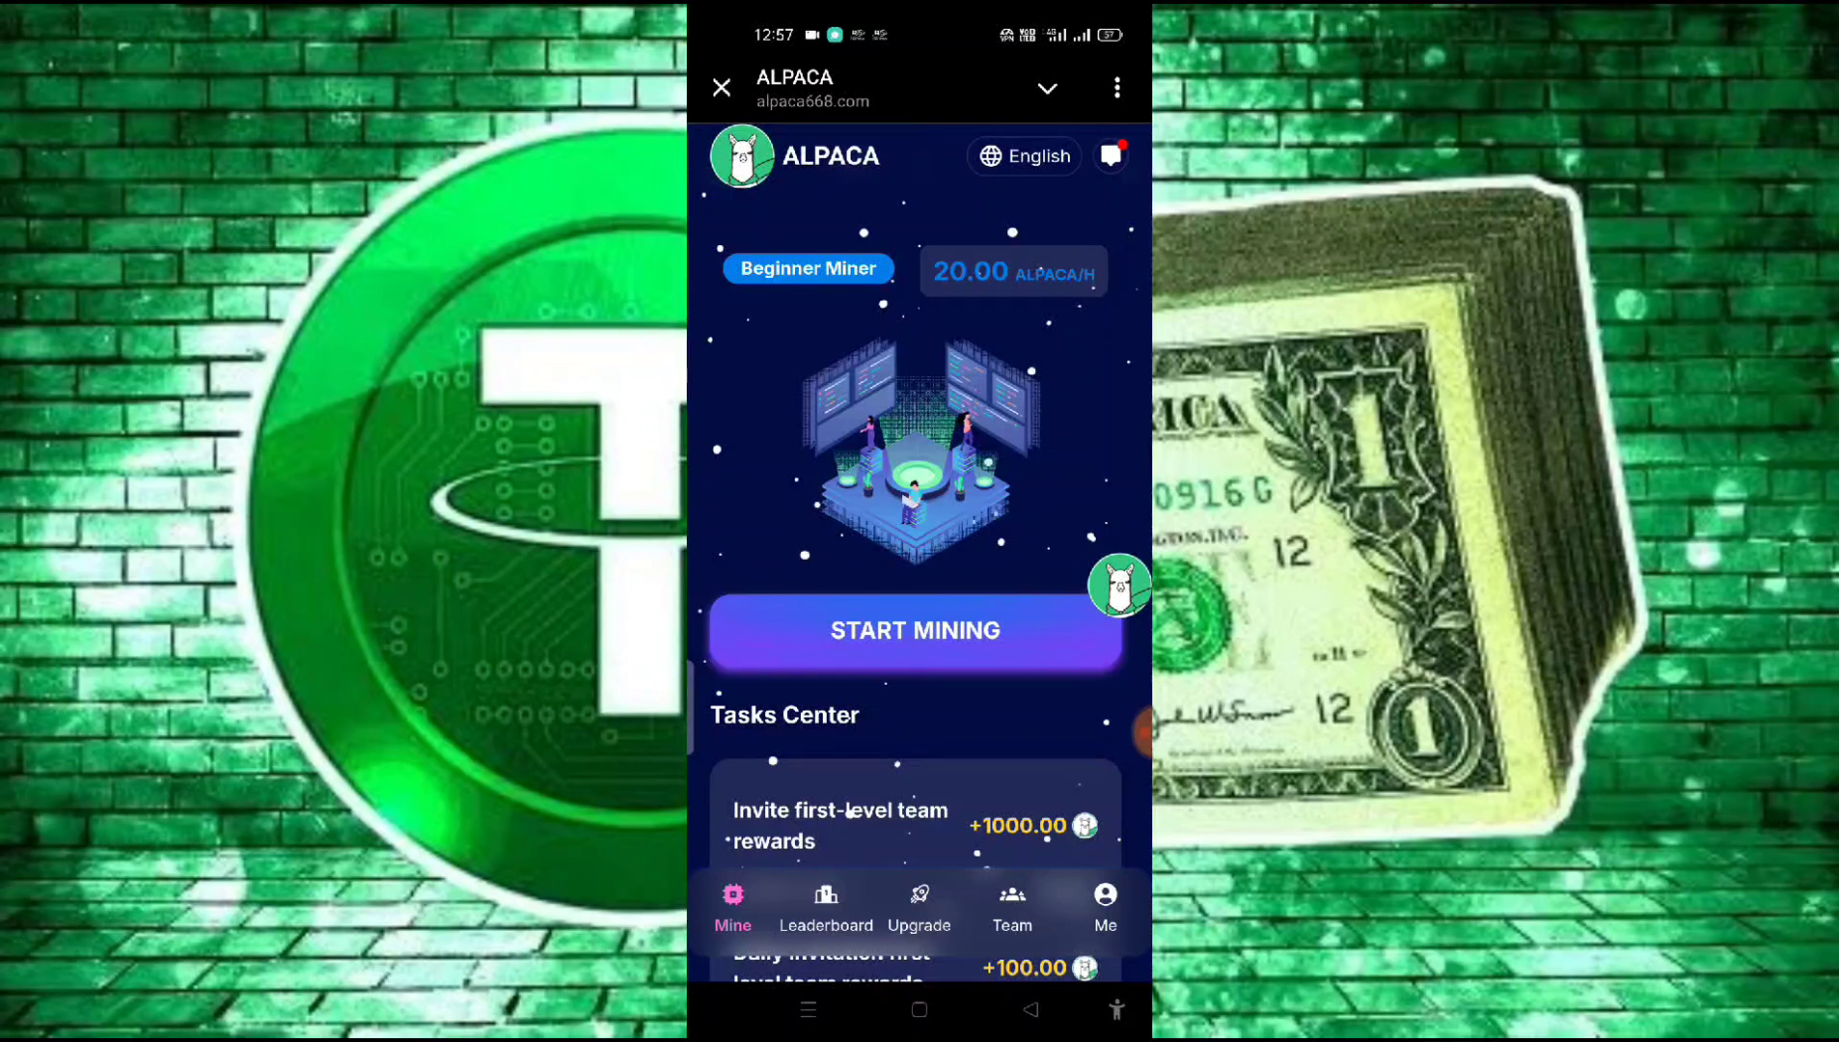
- Read the 'Welcome to the ALPACA' system notice from notifications and return to the Mine page
scroll(down, 3)
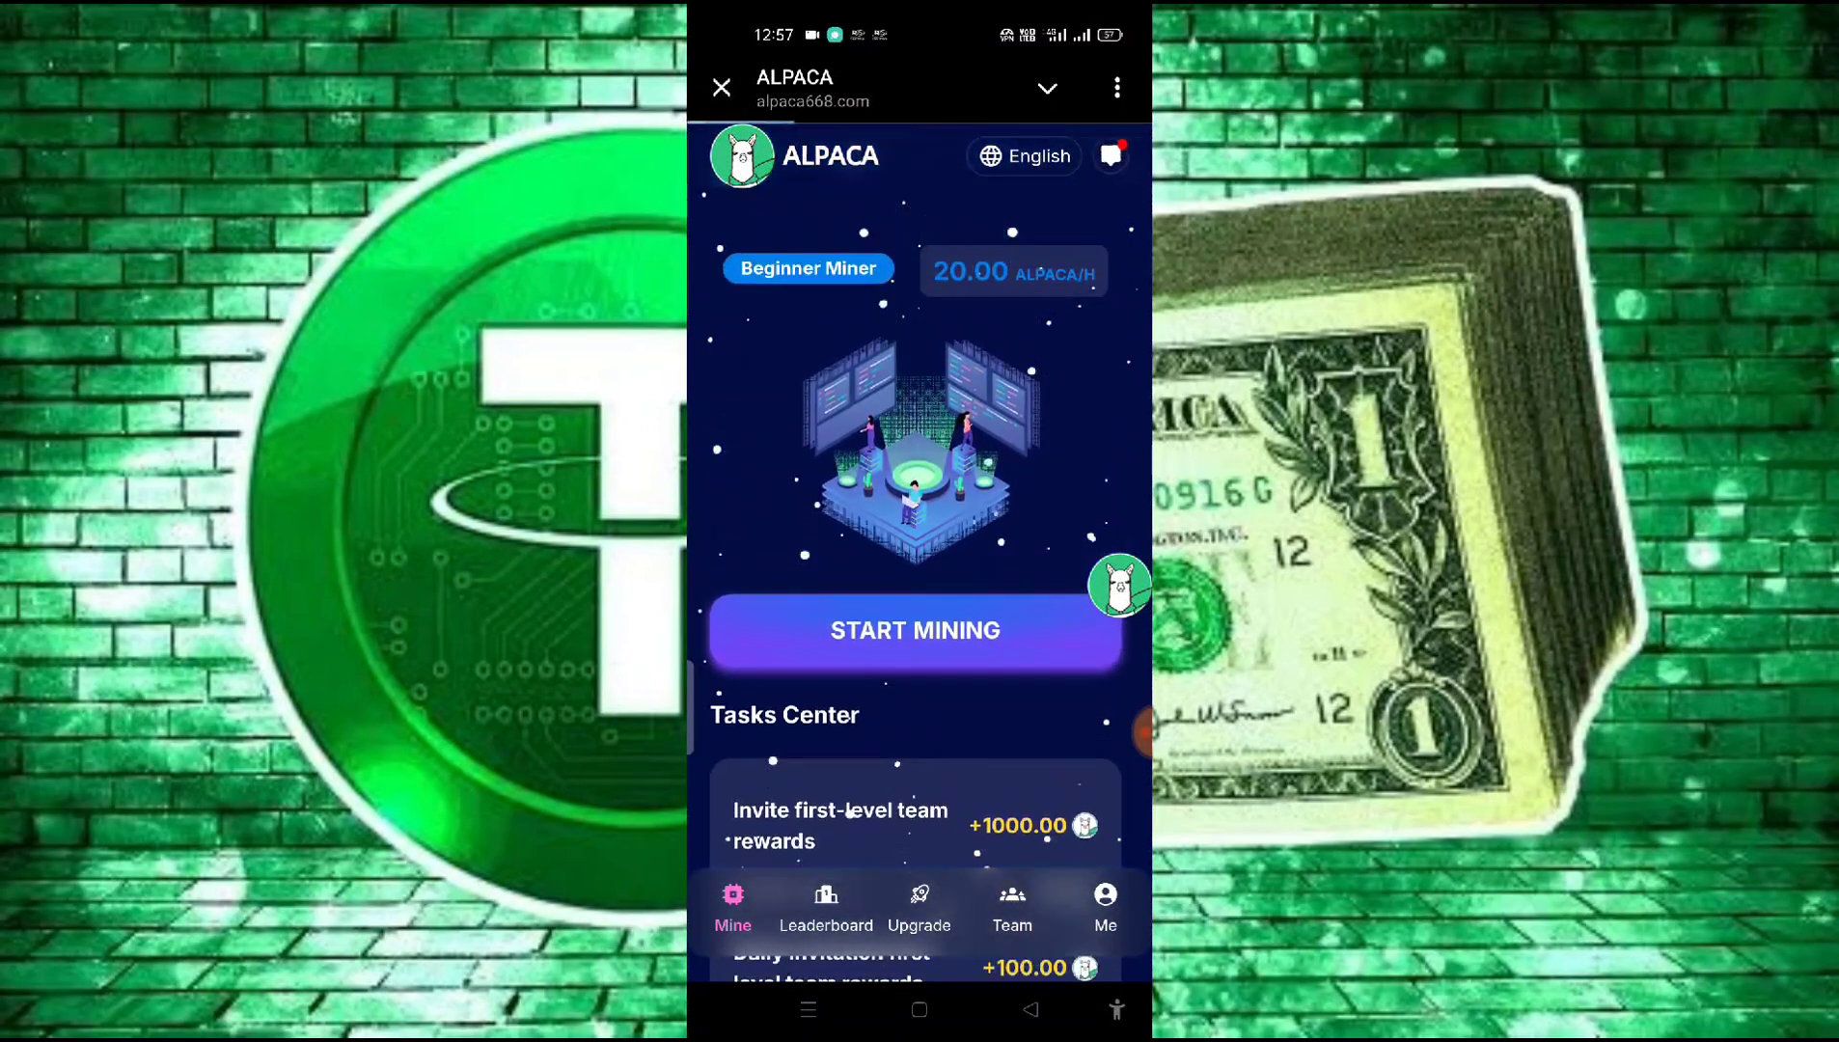
click(1109, 153)
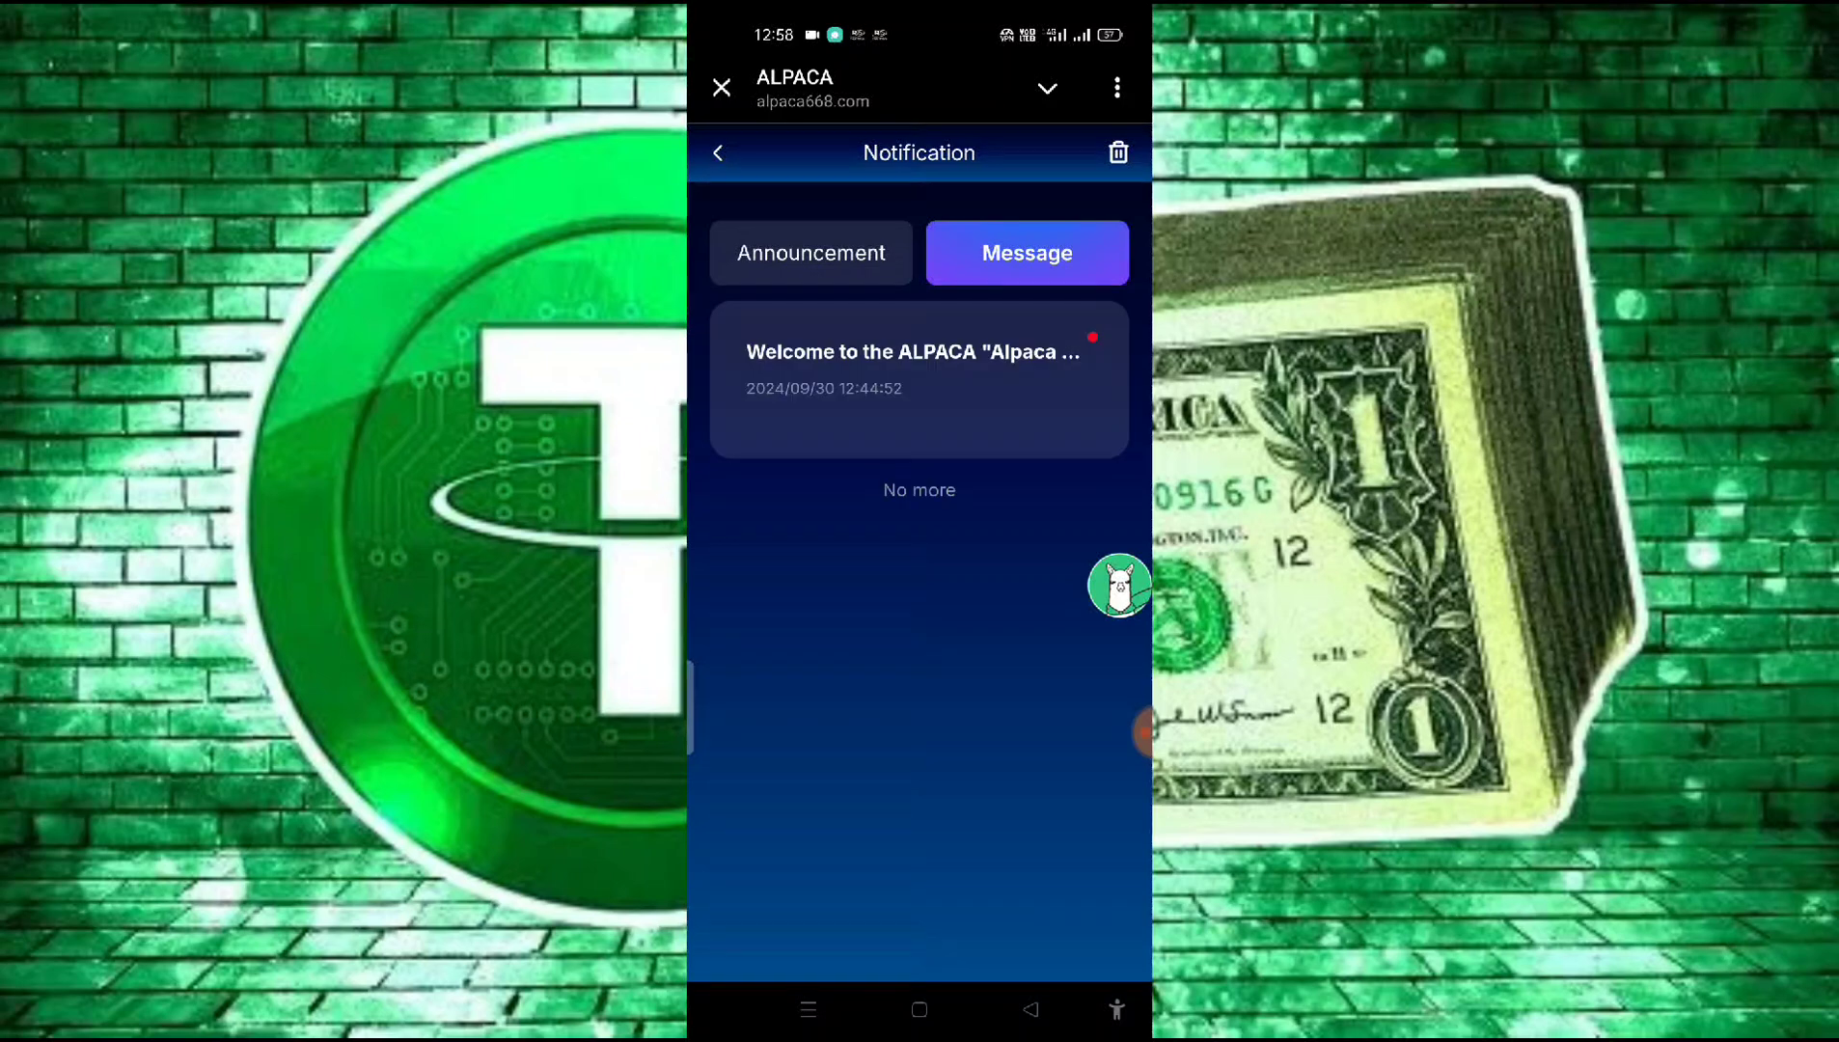
click(918, 376)
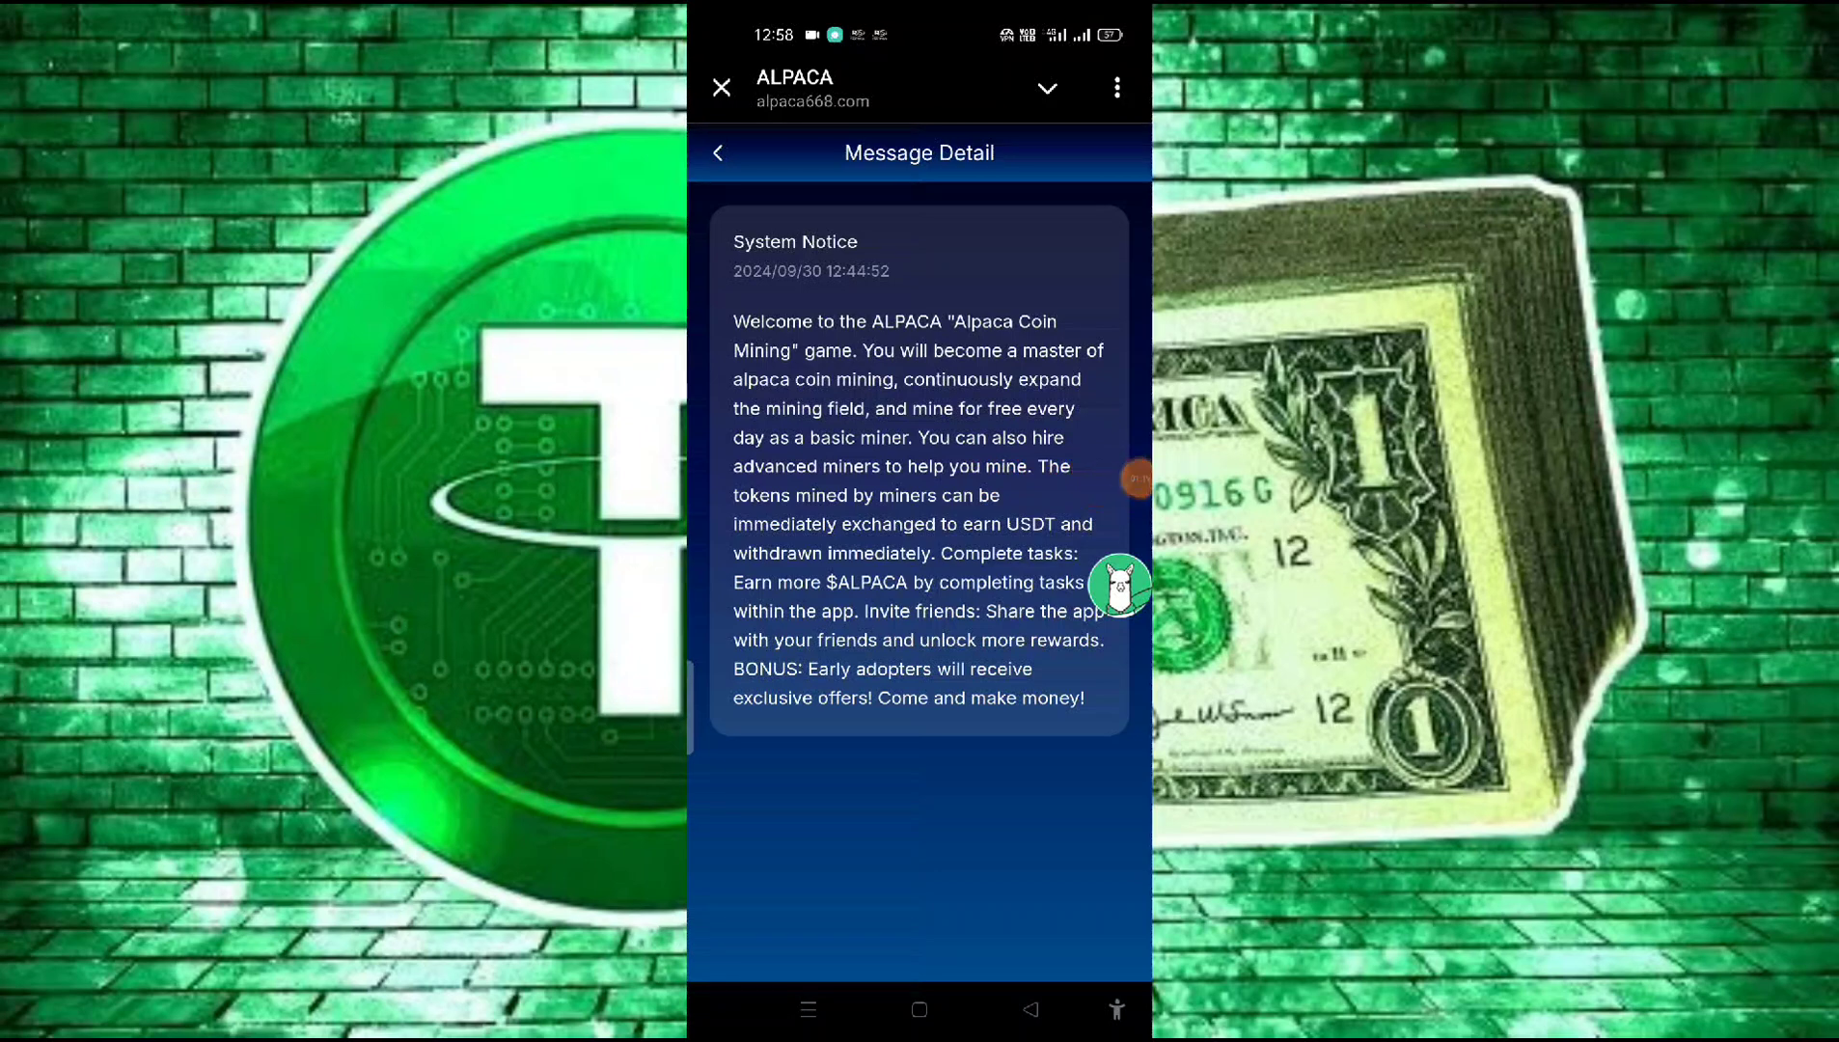
click(717, 152)
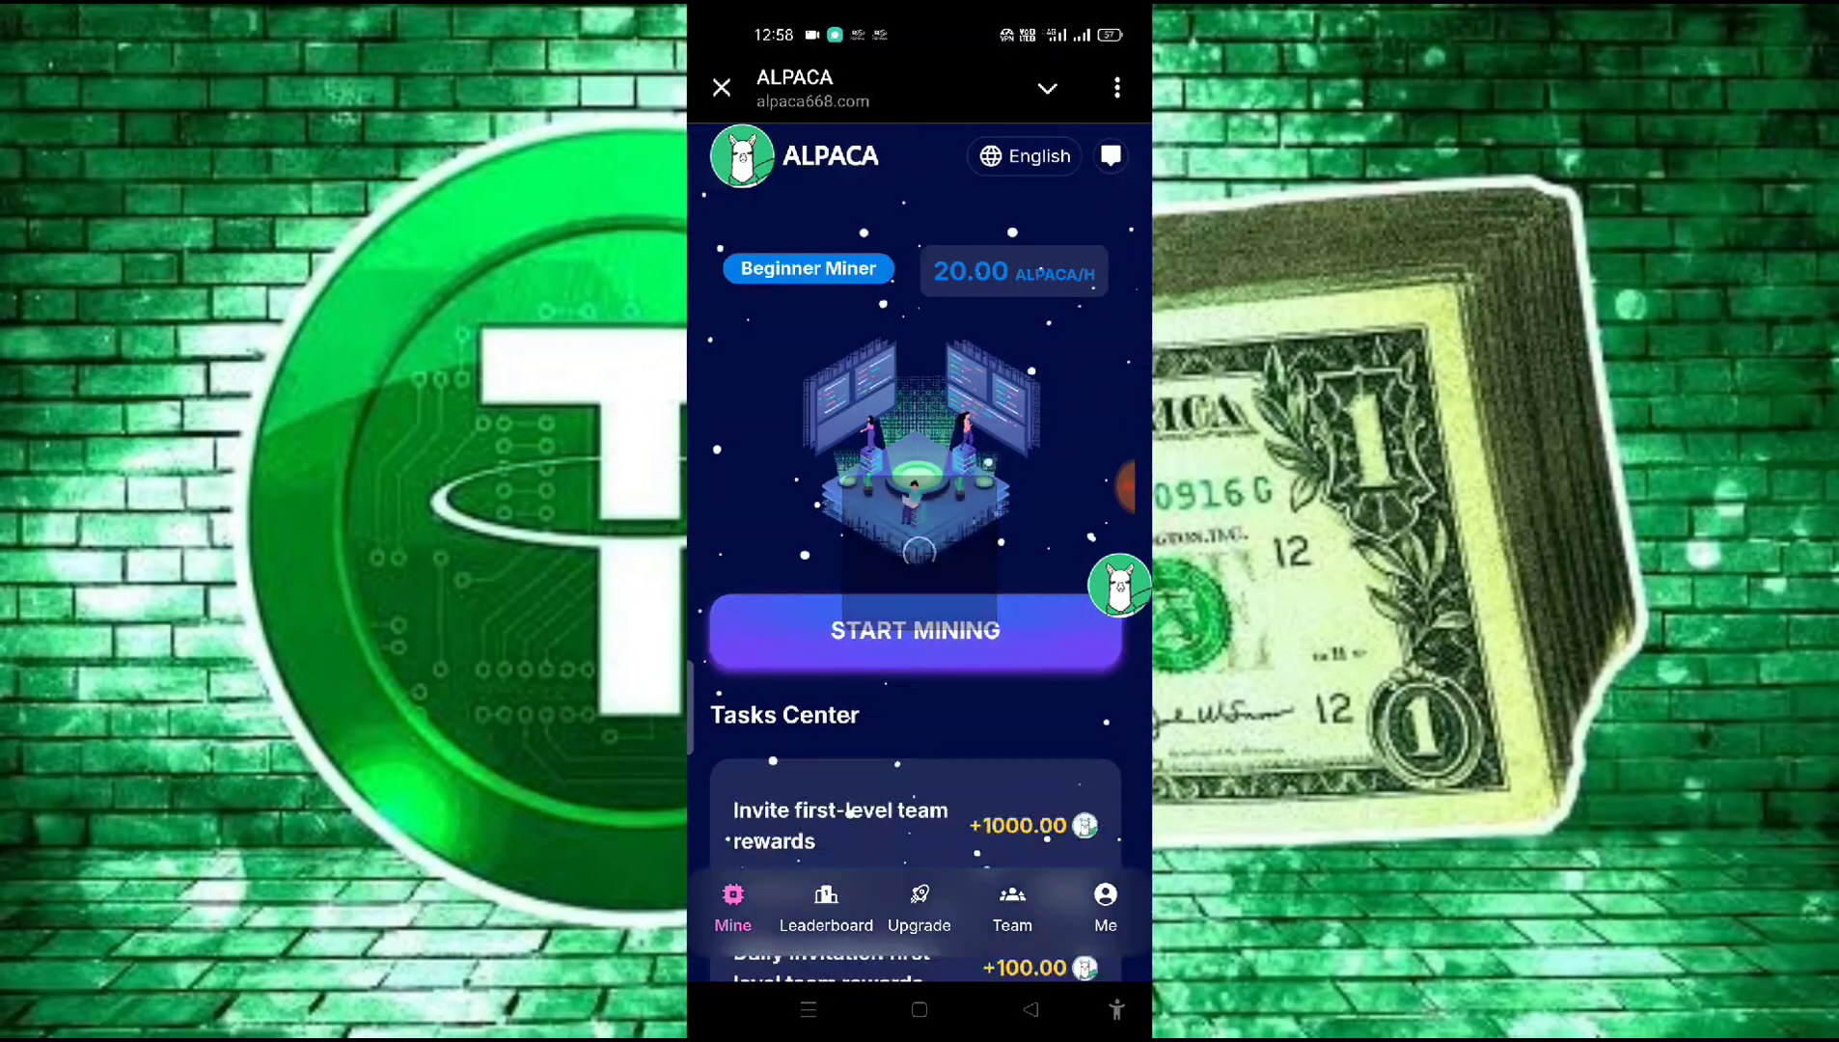
- Start mining so the balance accrues at 20 ALPACA/H with a 24-hour countdown, then view the leaderboard
click(914, 630)
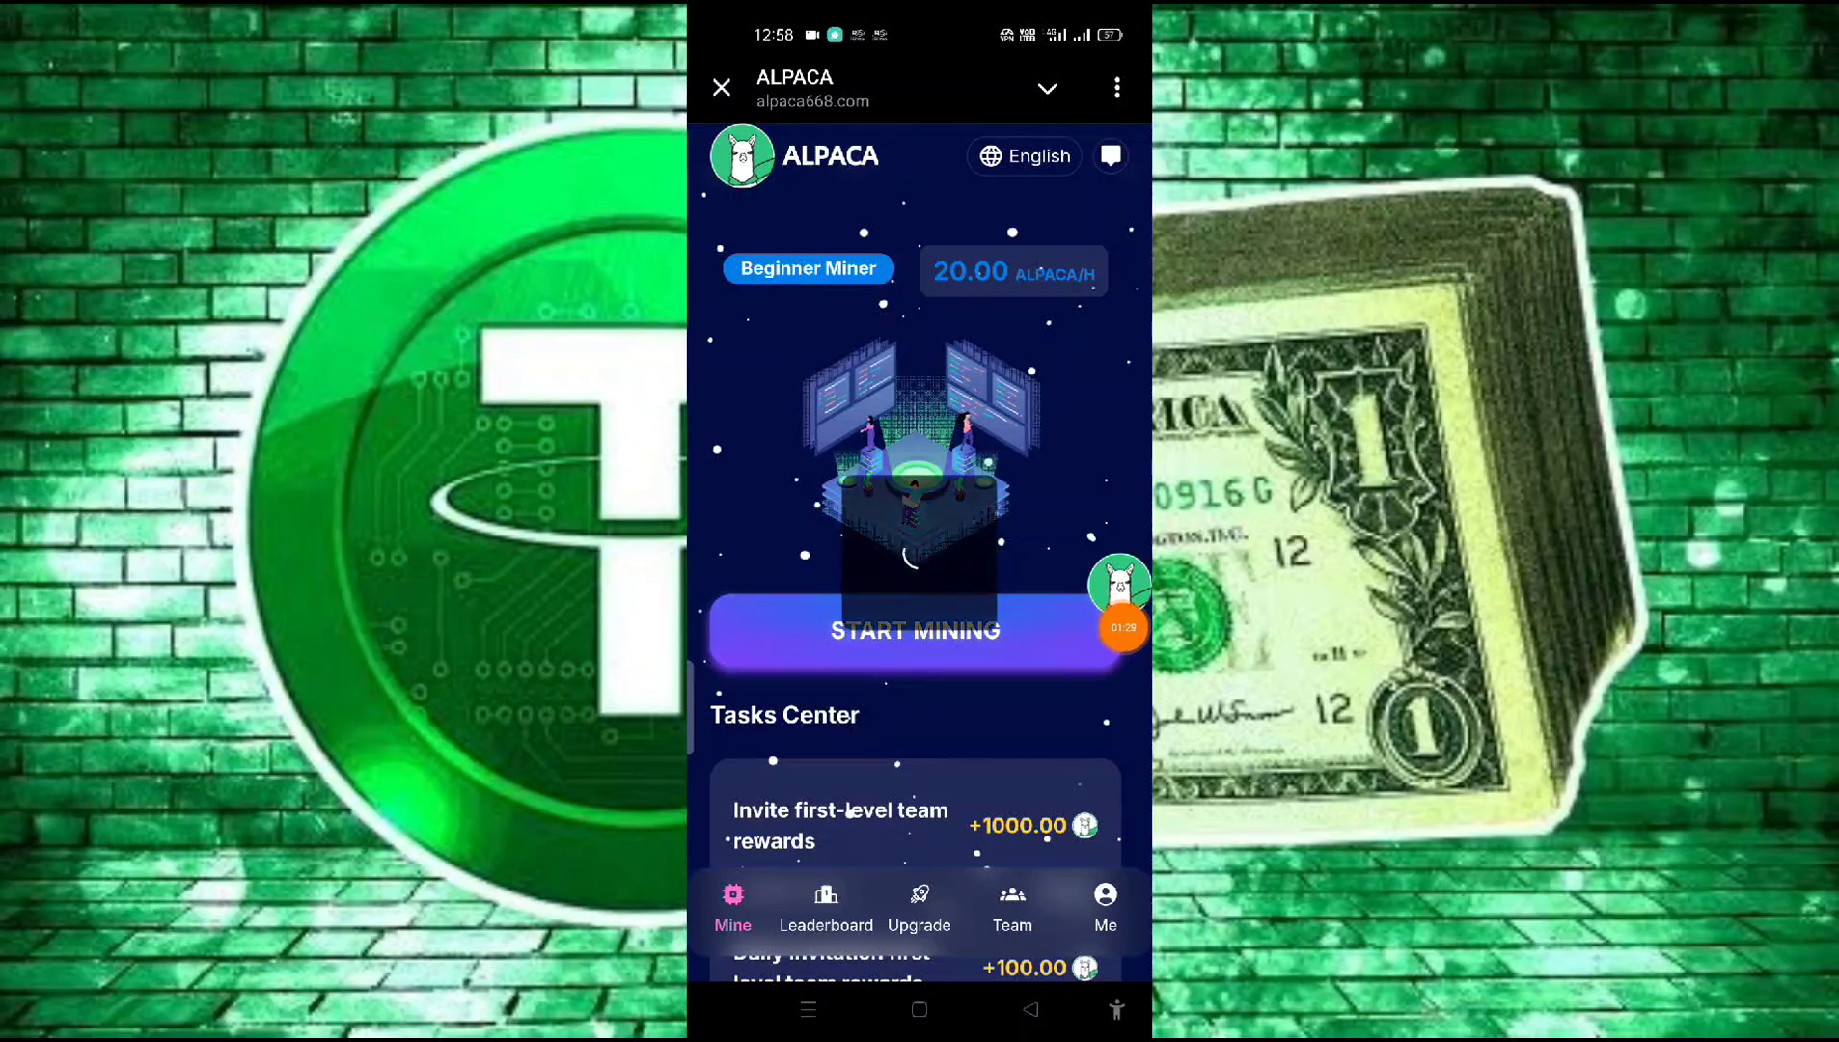
click(914, 630)
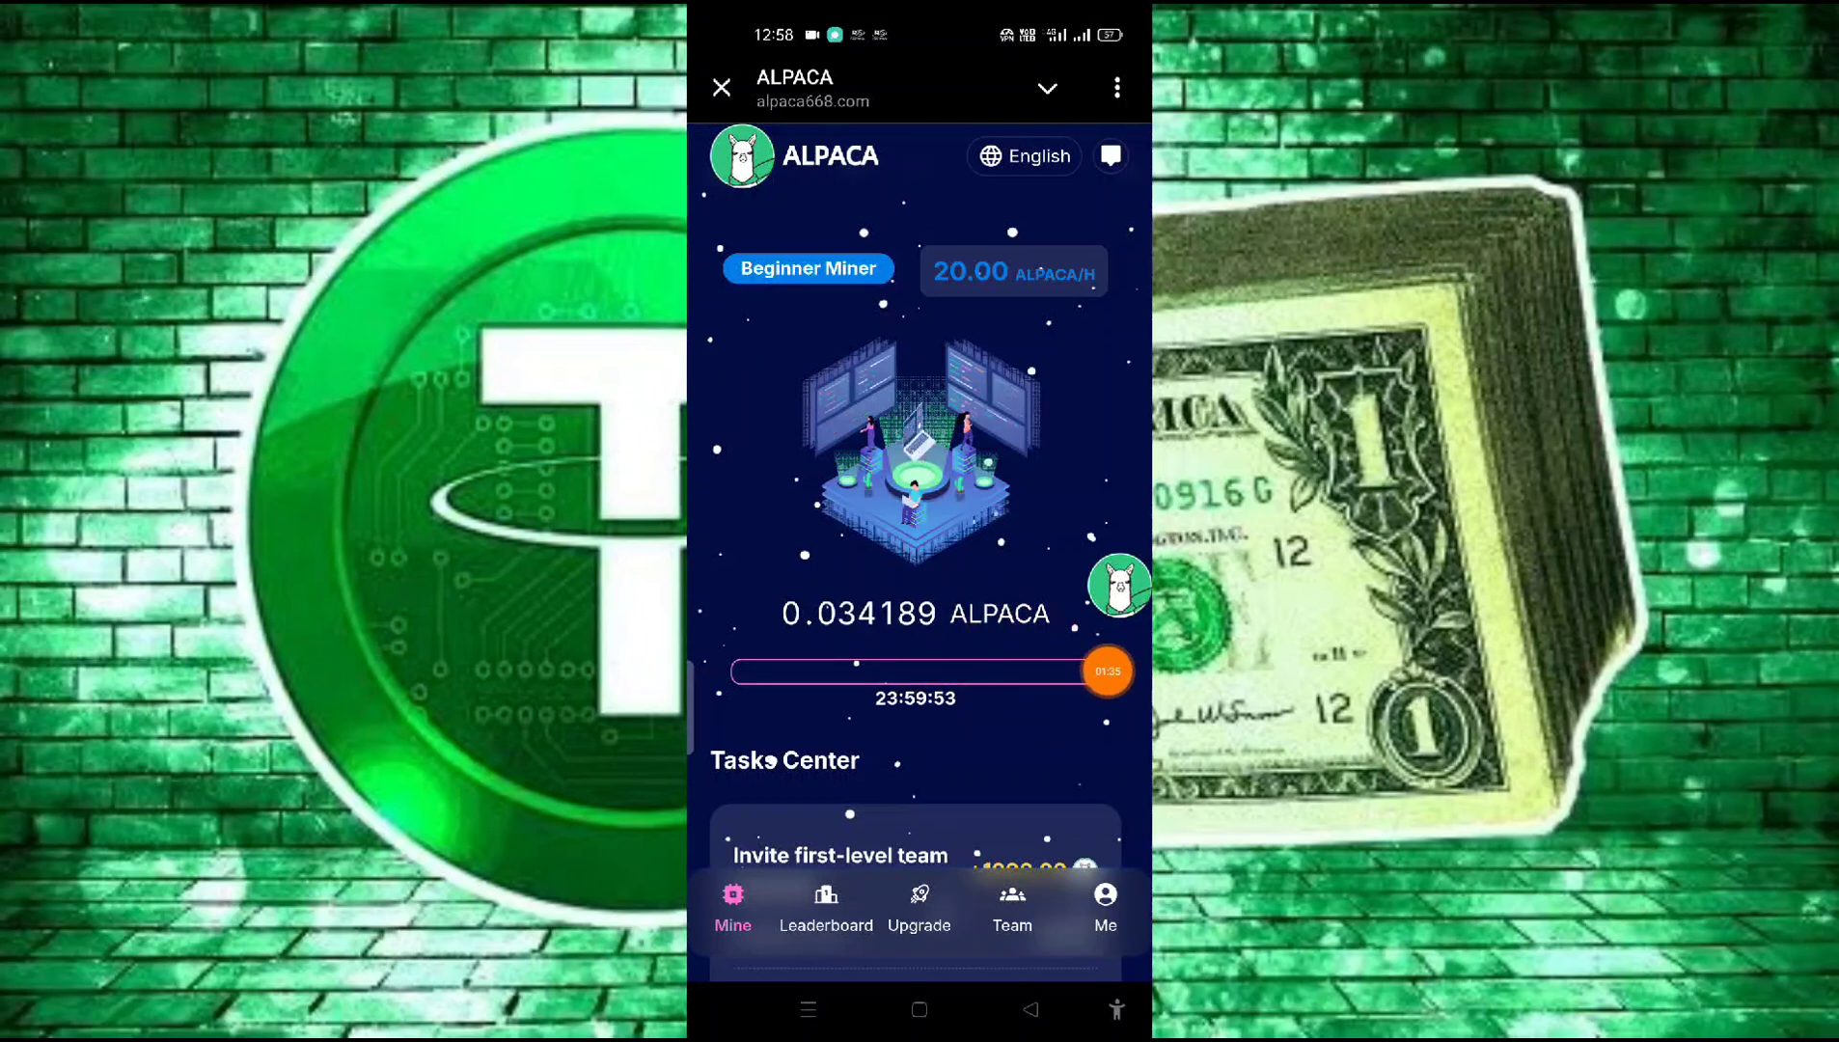
scroll(down, 3)
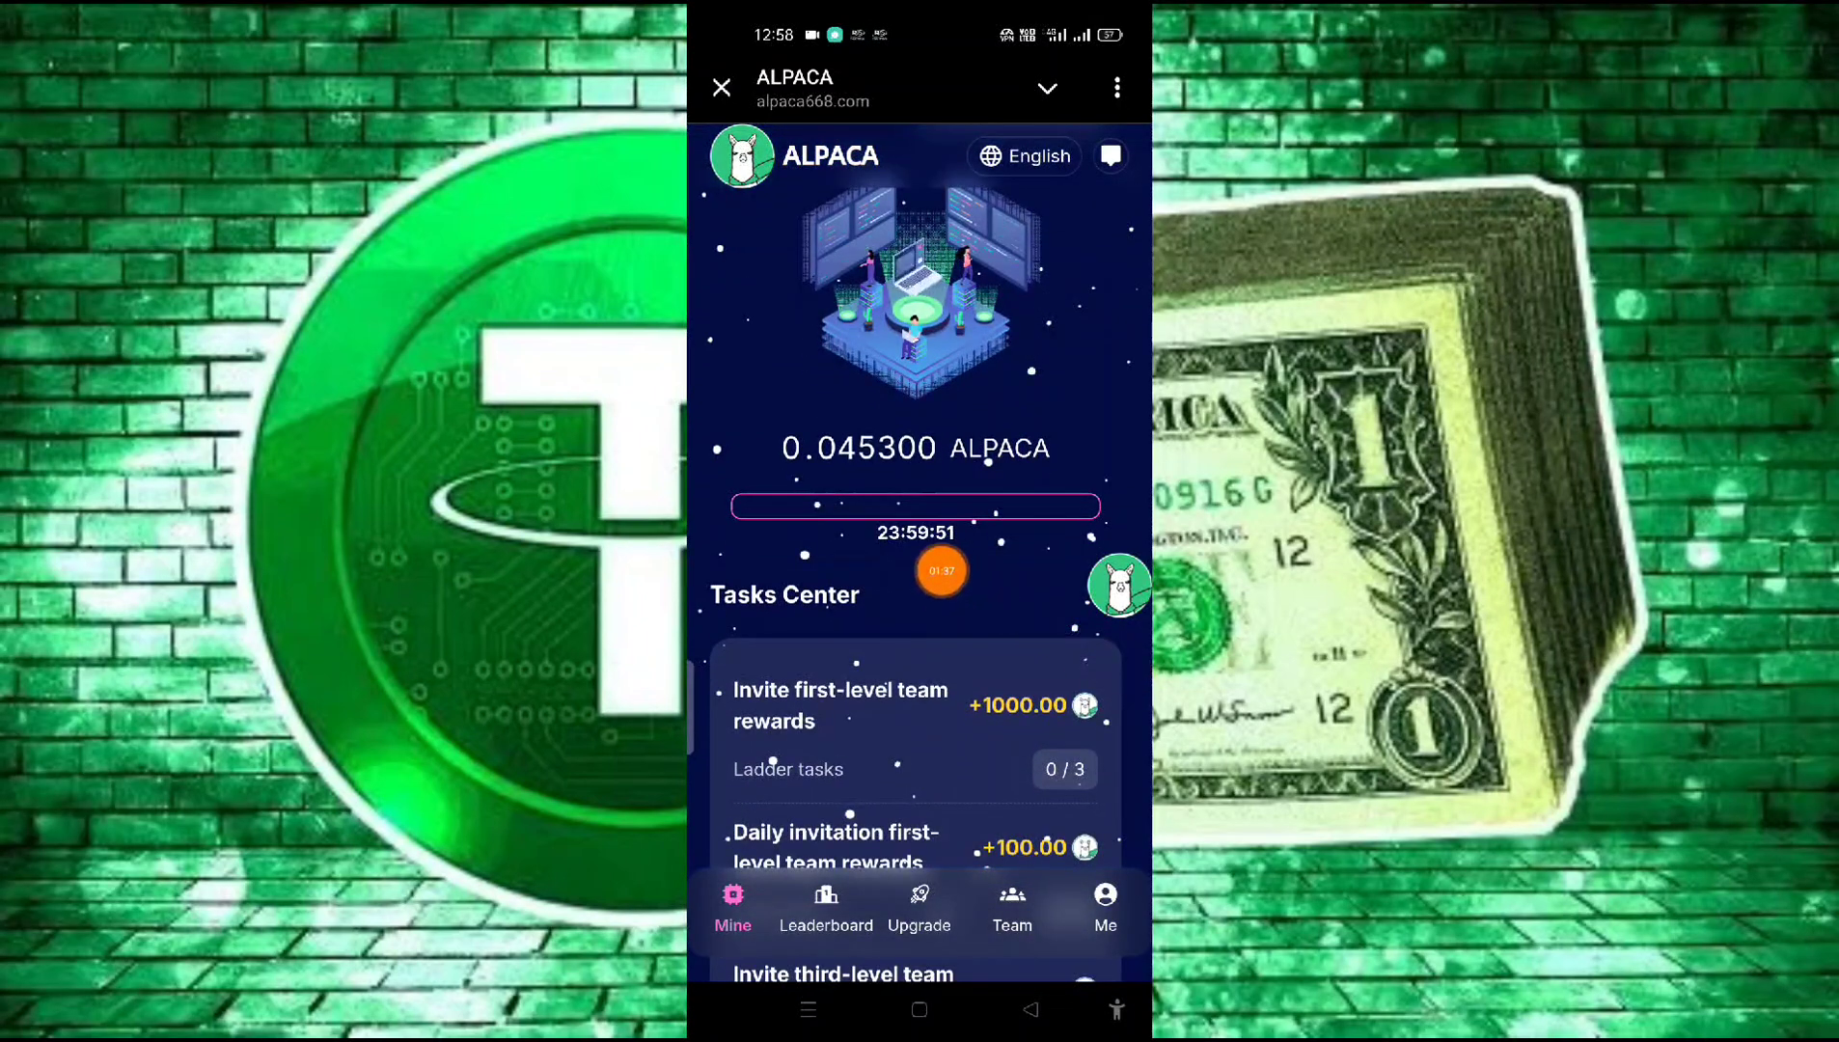
scroll(down, 3)
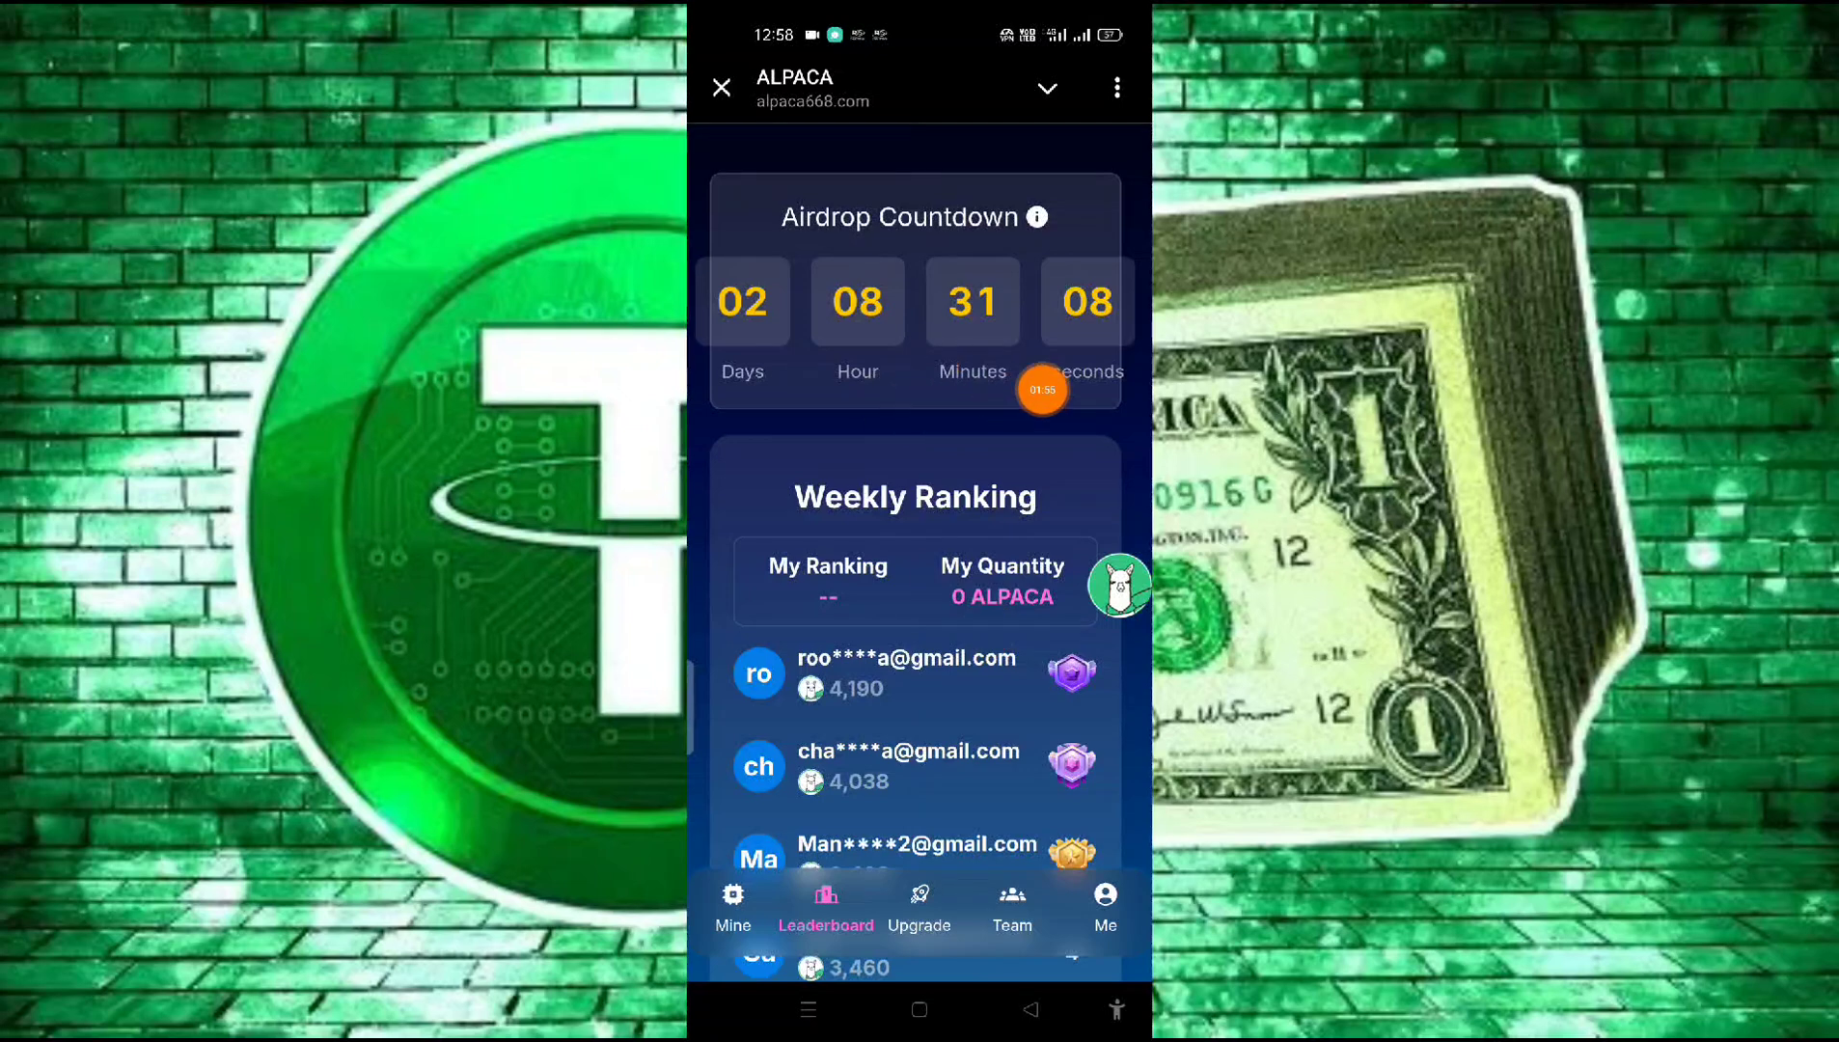
- Browse the Weekly Ranking list and go to the Upgrade page showing Beginner Miner and Miner Level 1 at 300
scroll(down, 3)
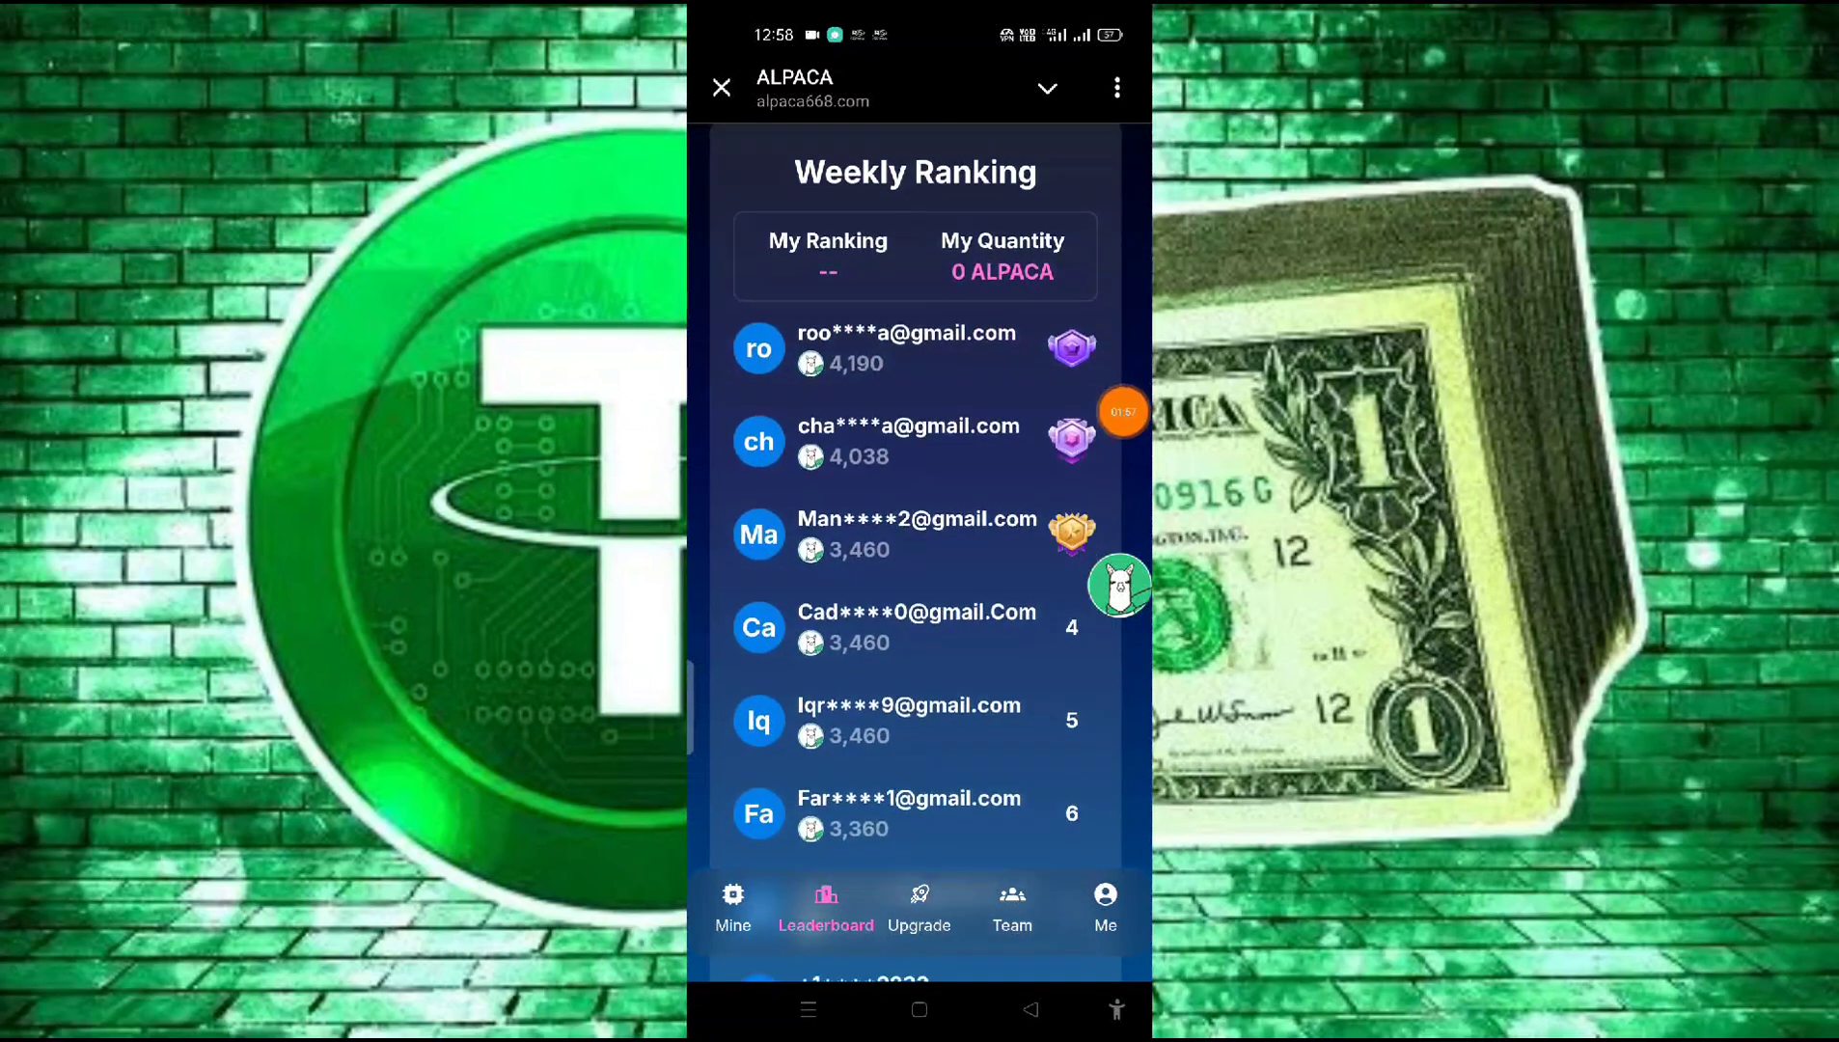
scroll(down, 3)
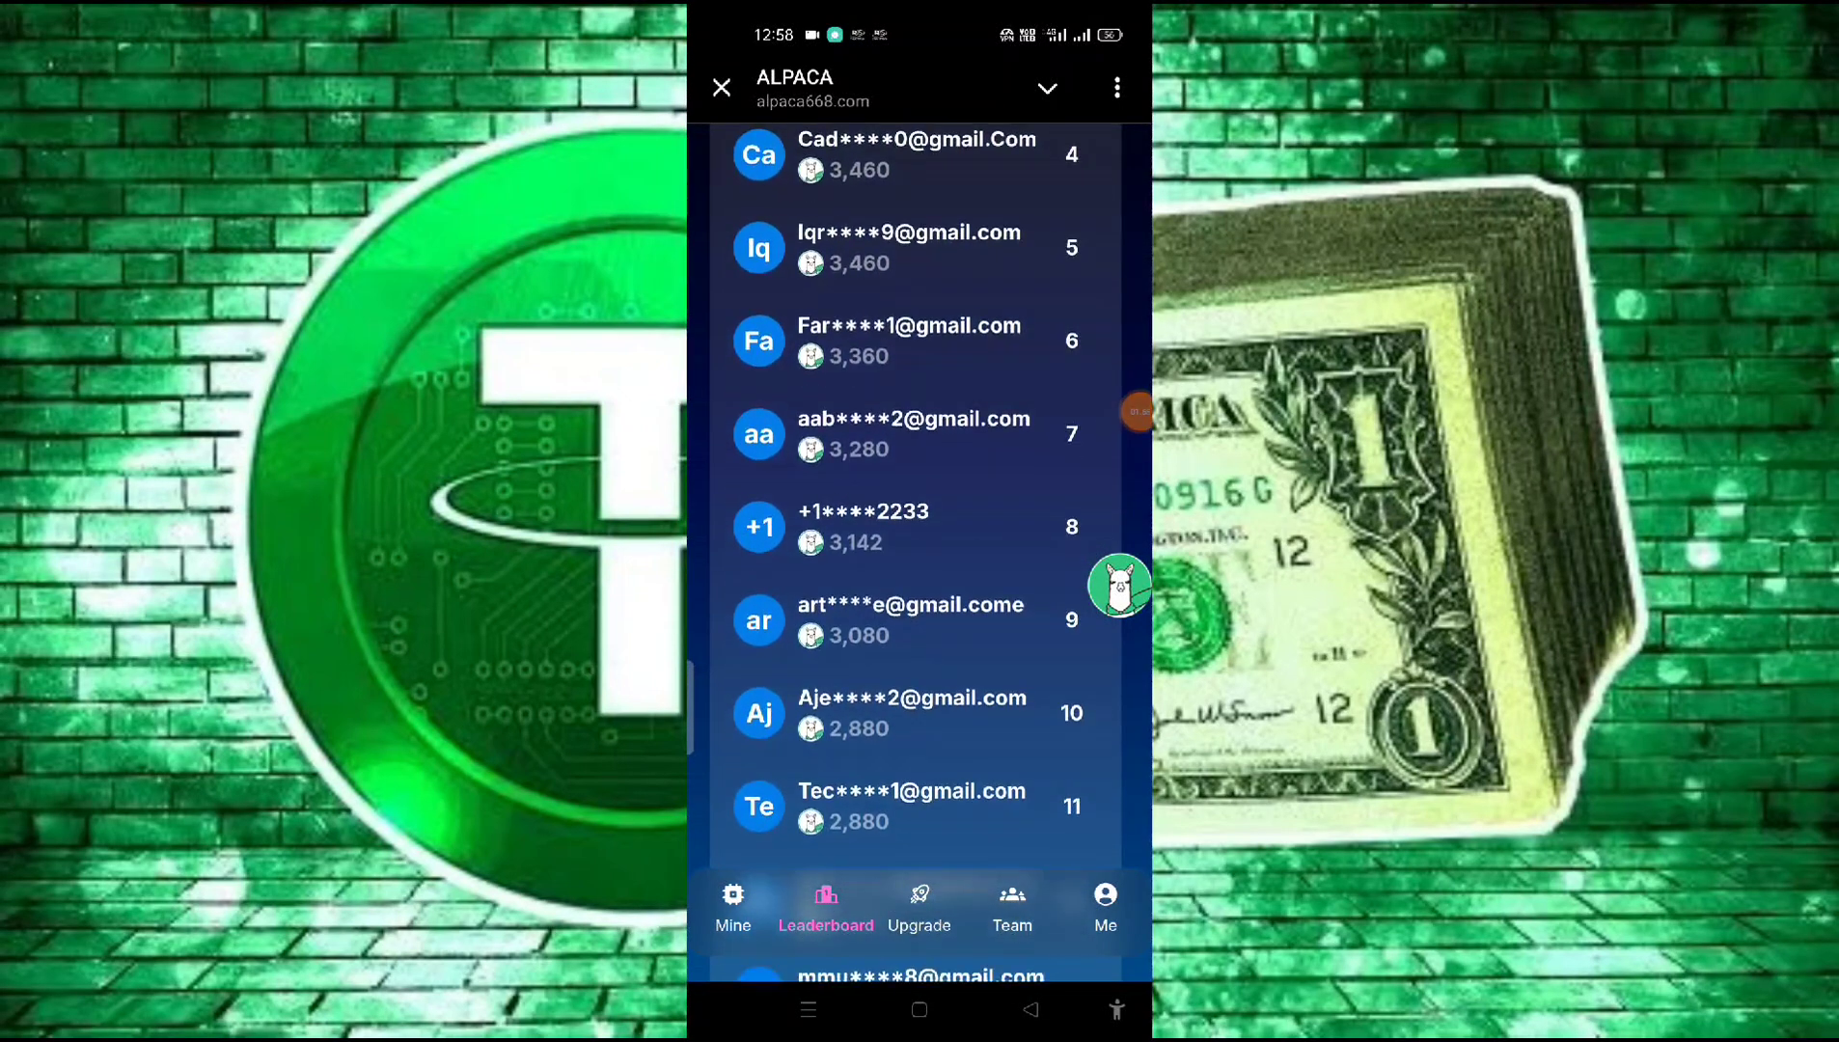
click(918, 910)
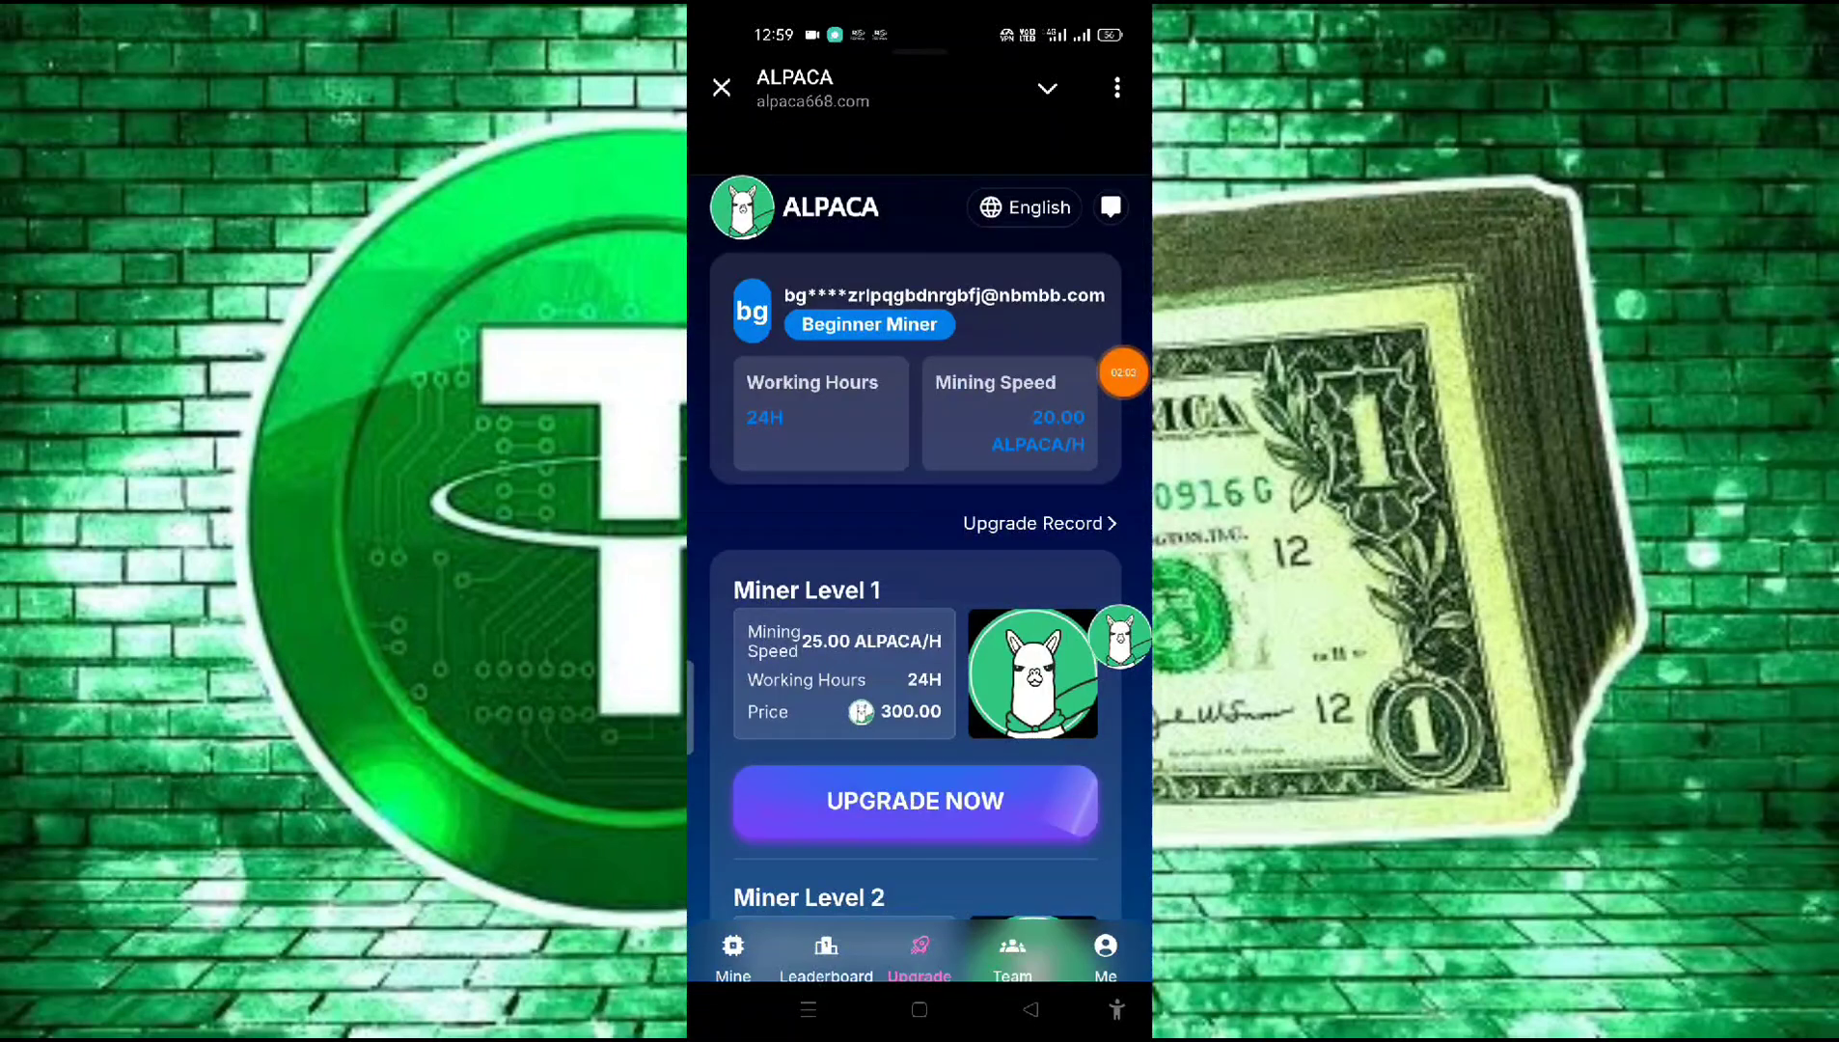
scroll(down, 3)
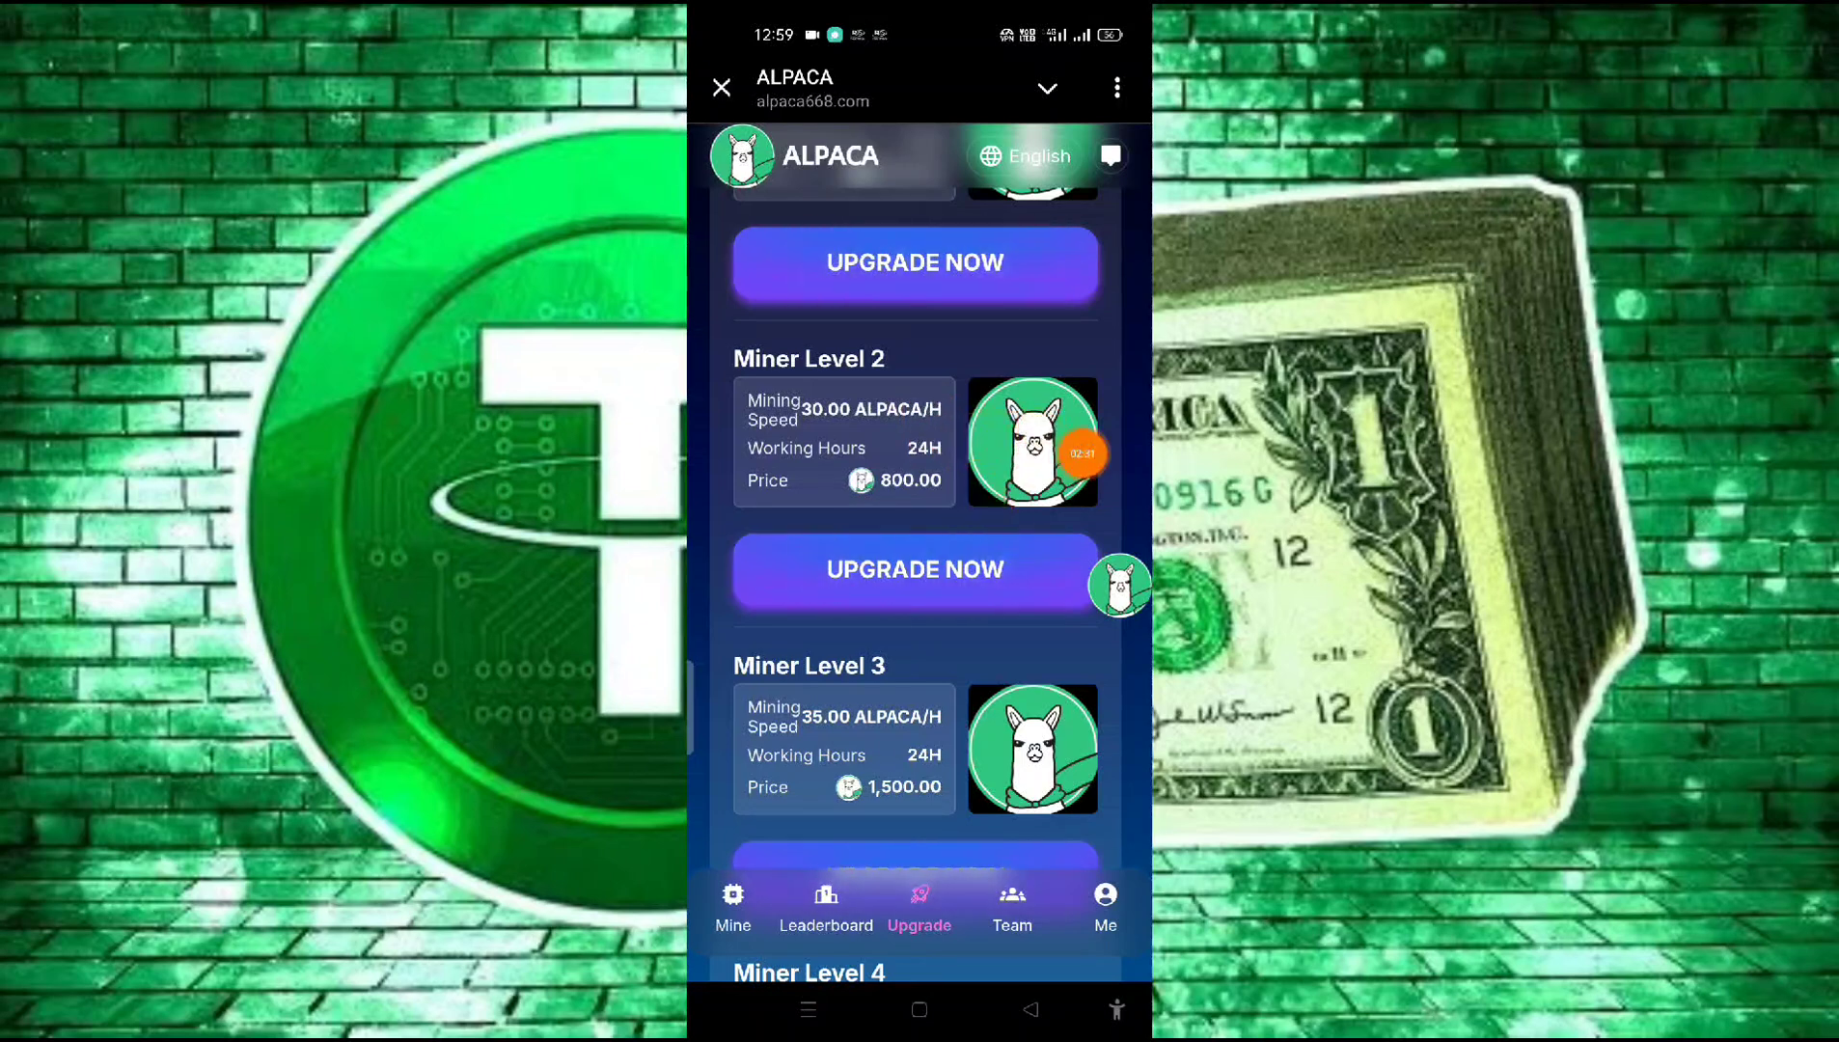
scroll(down, 3)
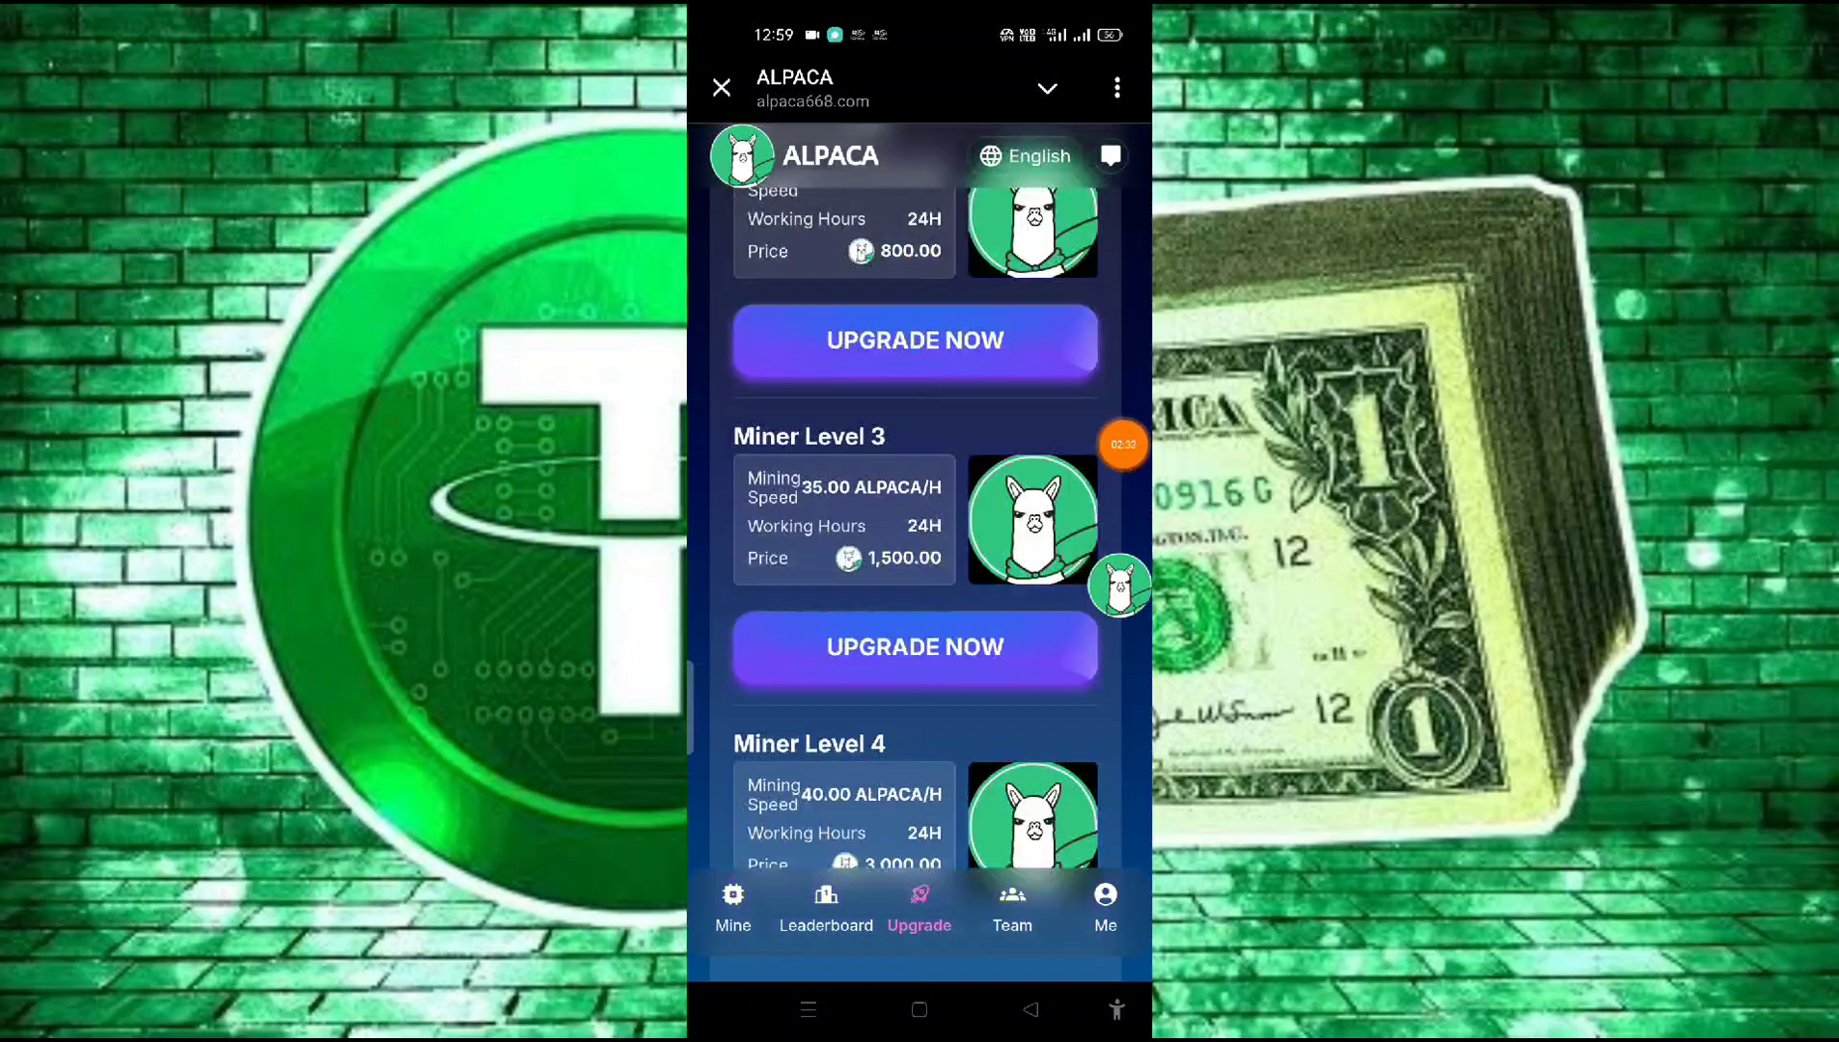
scroll(down, 3)
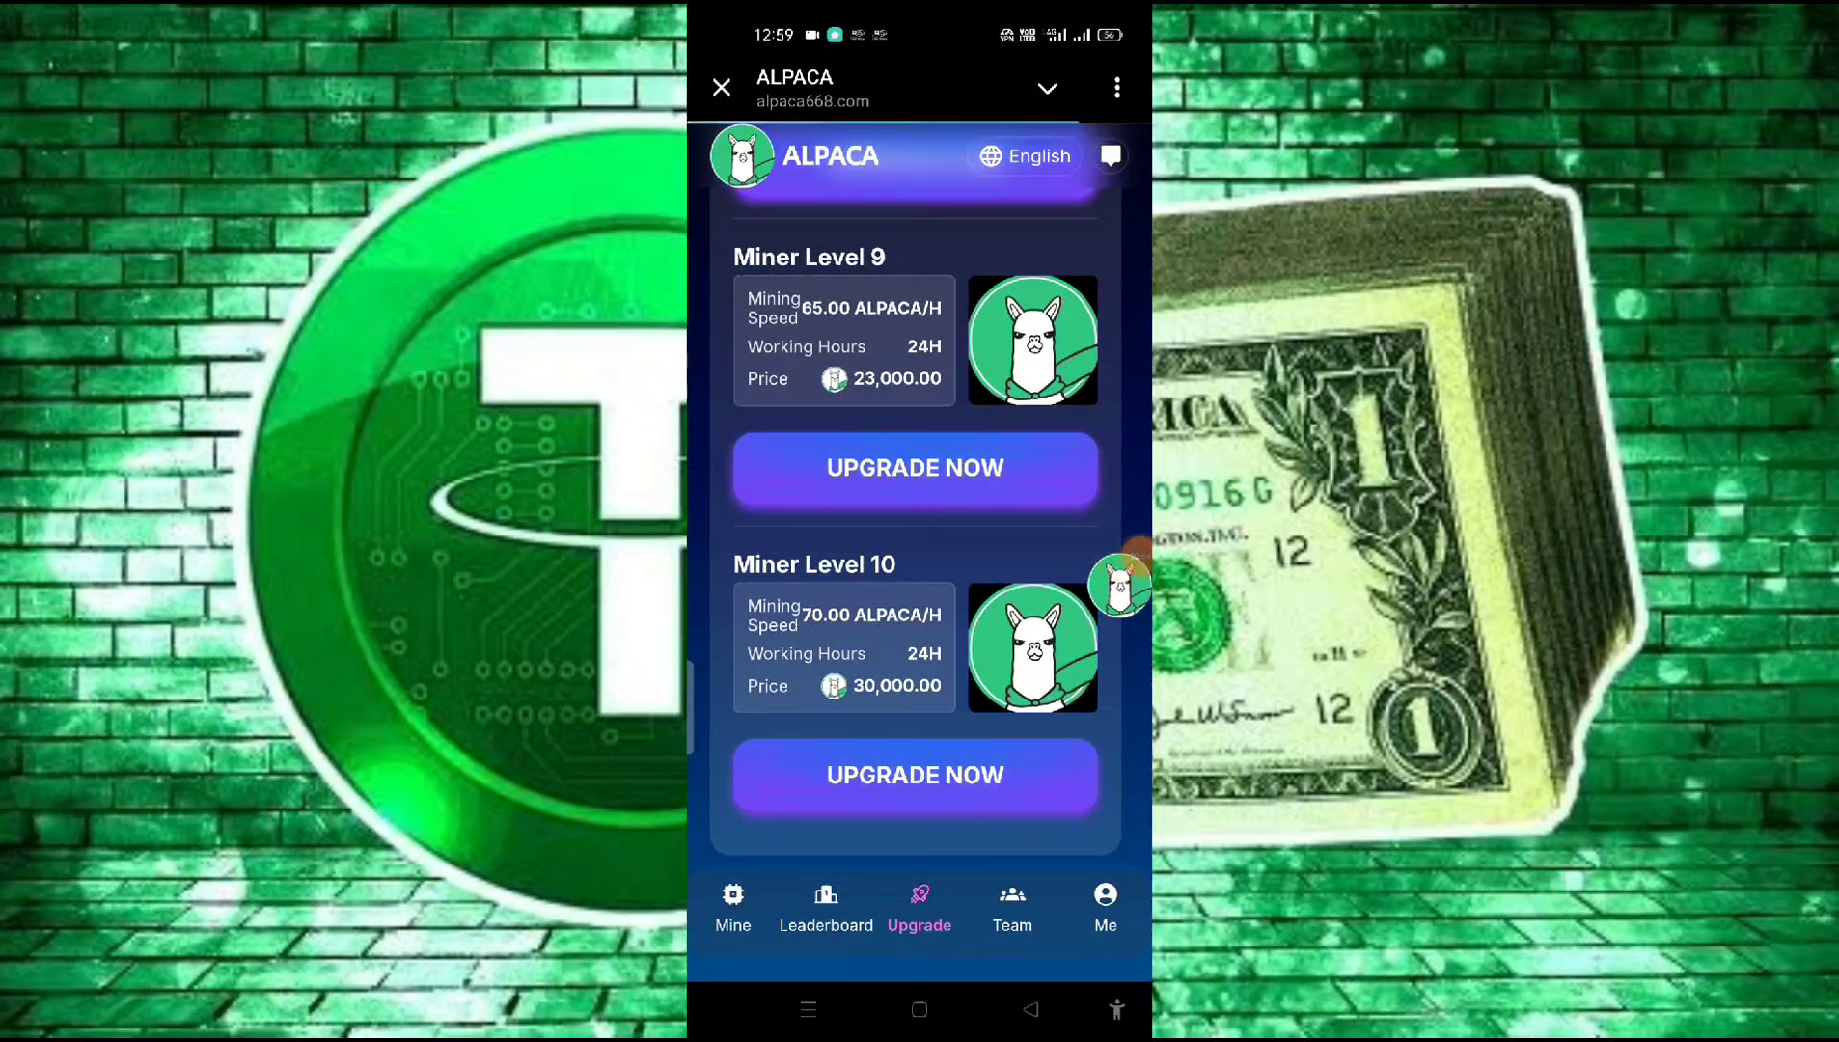
click(1011, 910)
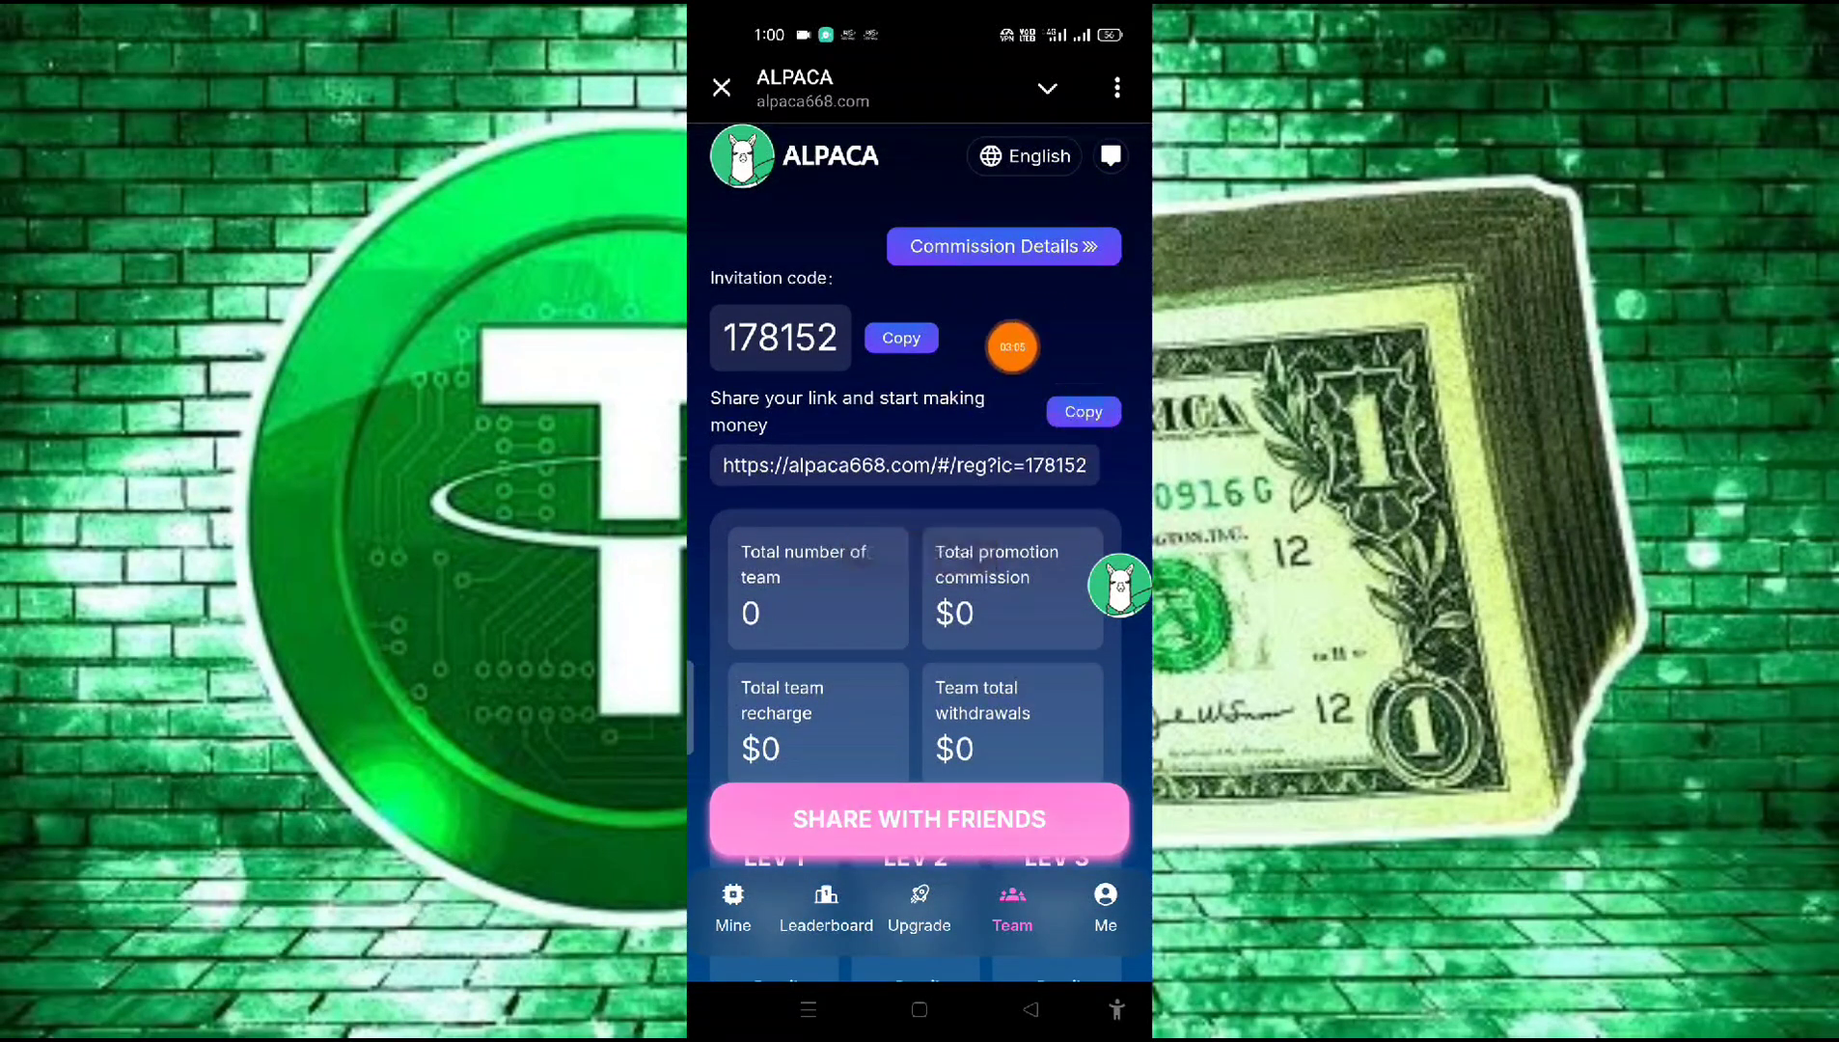
click(1001, 246)
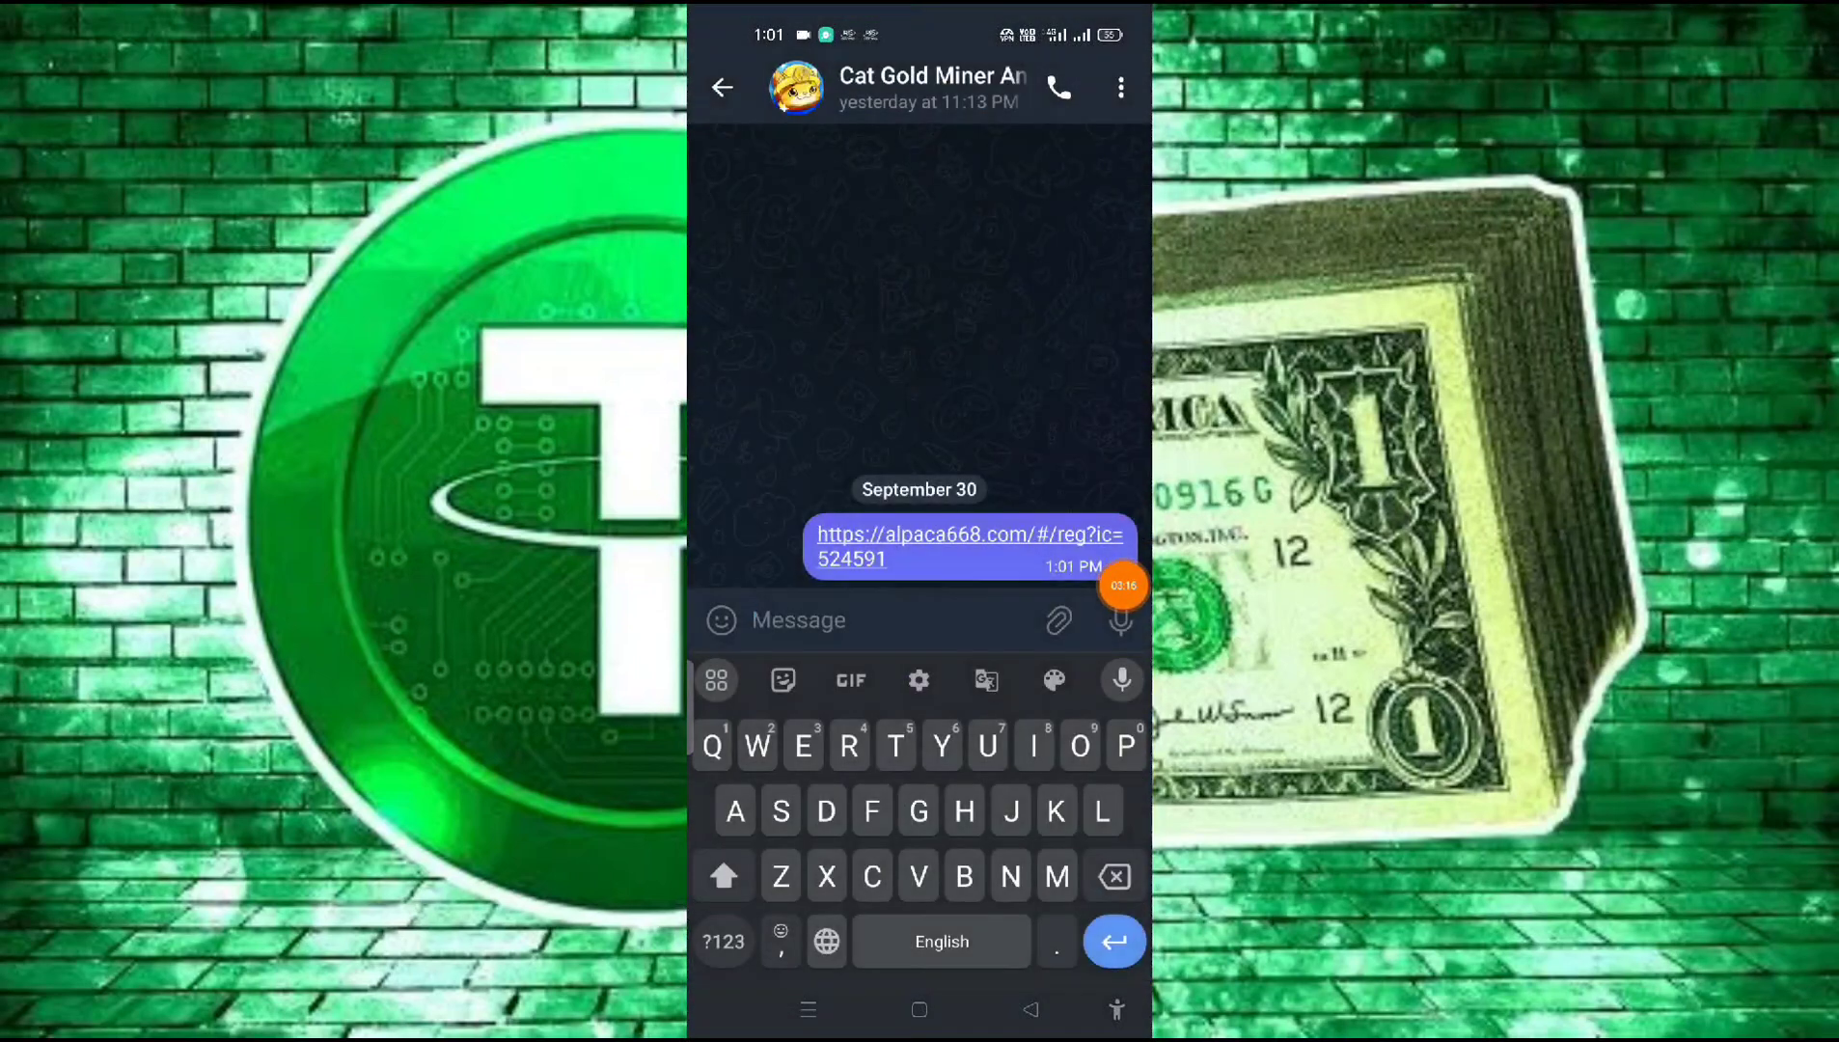
- Return to the ALPACA mining dashboard via the registration link in the Telegram chat
click(959, 546)
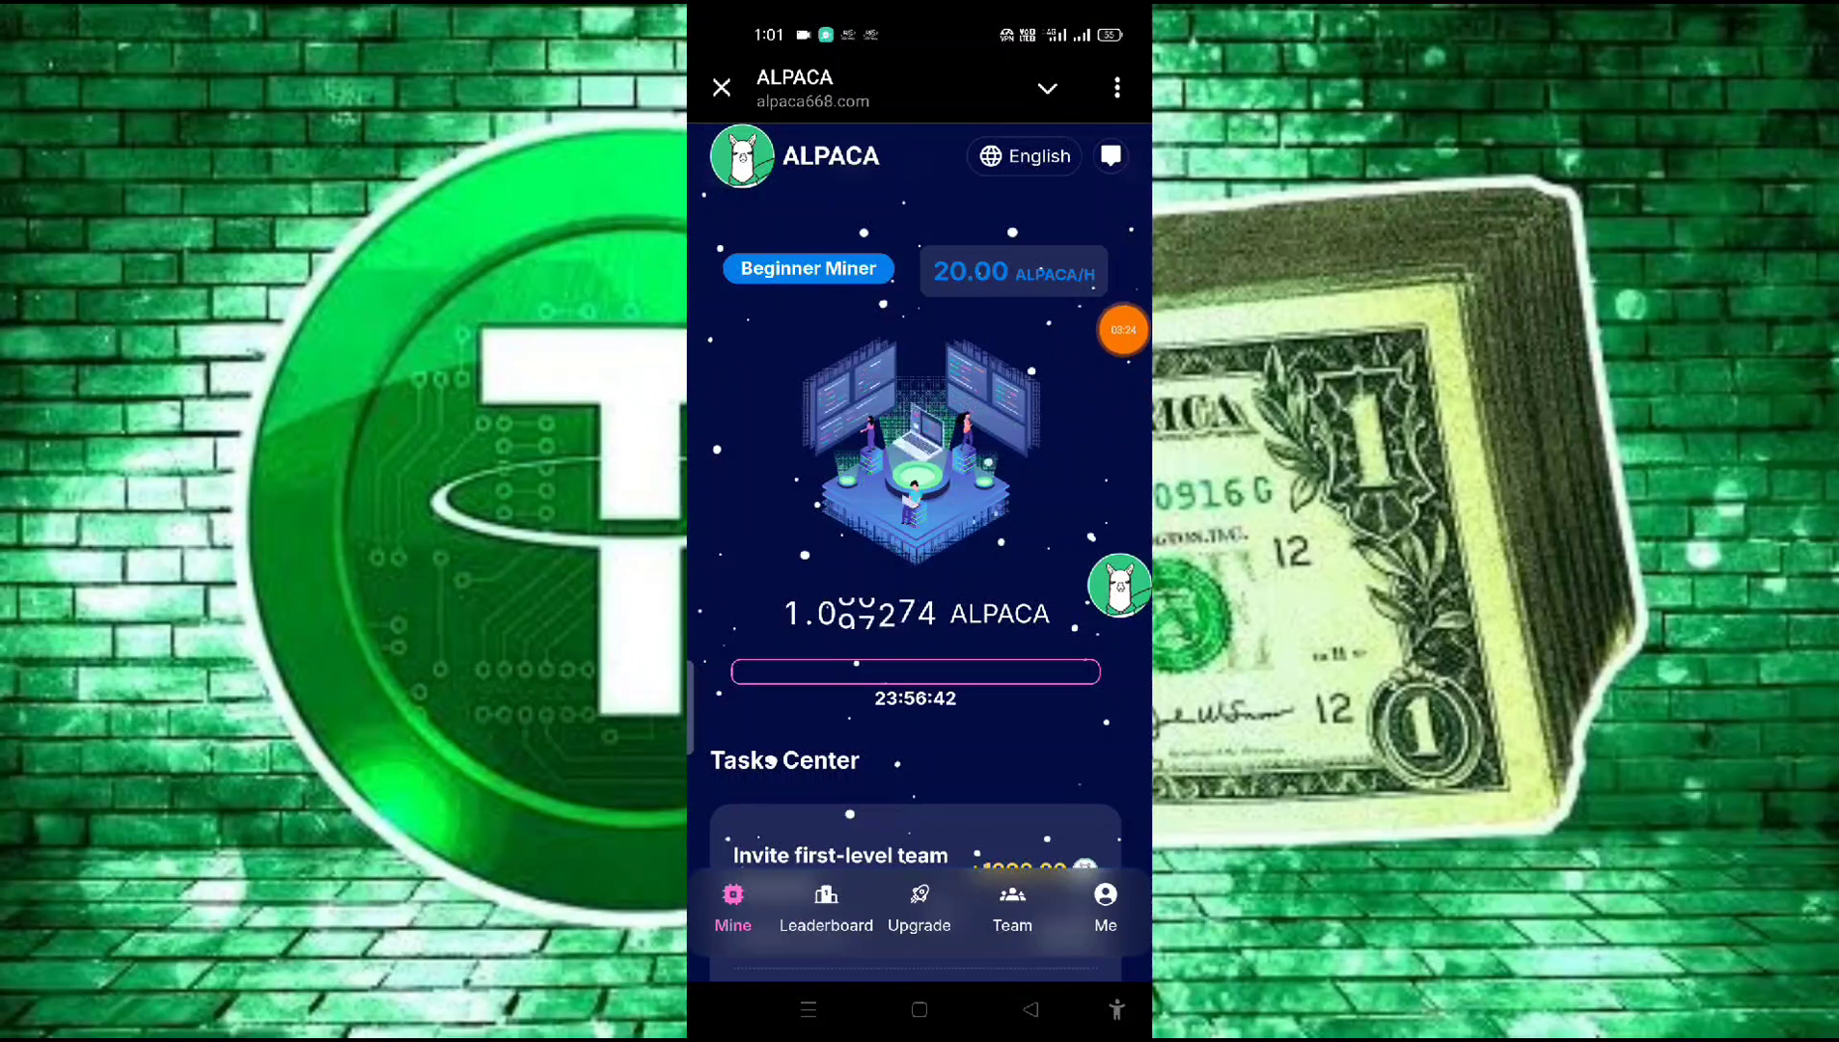
- Check the empty ALPACA and USDT financial income records, then begin the Follow the Alpaca Mining Channel task
scroll(down, 3)
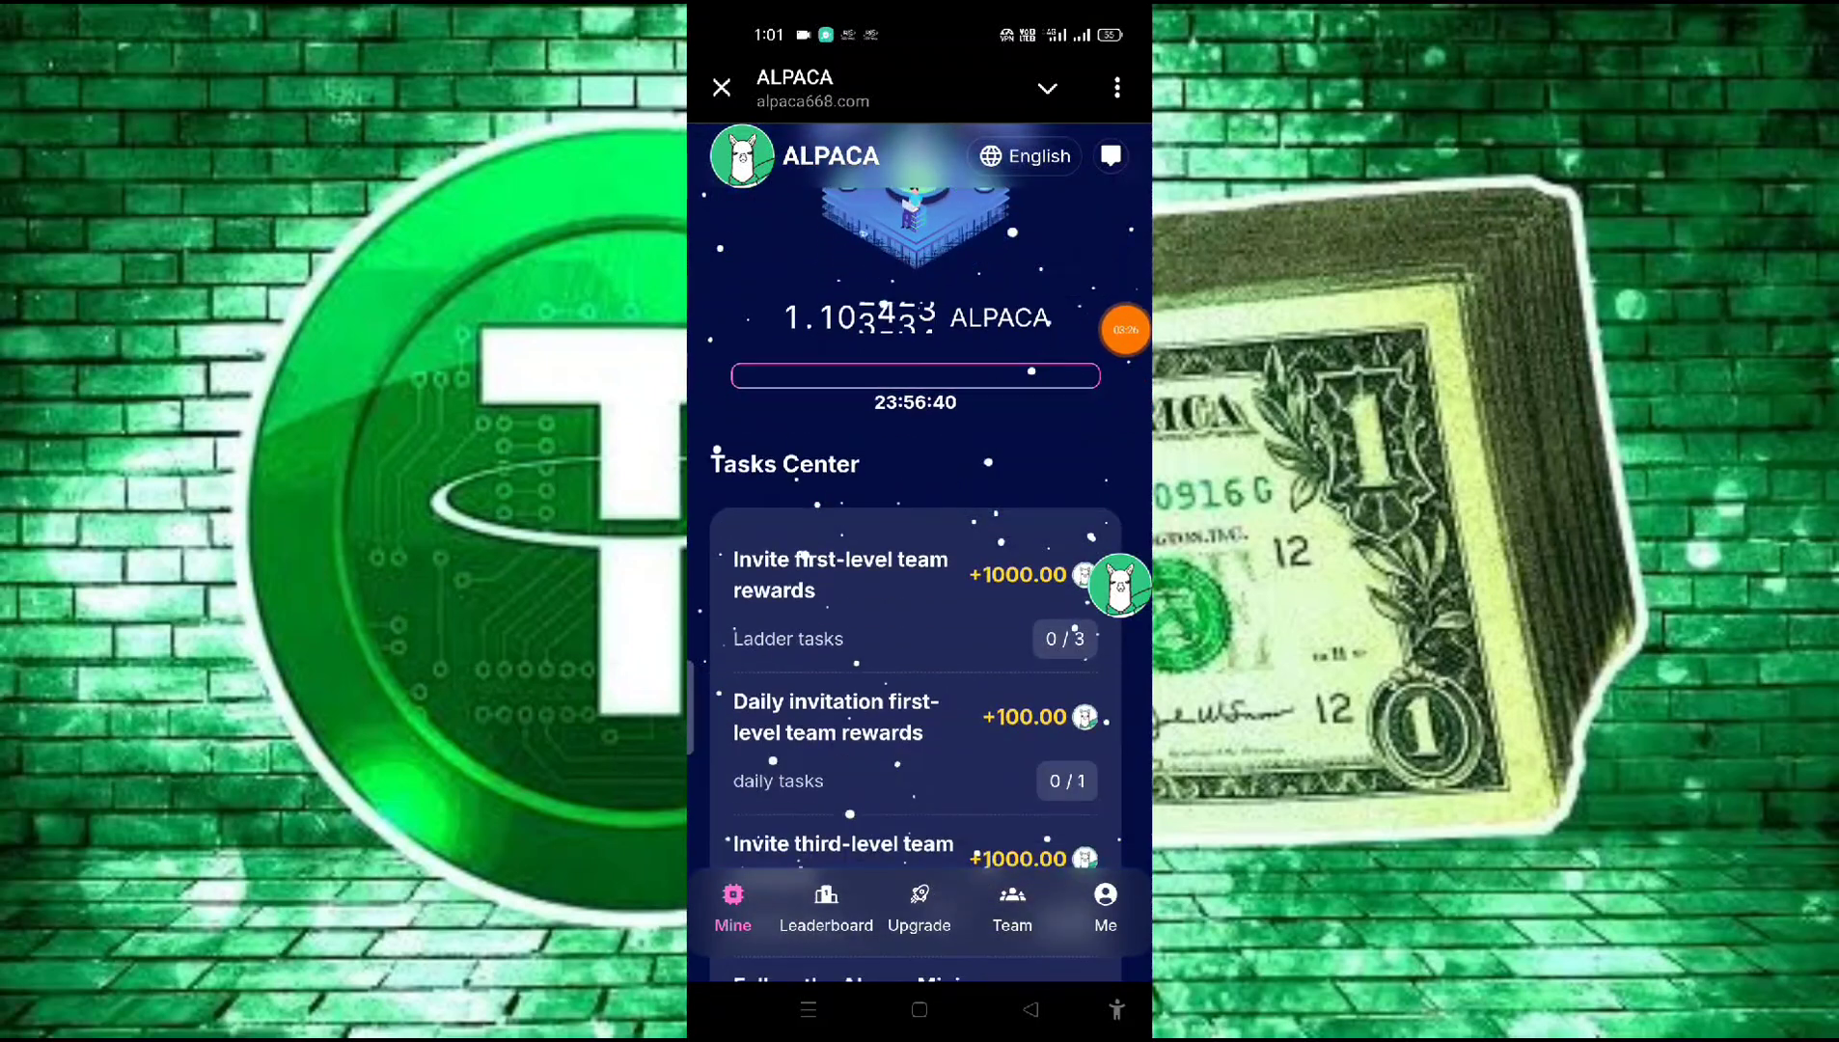
scroll(down, 3)
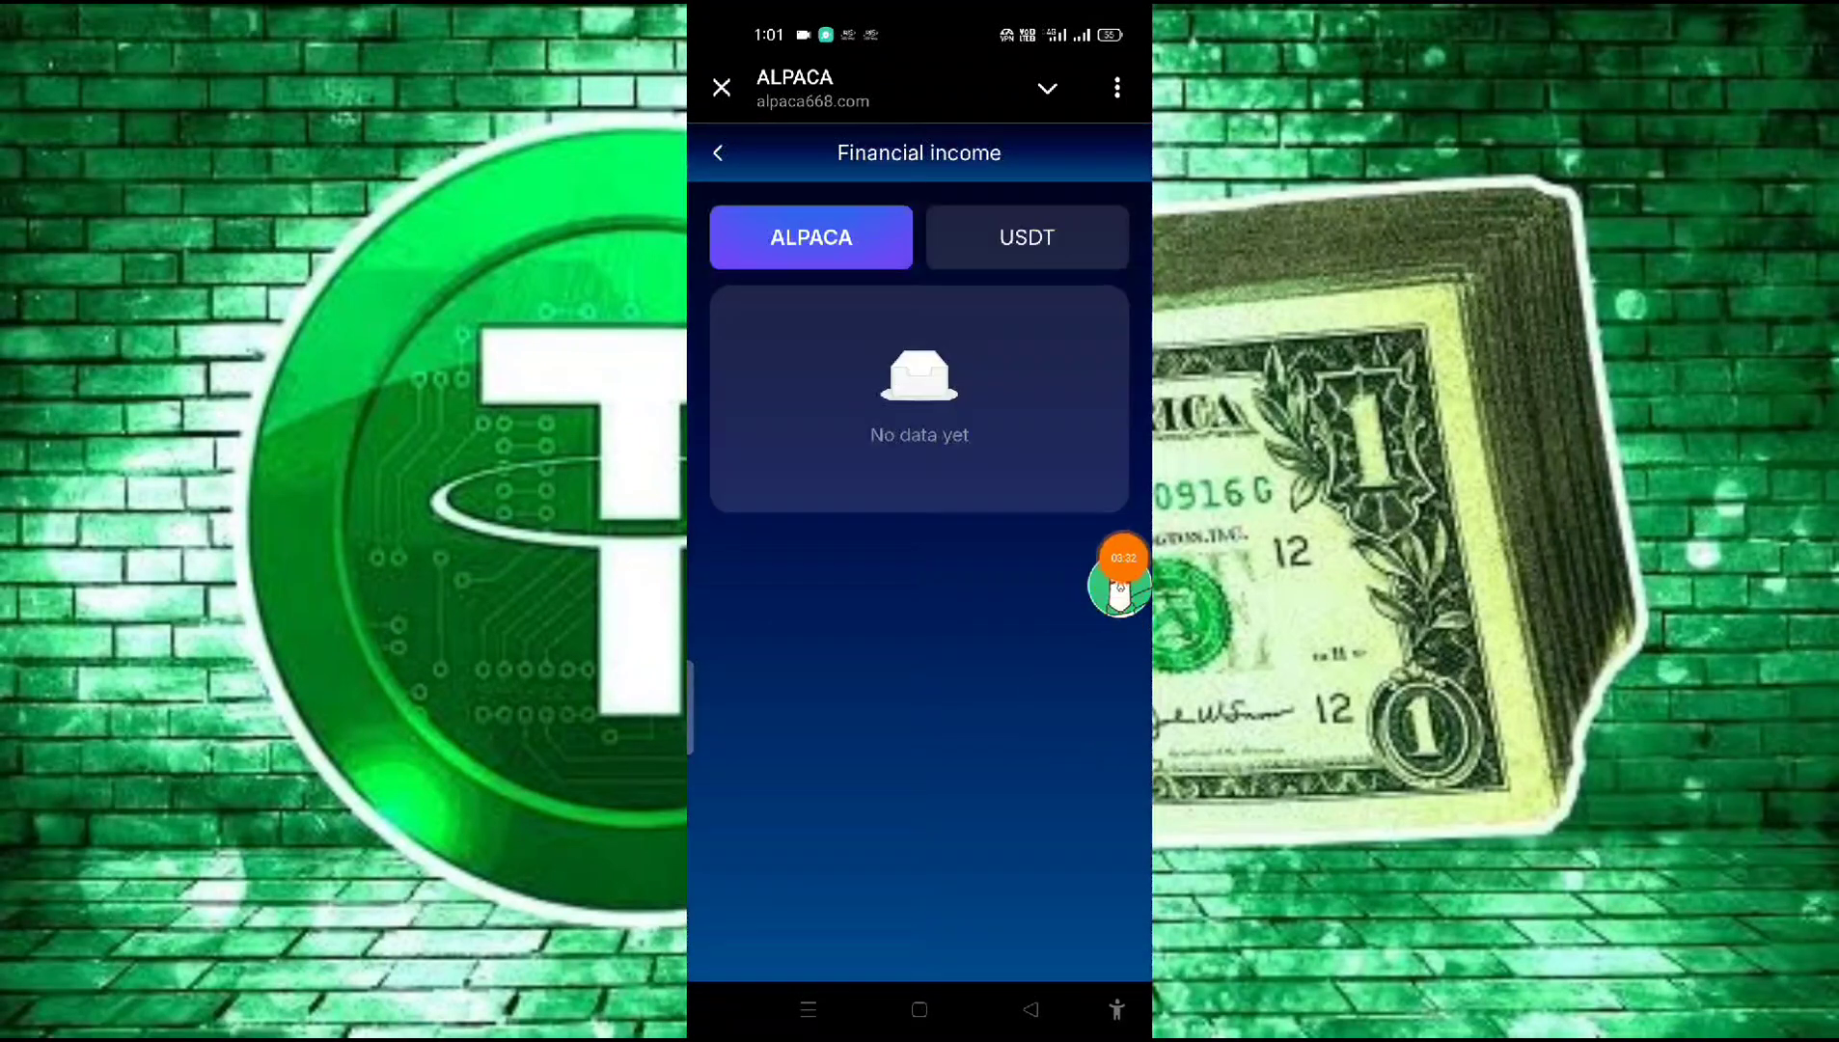
click(1027, 237)
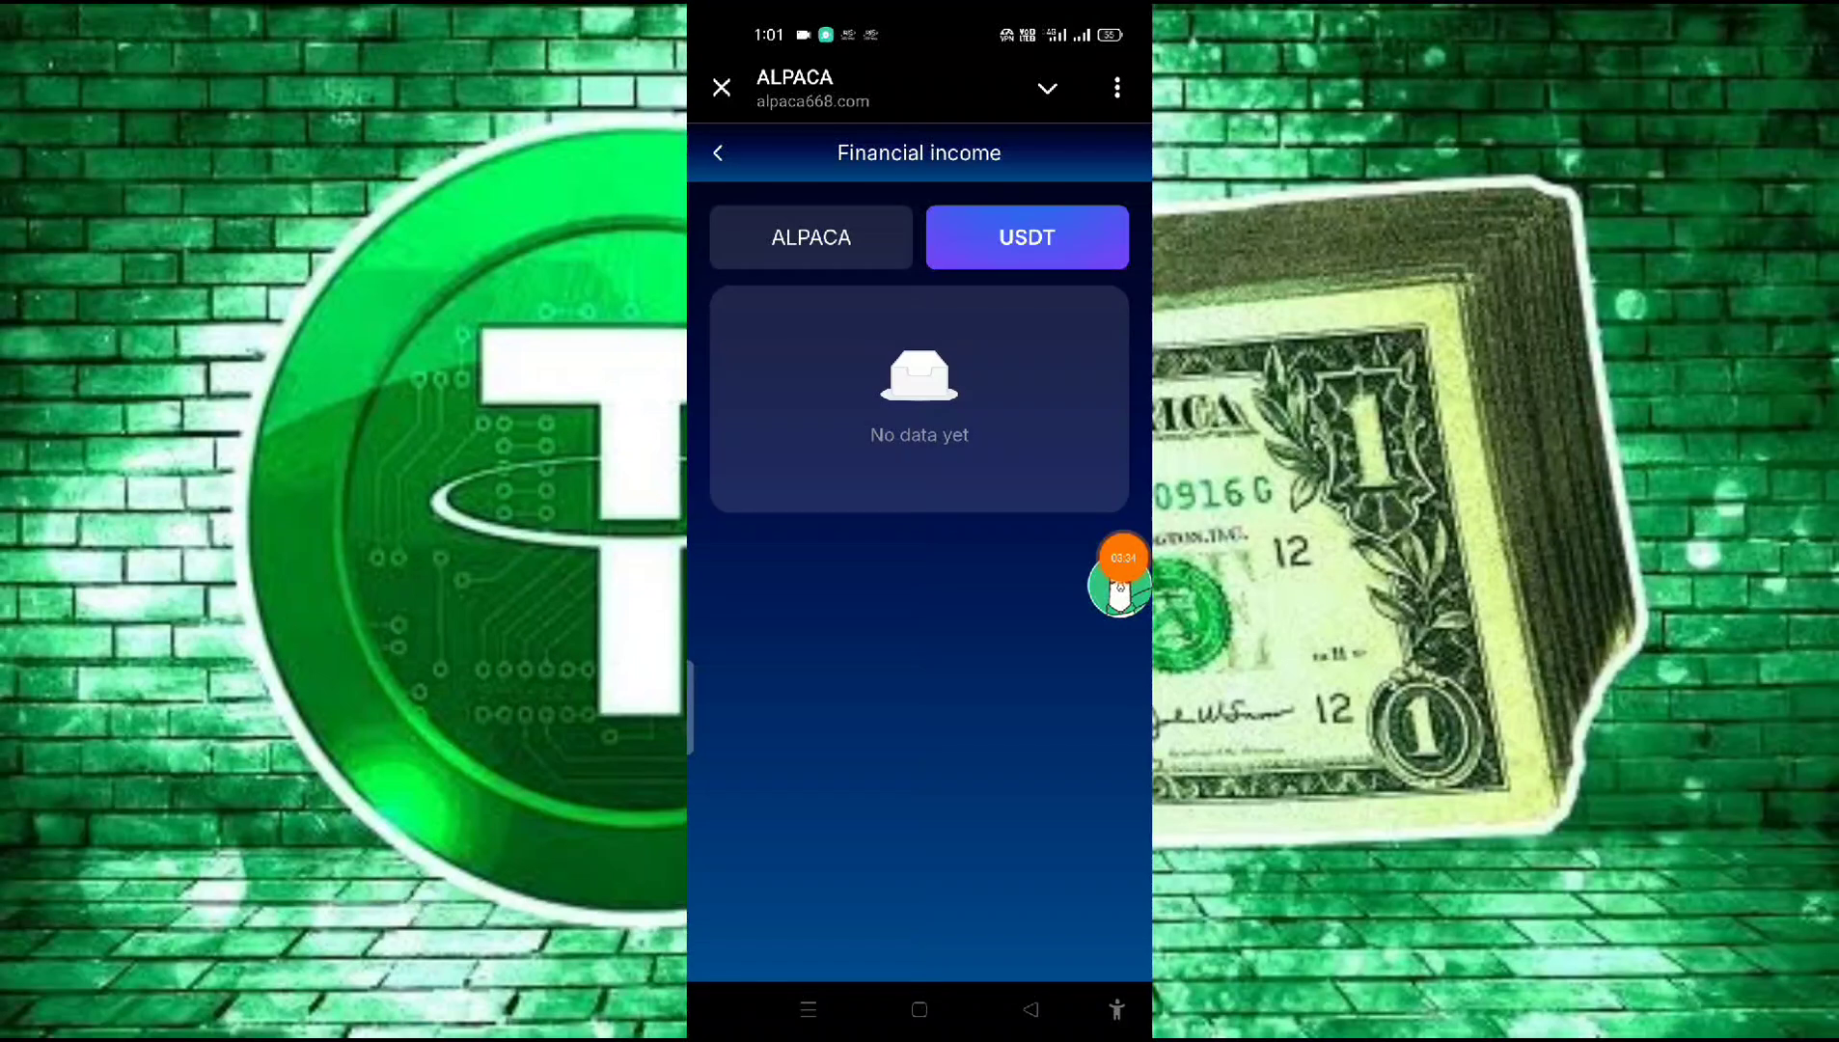
click(717, 152)
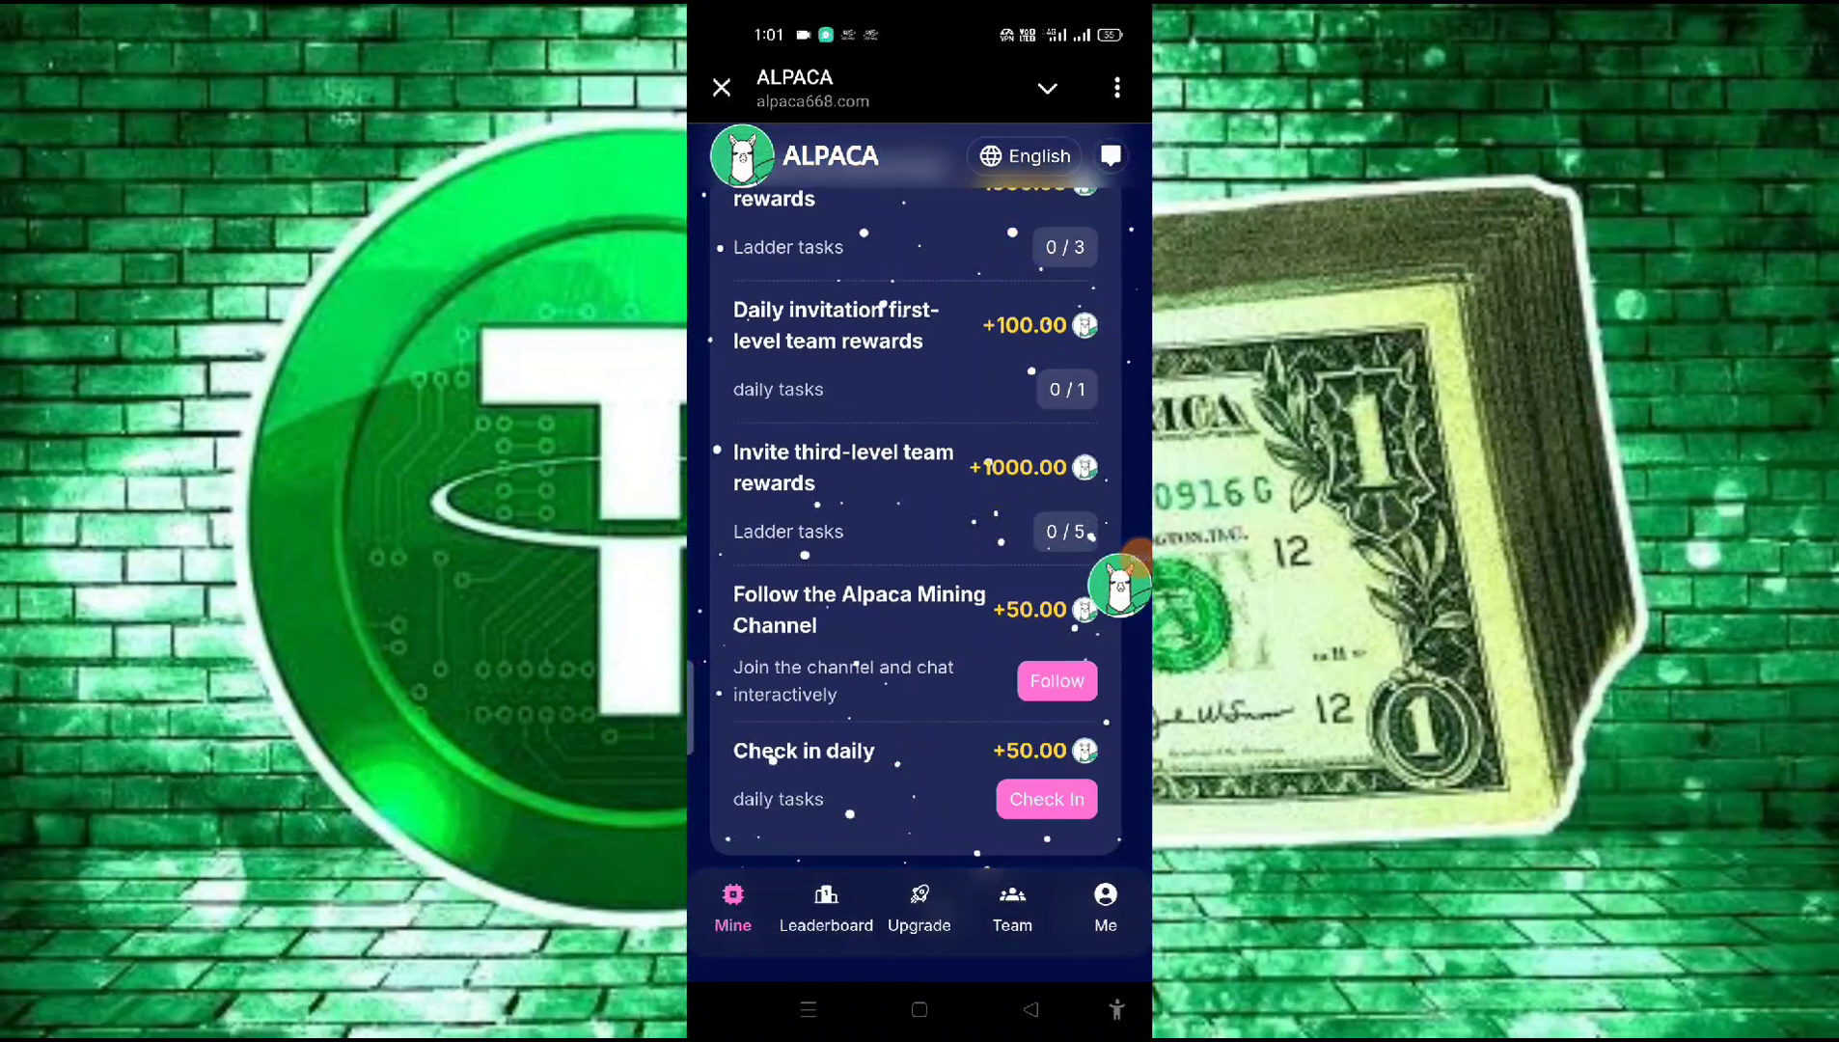
click(1054, 680)
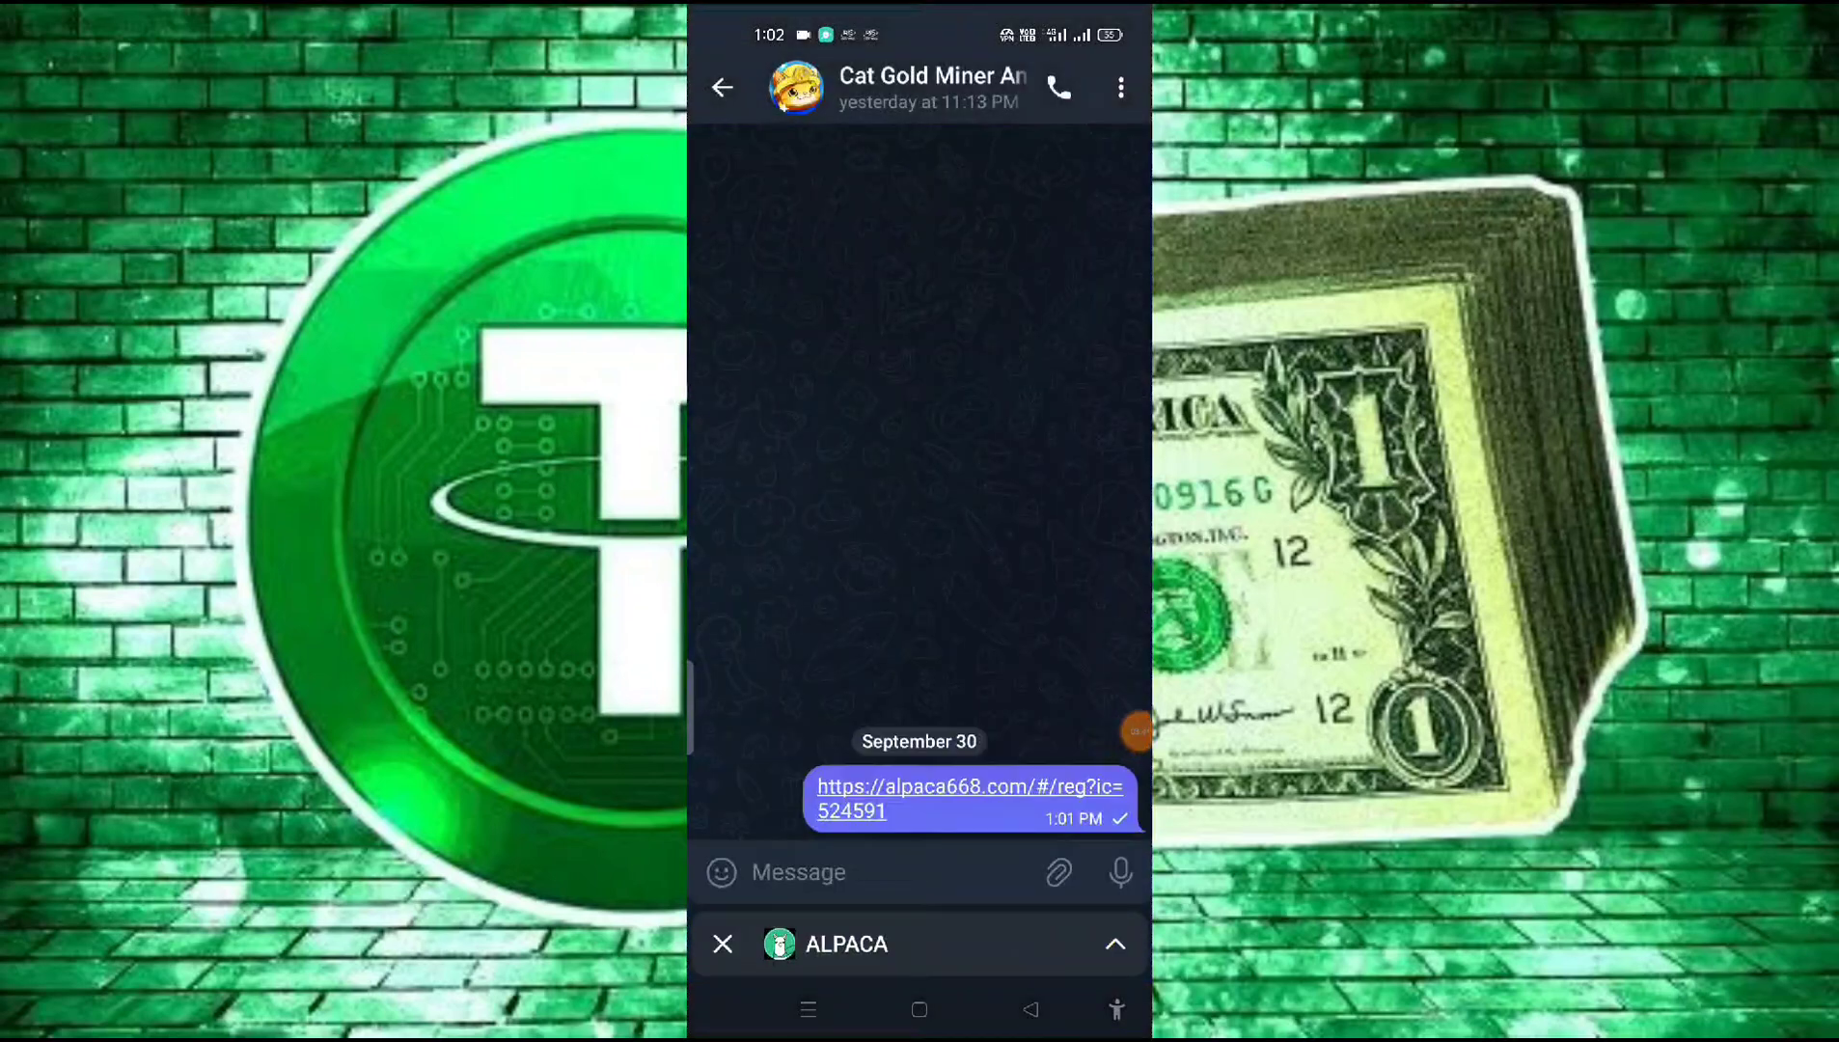
- Join the ALPACA Mining Telegram group and bring the ALPACA site back up
click(969, 798)
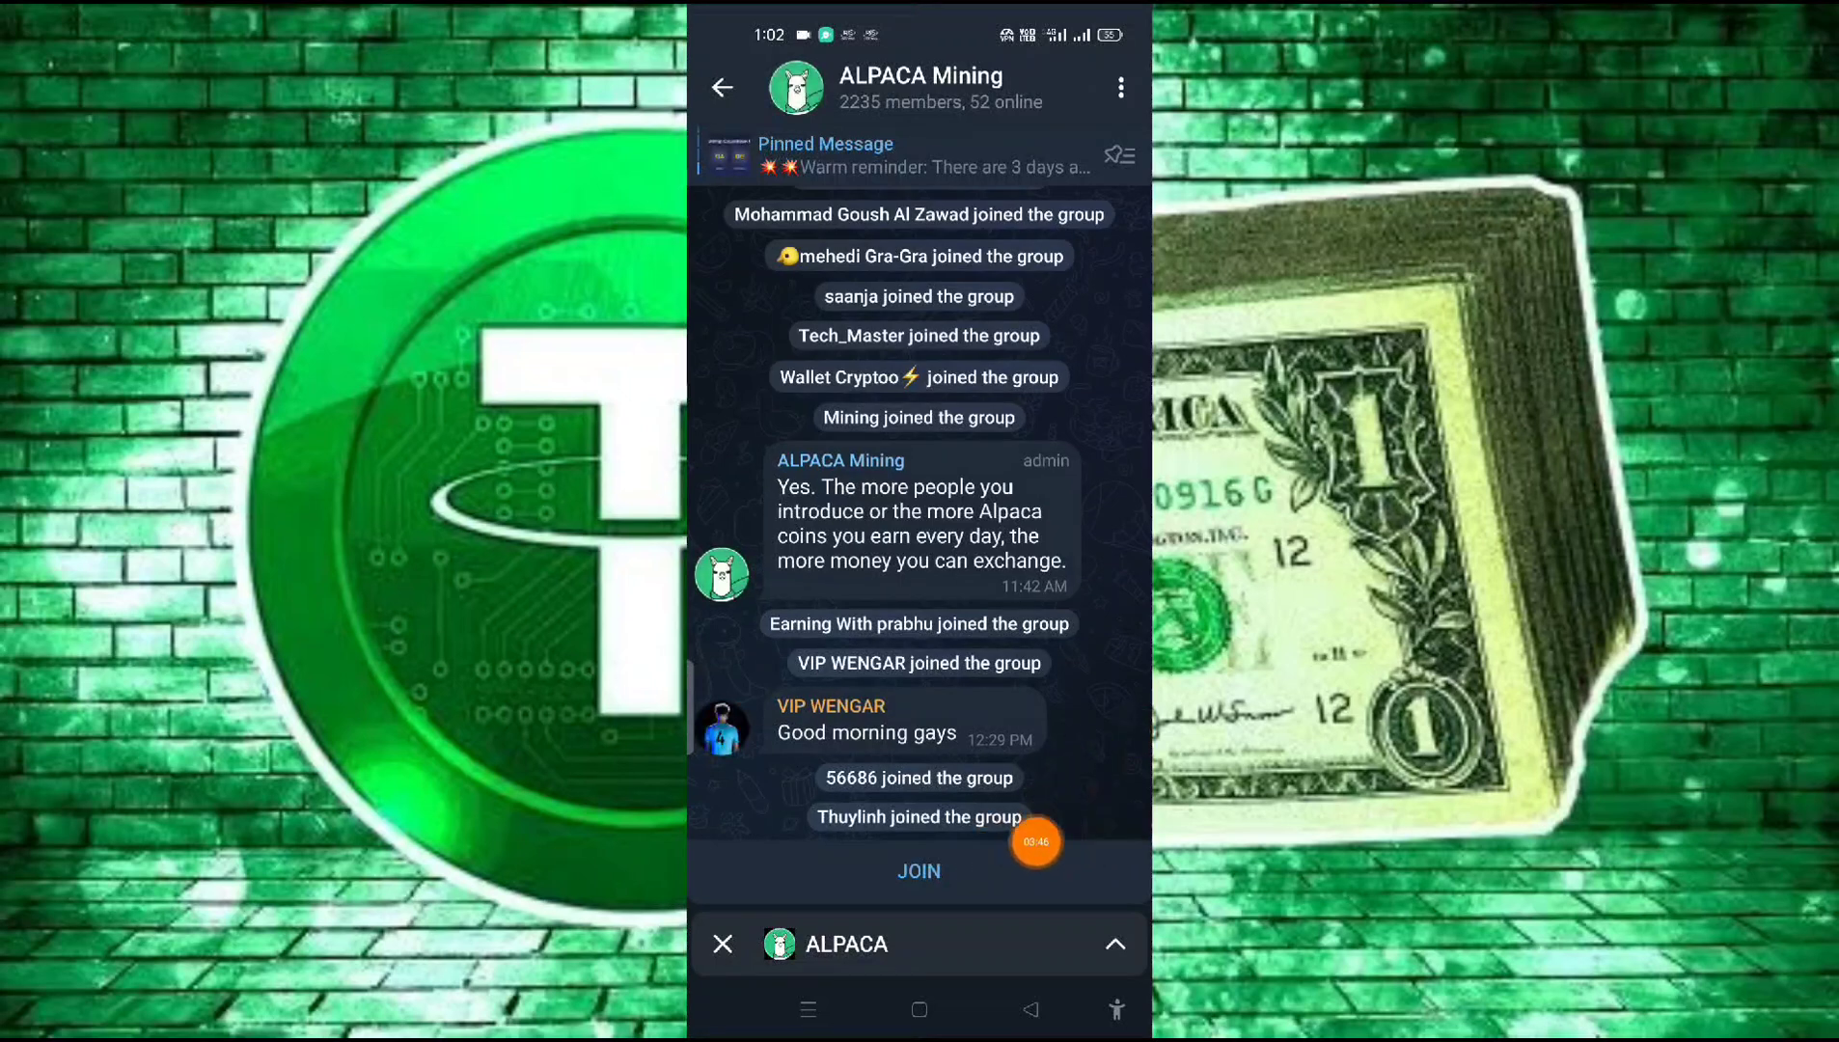
click(918, 870)
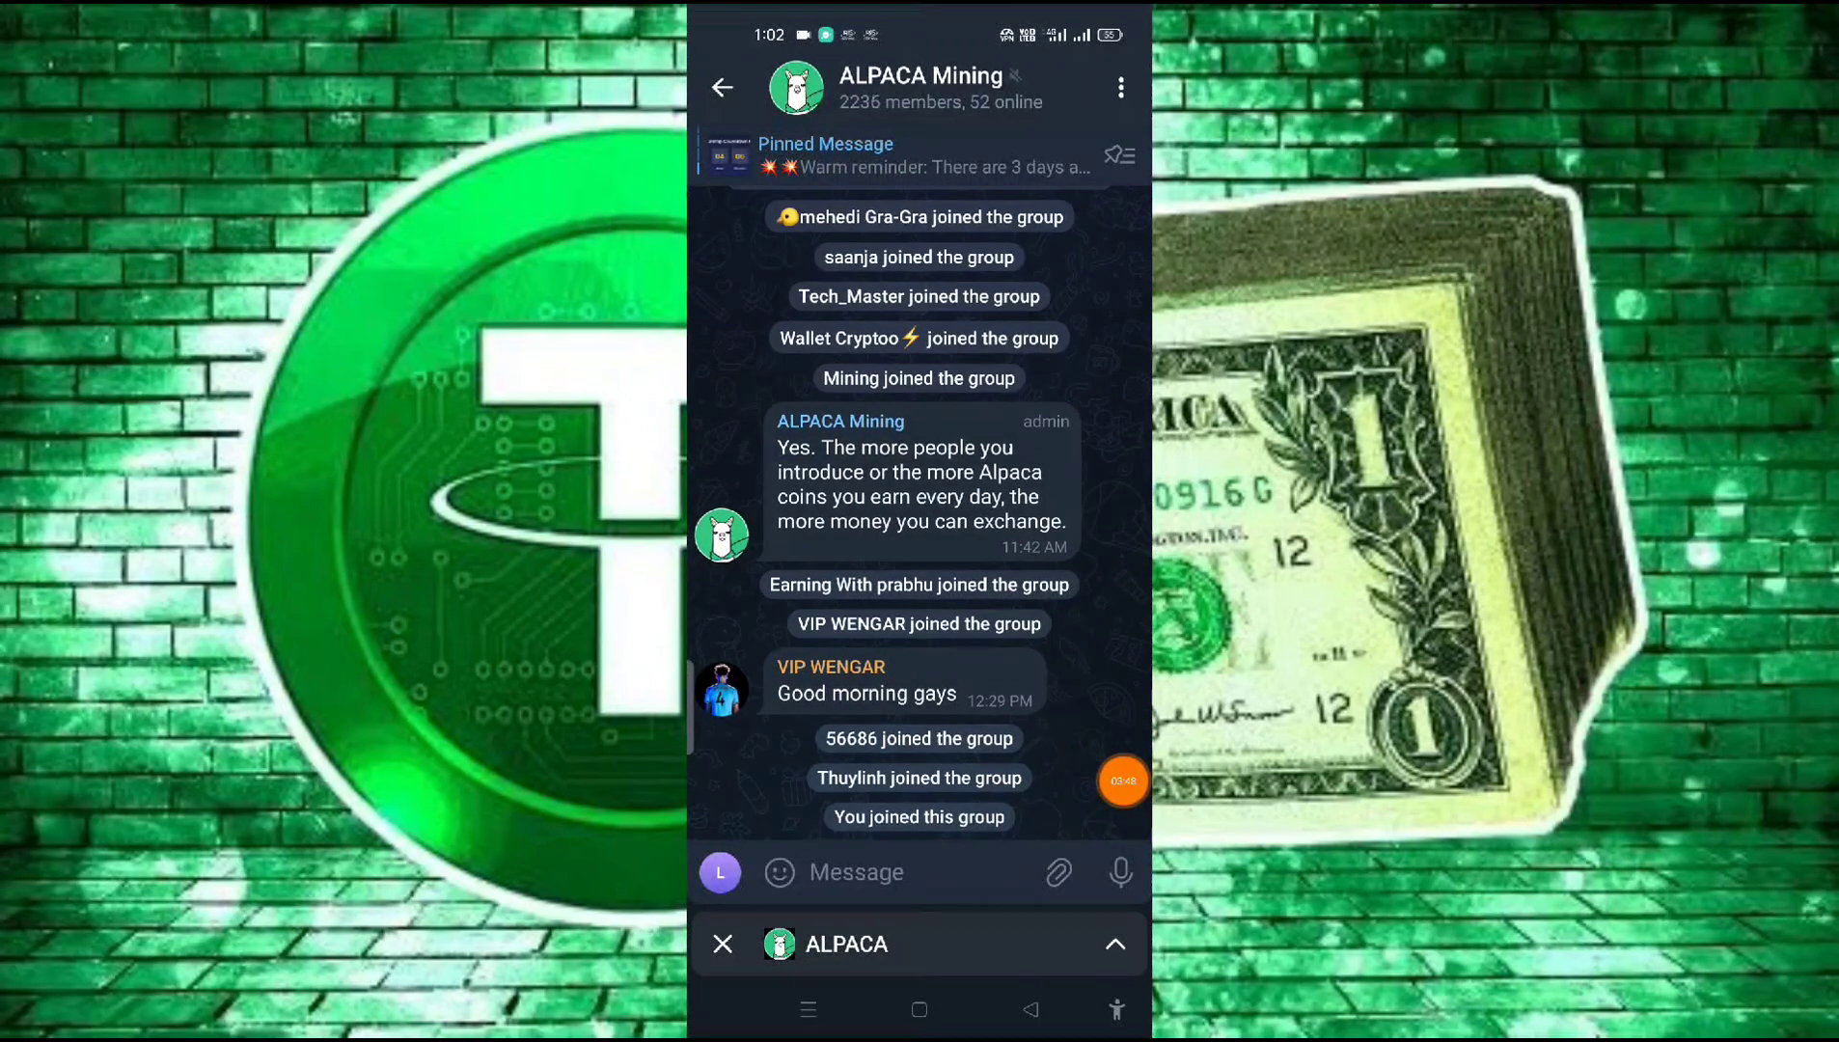
click(924, 88)
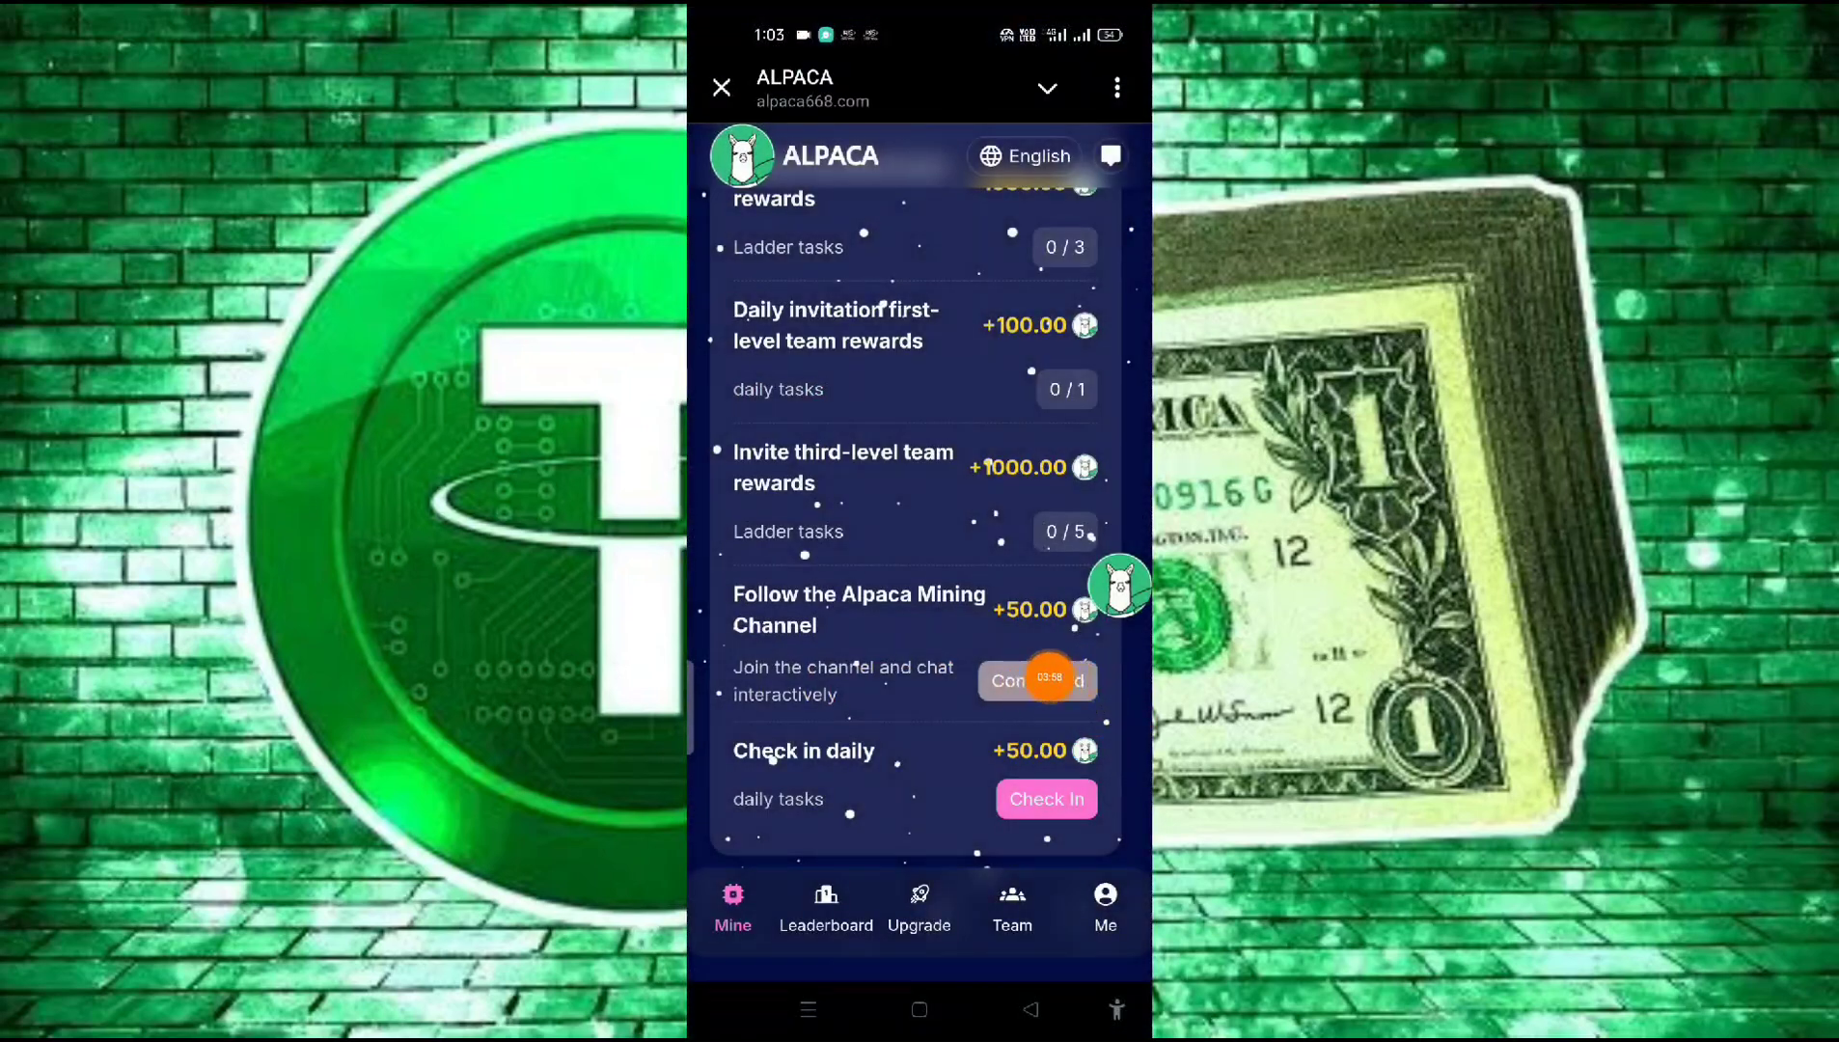
- Confirm the Follow channel task as Completed and go to the Me page showing 100 ALPACA and 0 USDT
click(1035, 680)
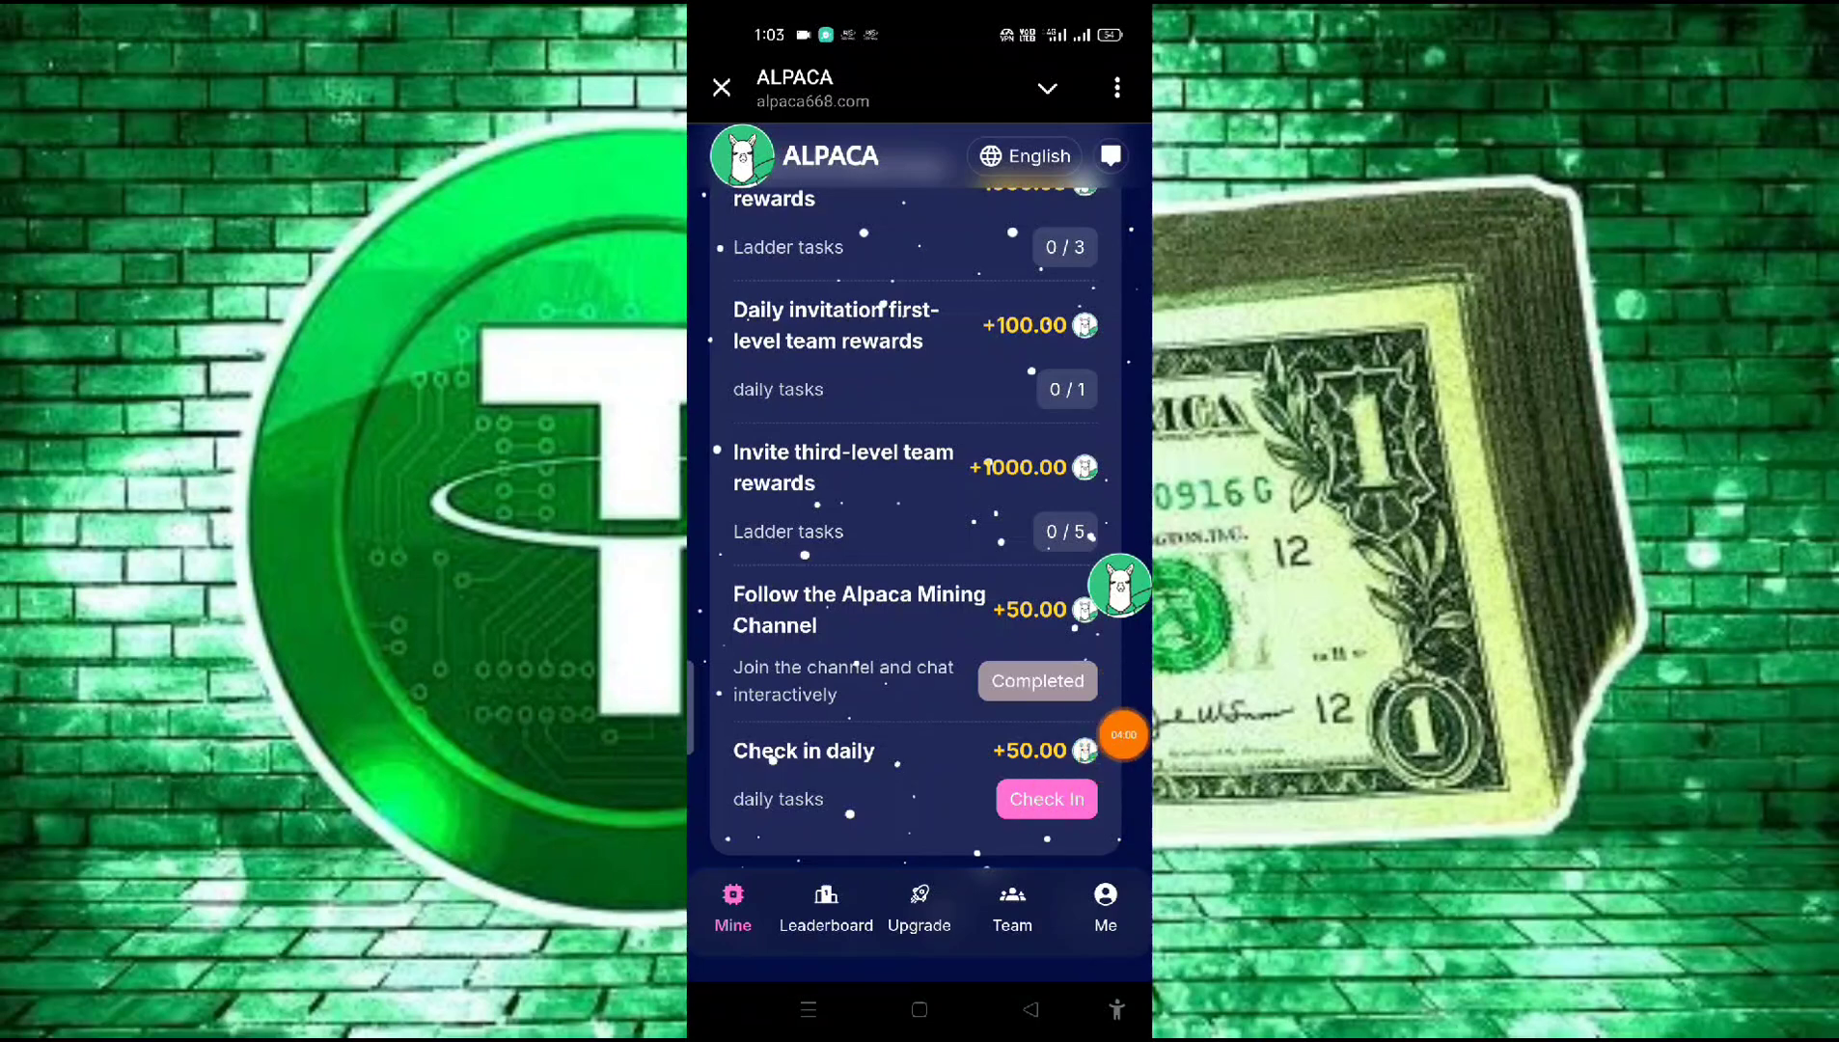
click(1045, 798)
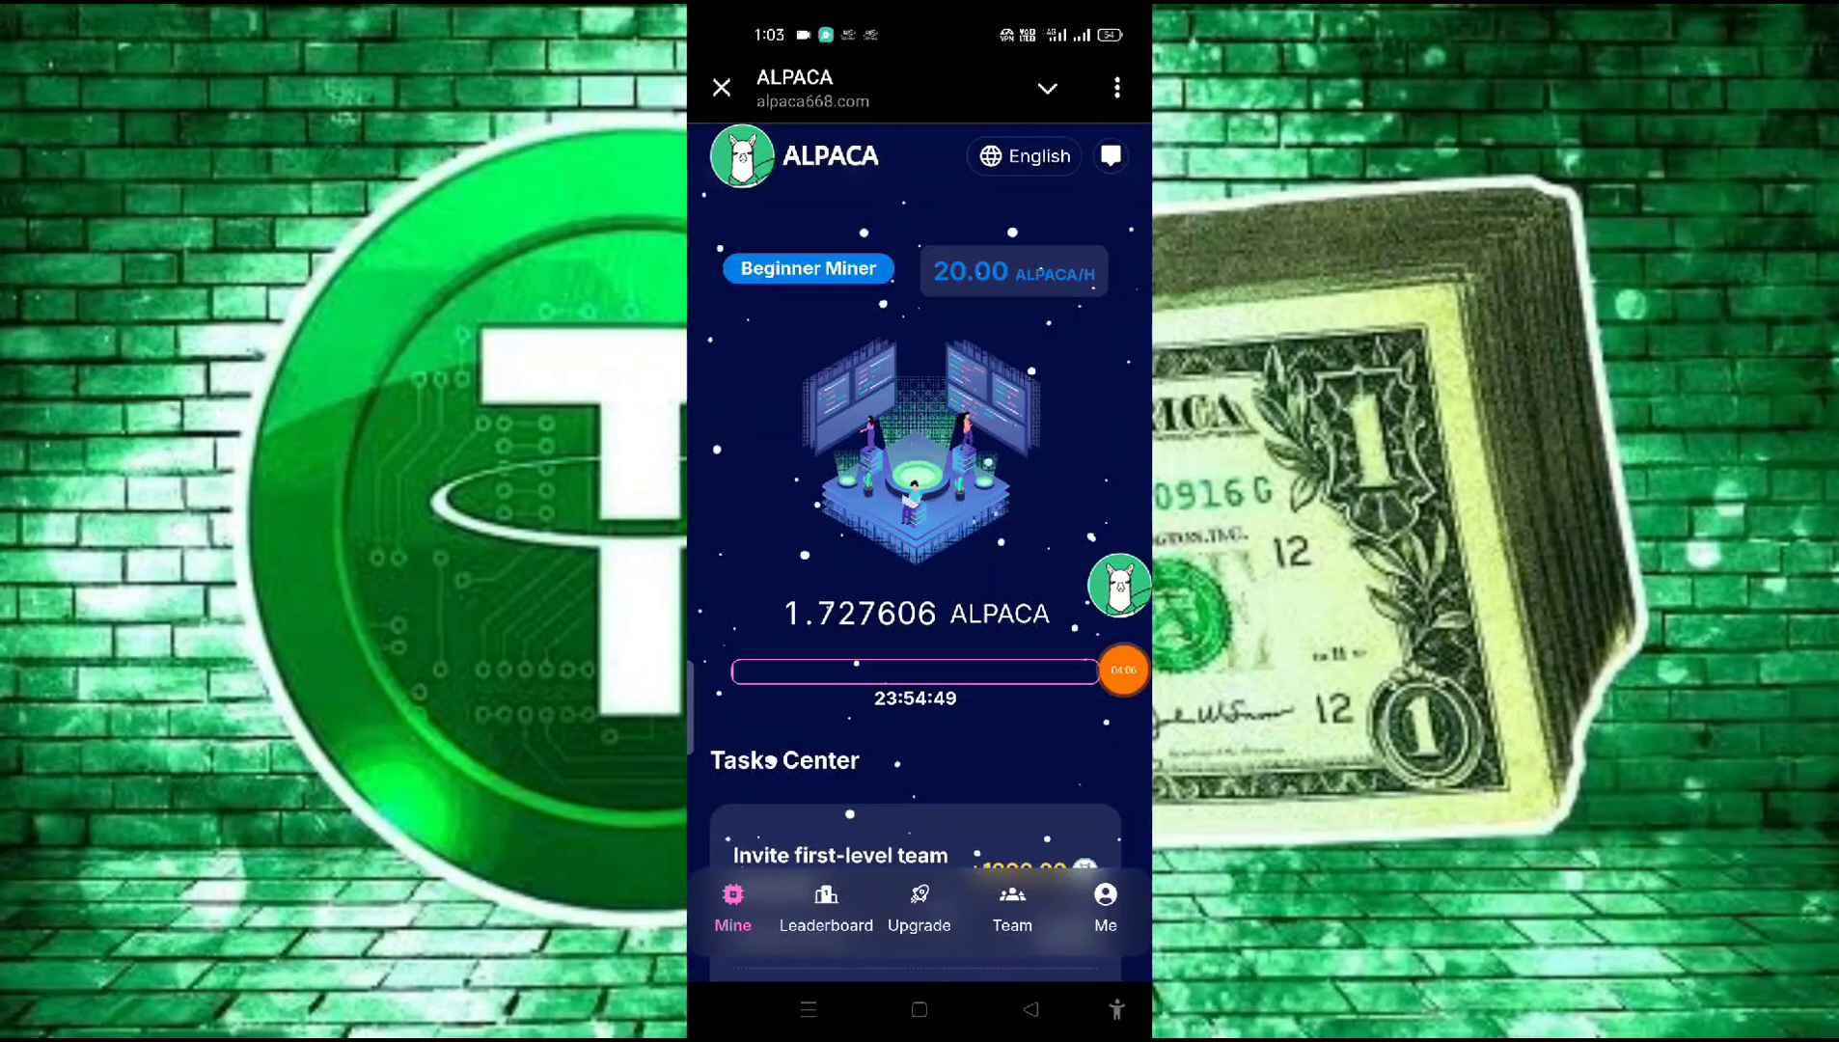
click(1104, 910)
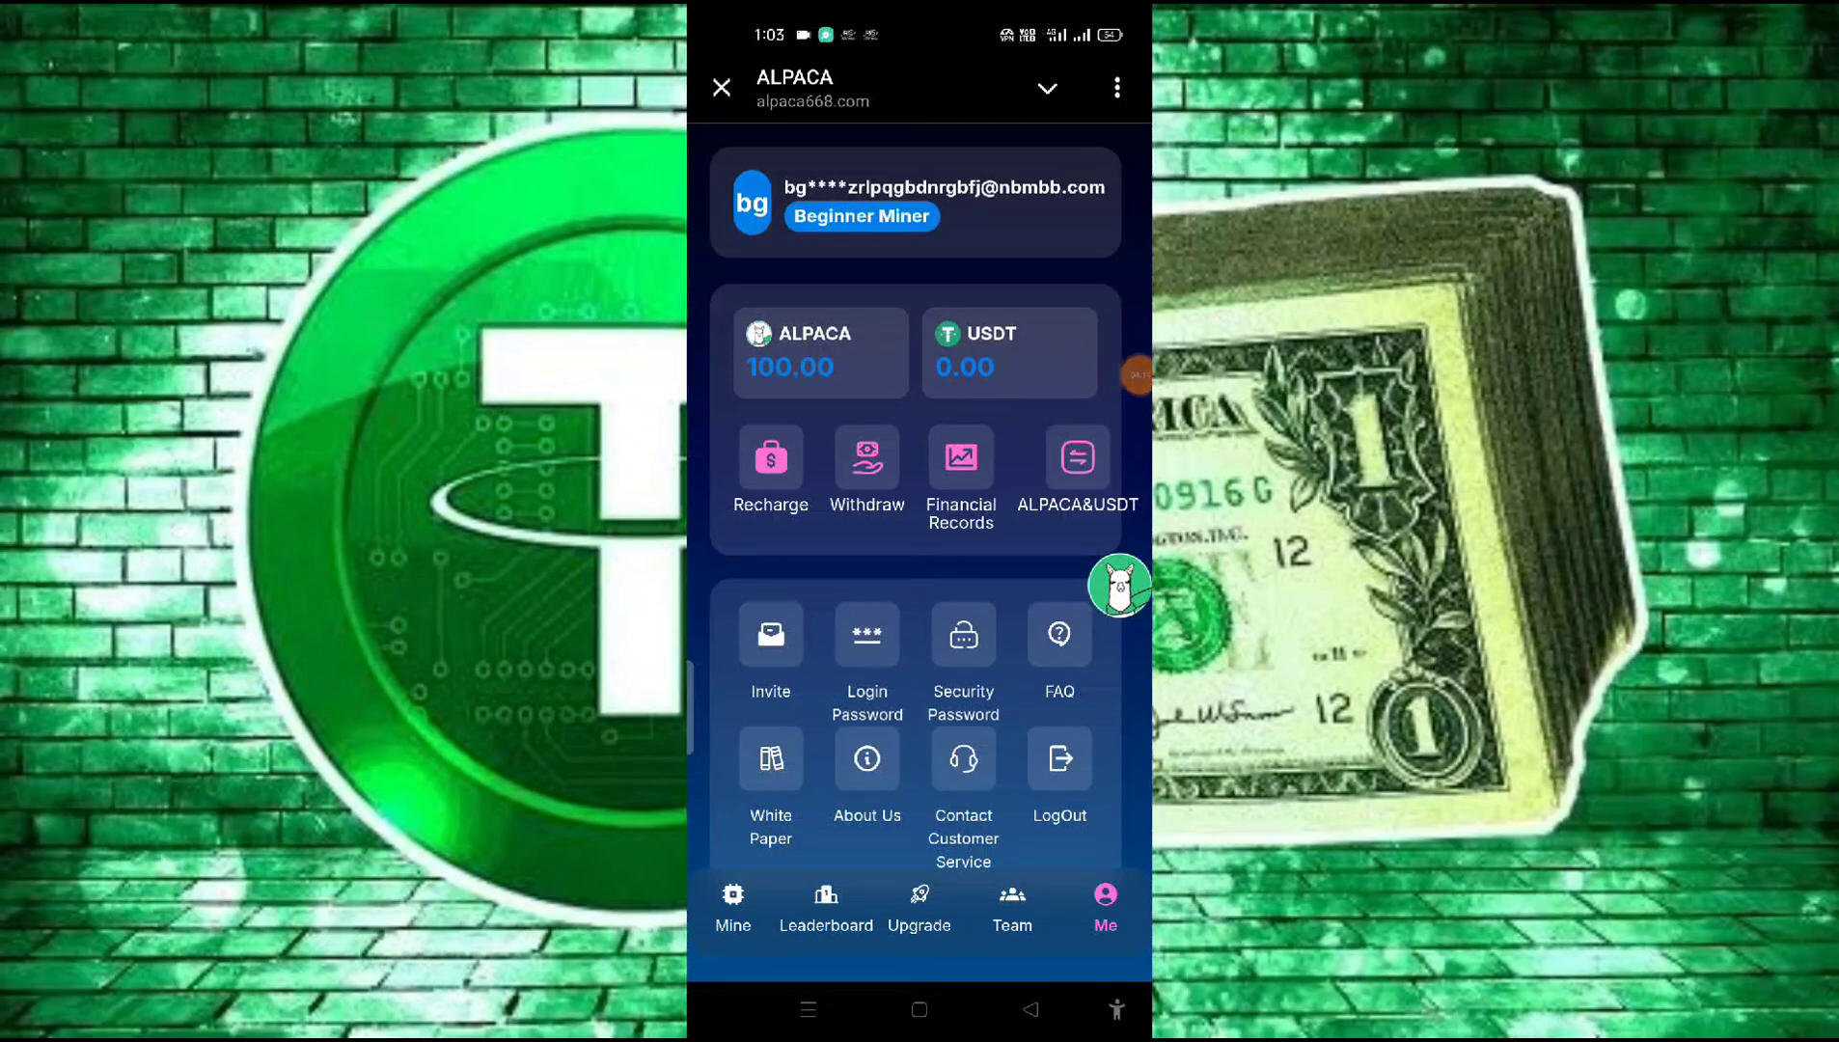
- View the Withdraw page's 15-day countdown, return to Me, then switch to the Team invitation page
click(771, 469)
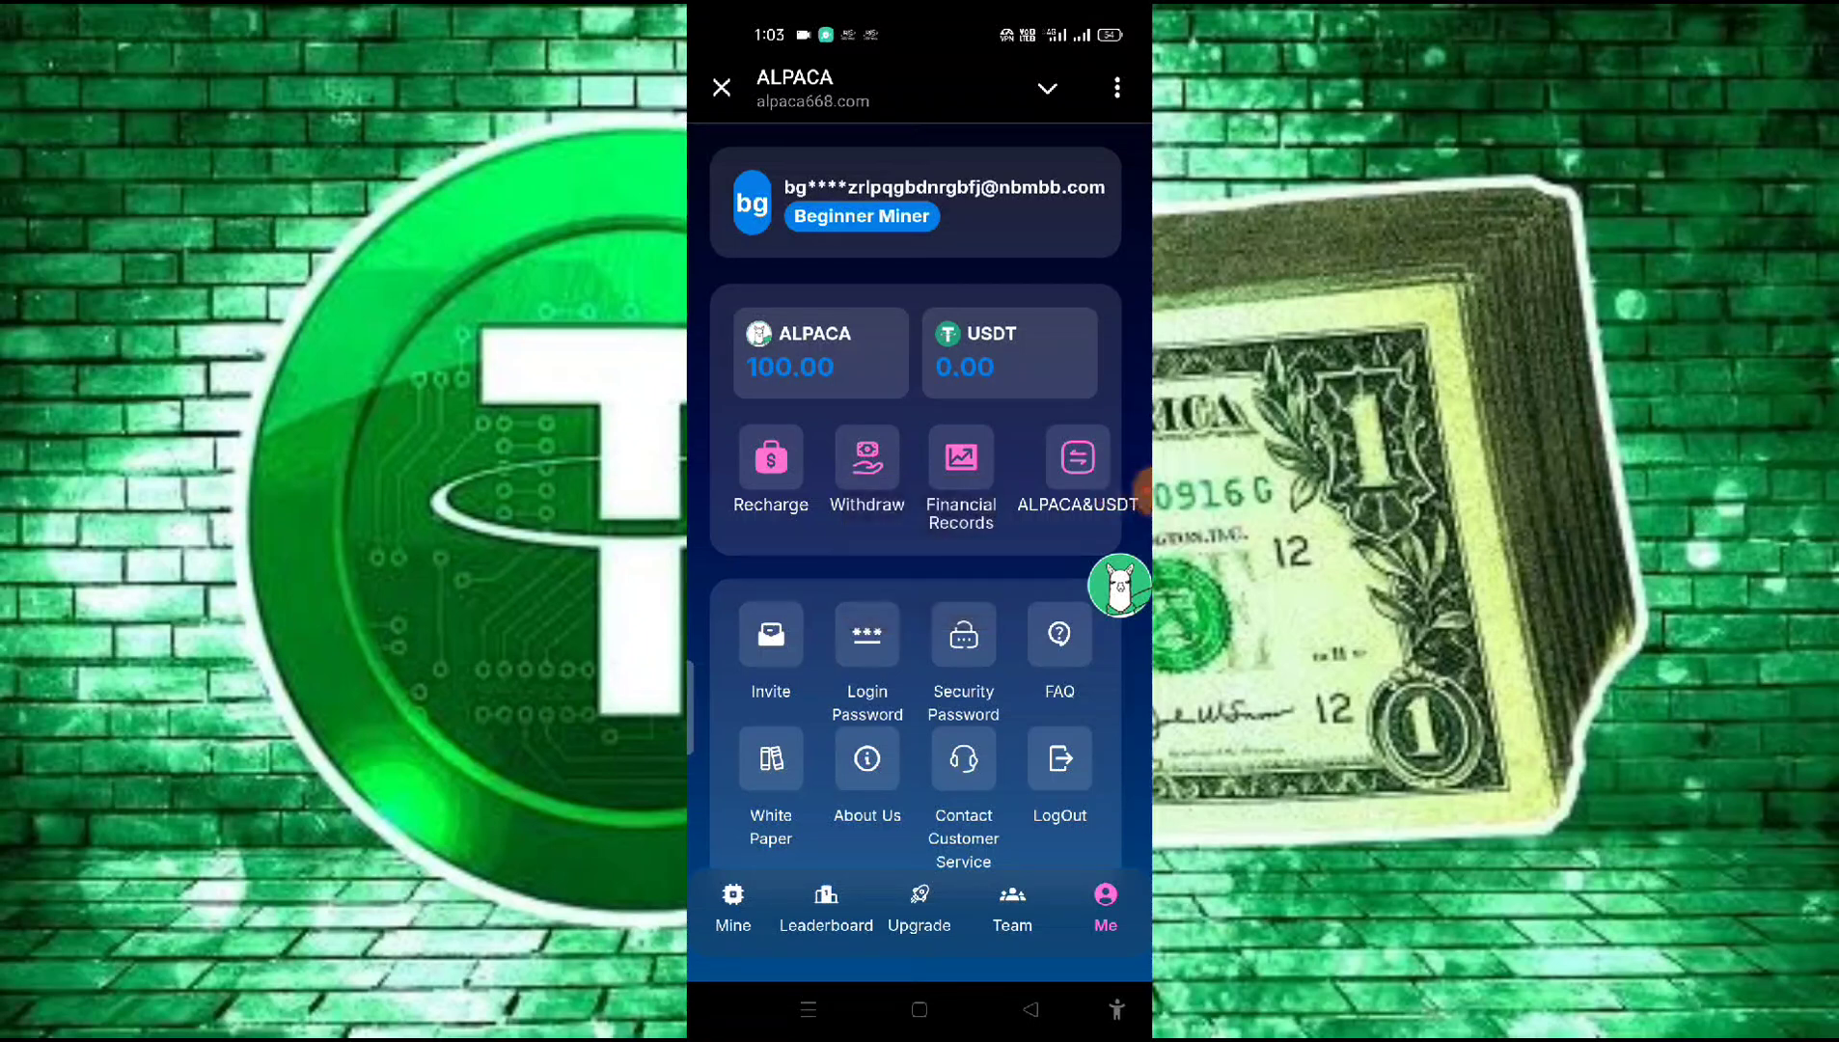
click(865, 468)
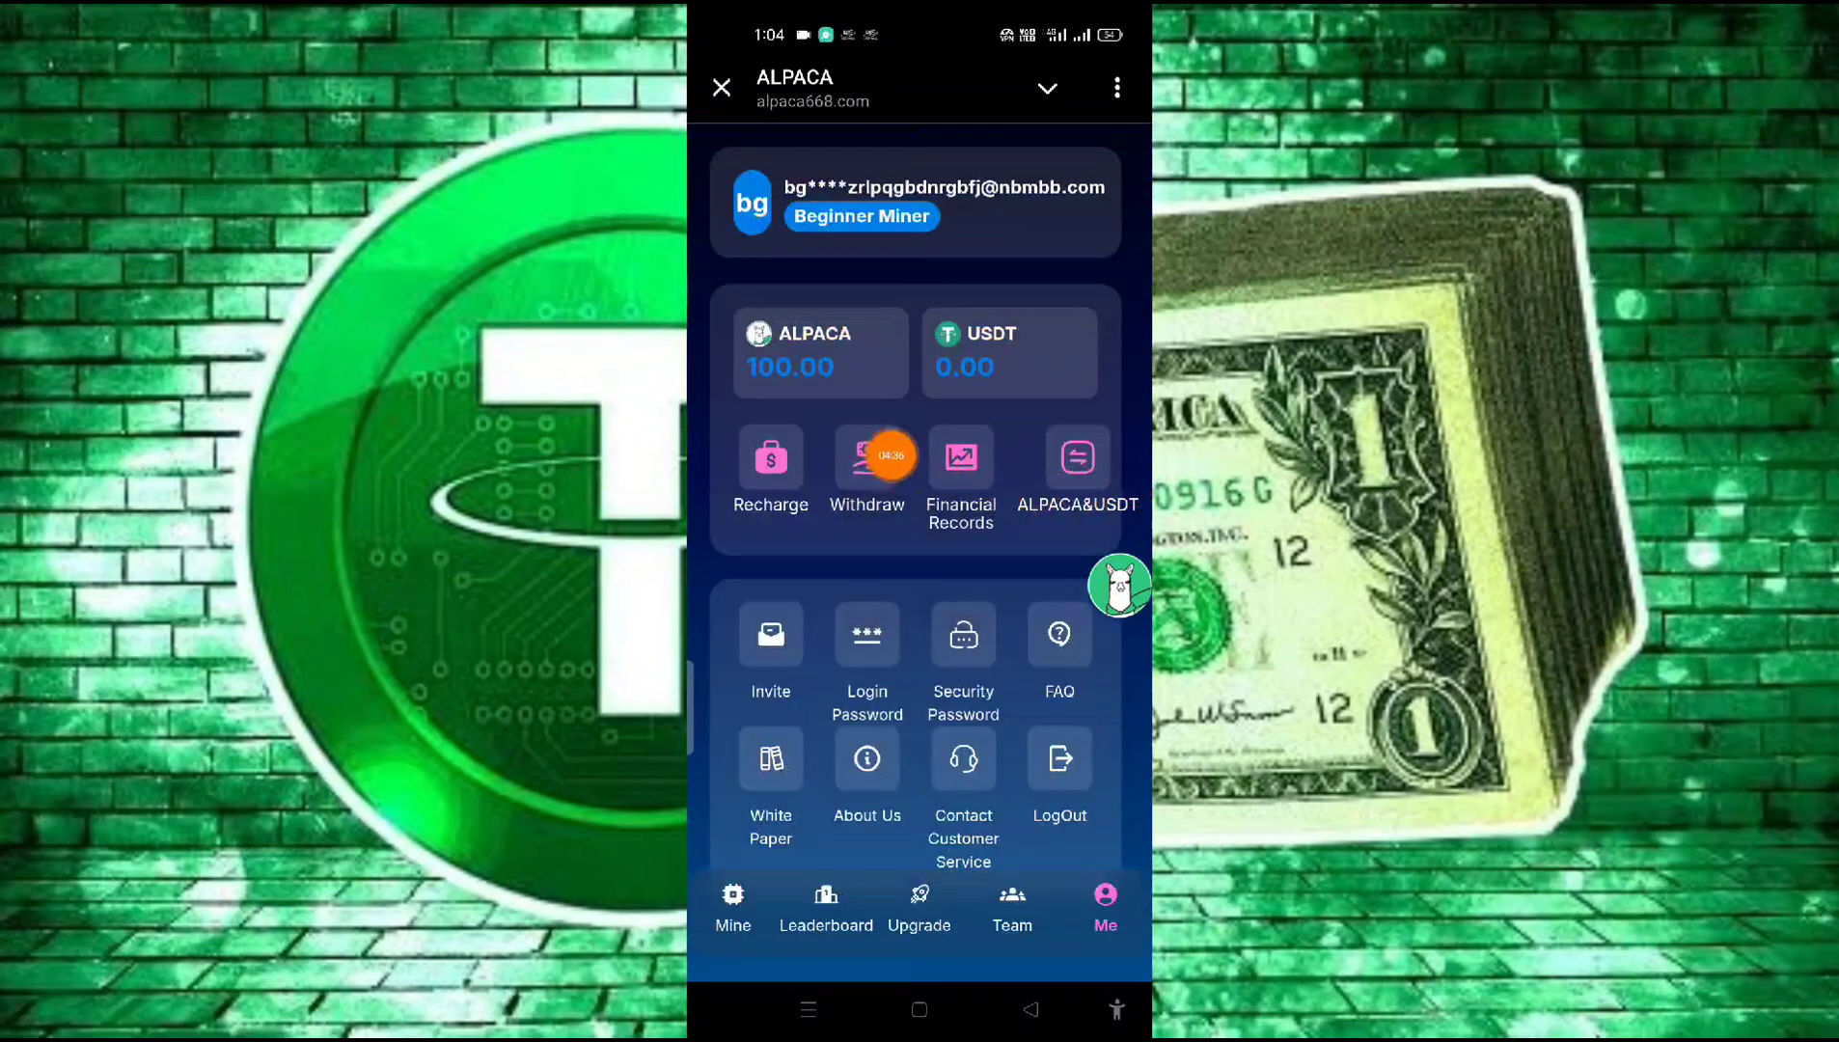
click(865, 469)
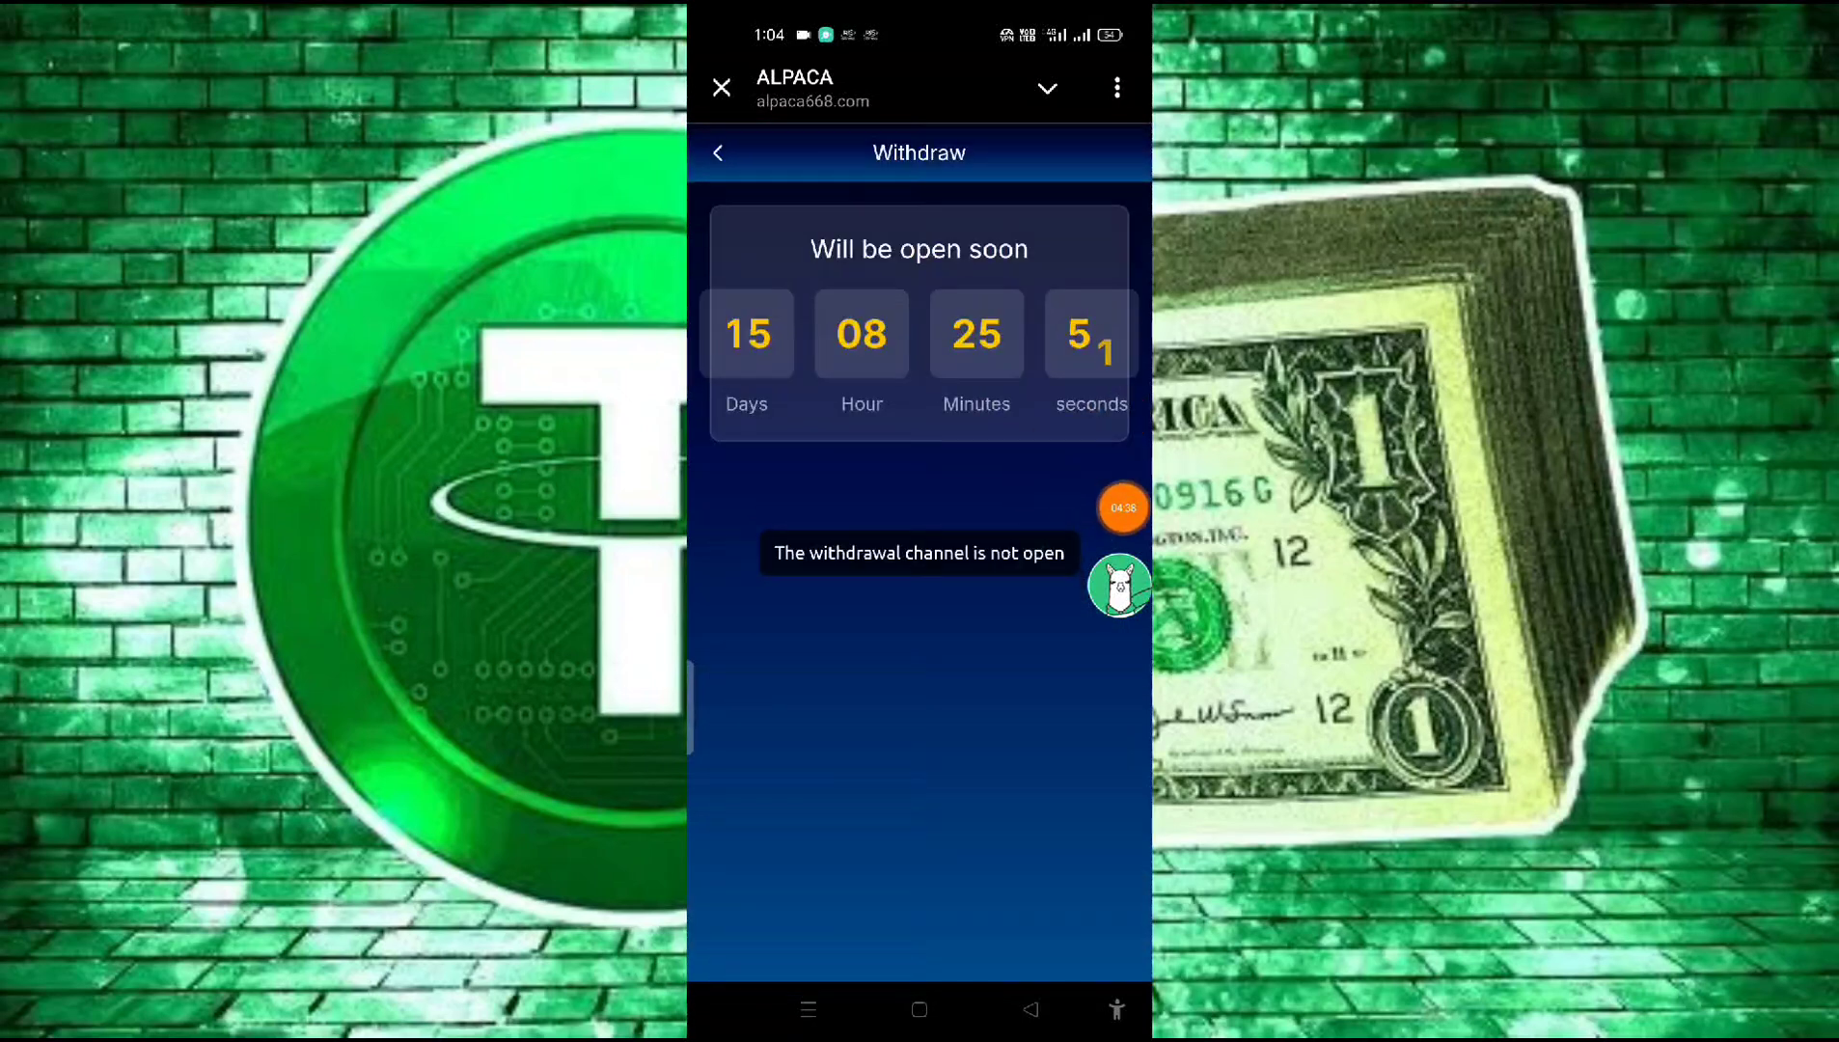
click(716, 152)
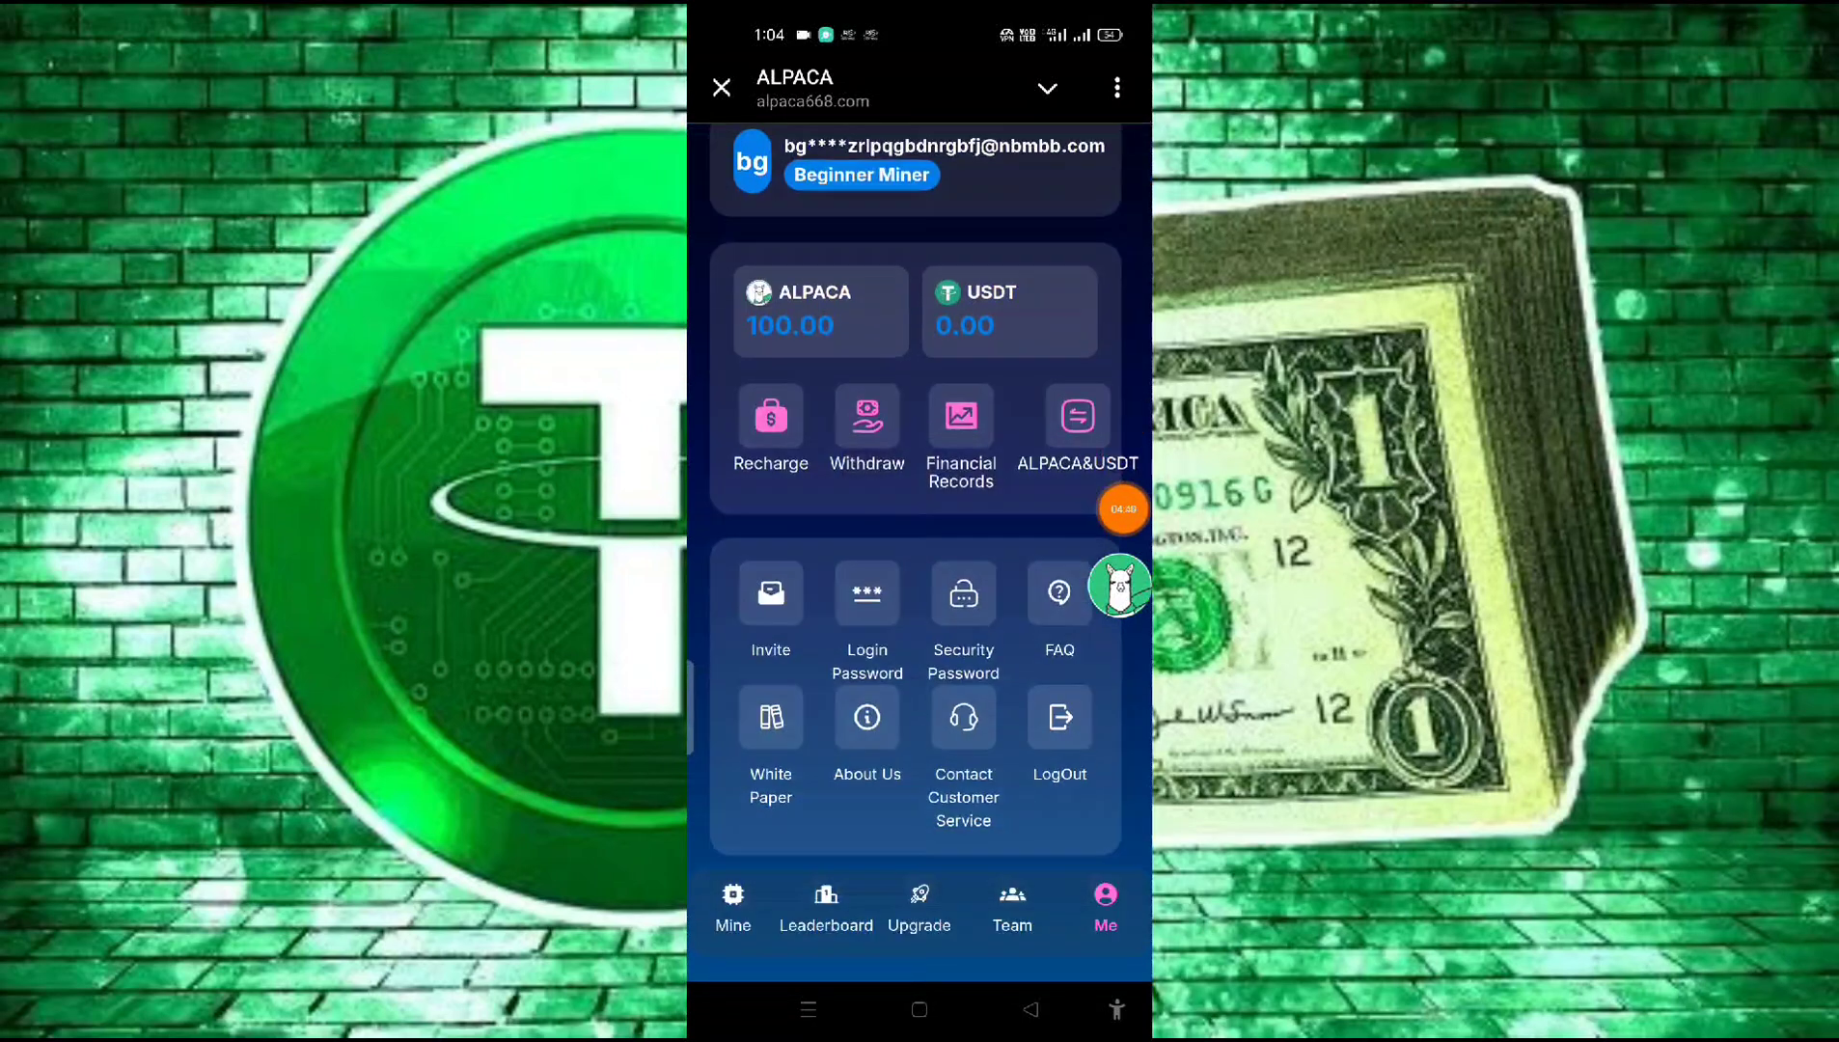
click(1011, 909)
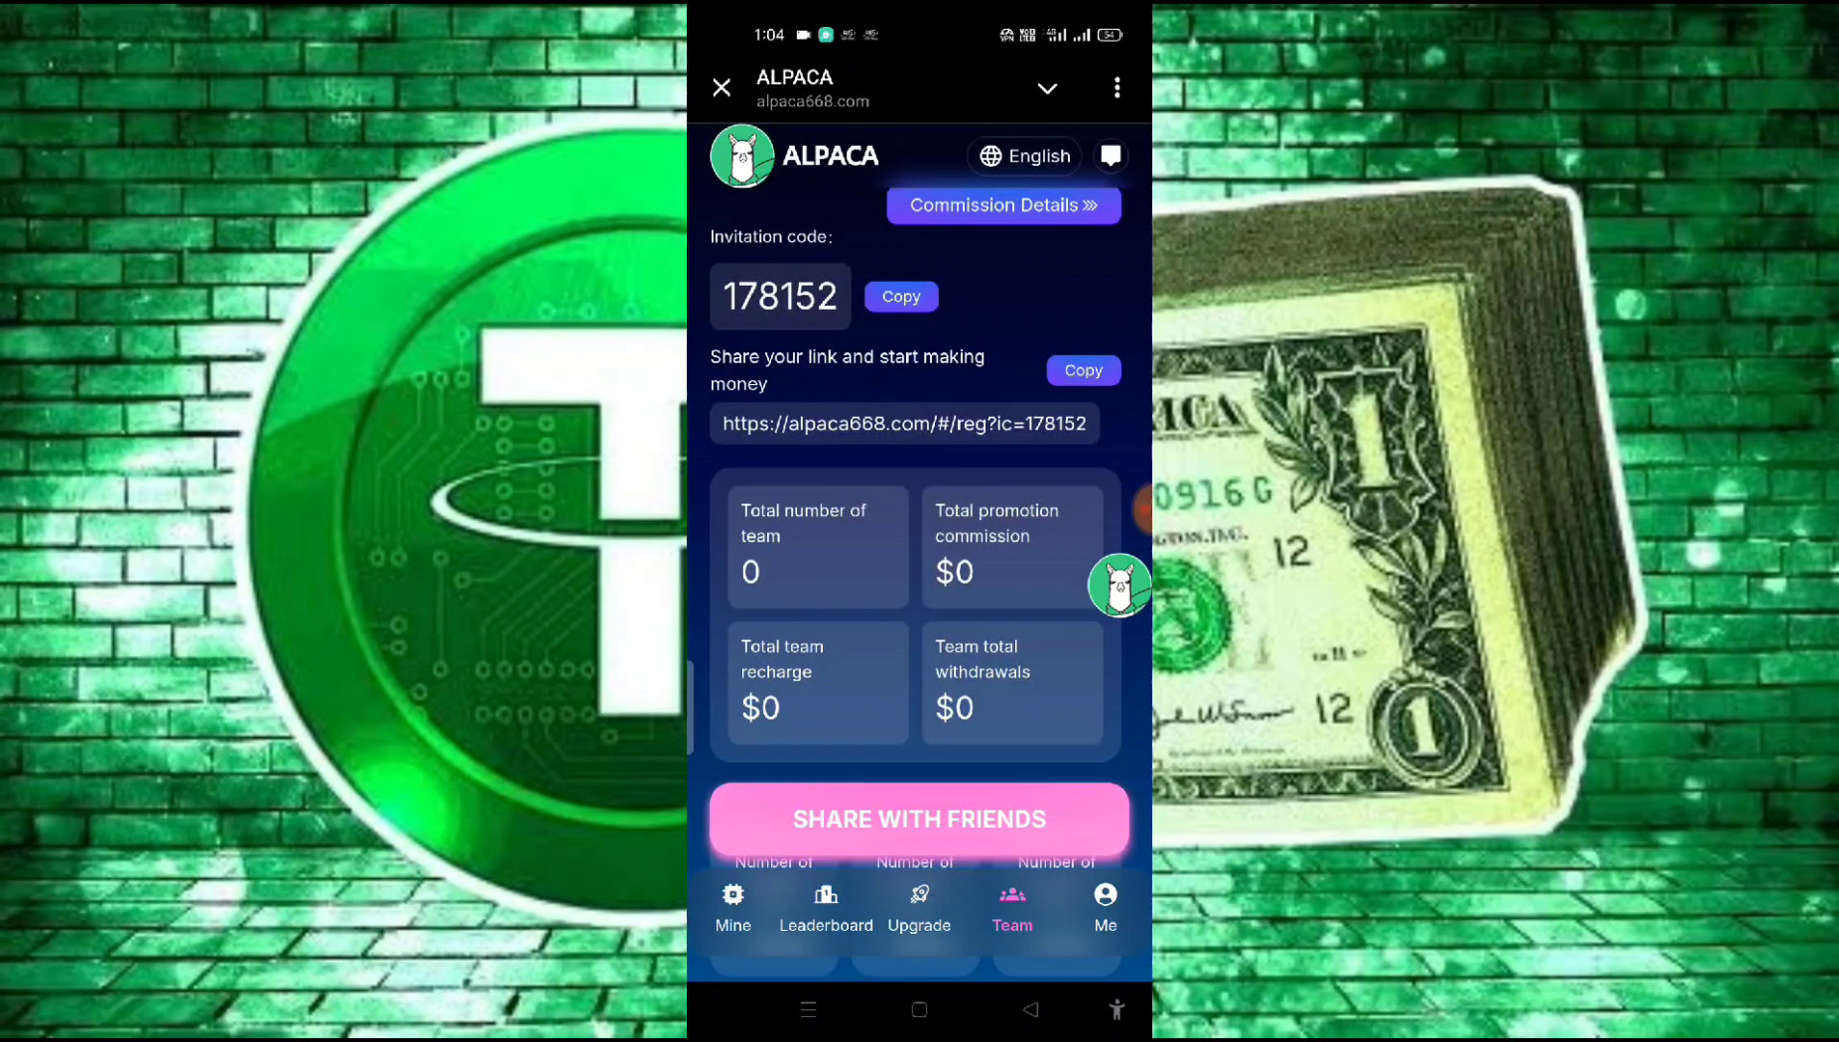
- Switch to the TRX wallet and show the USDT asset's list of incoming deposits
click(1082, 369)
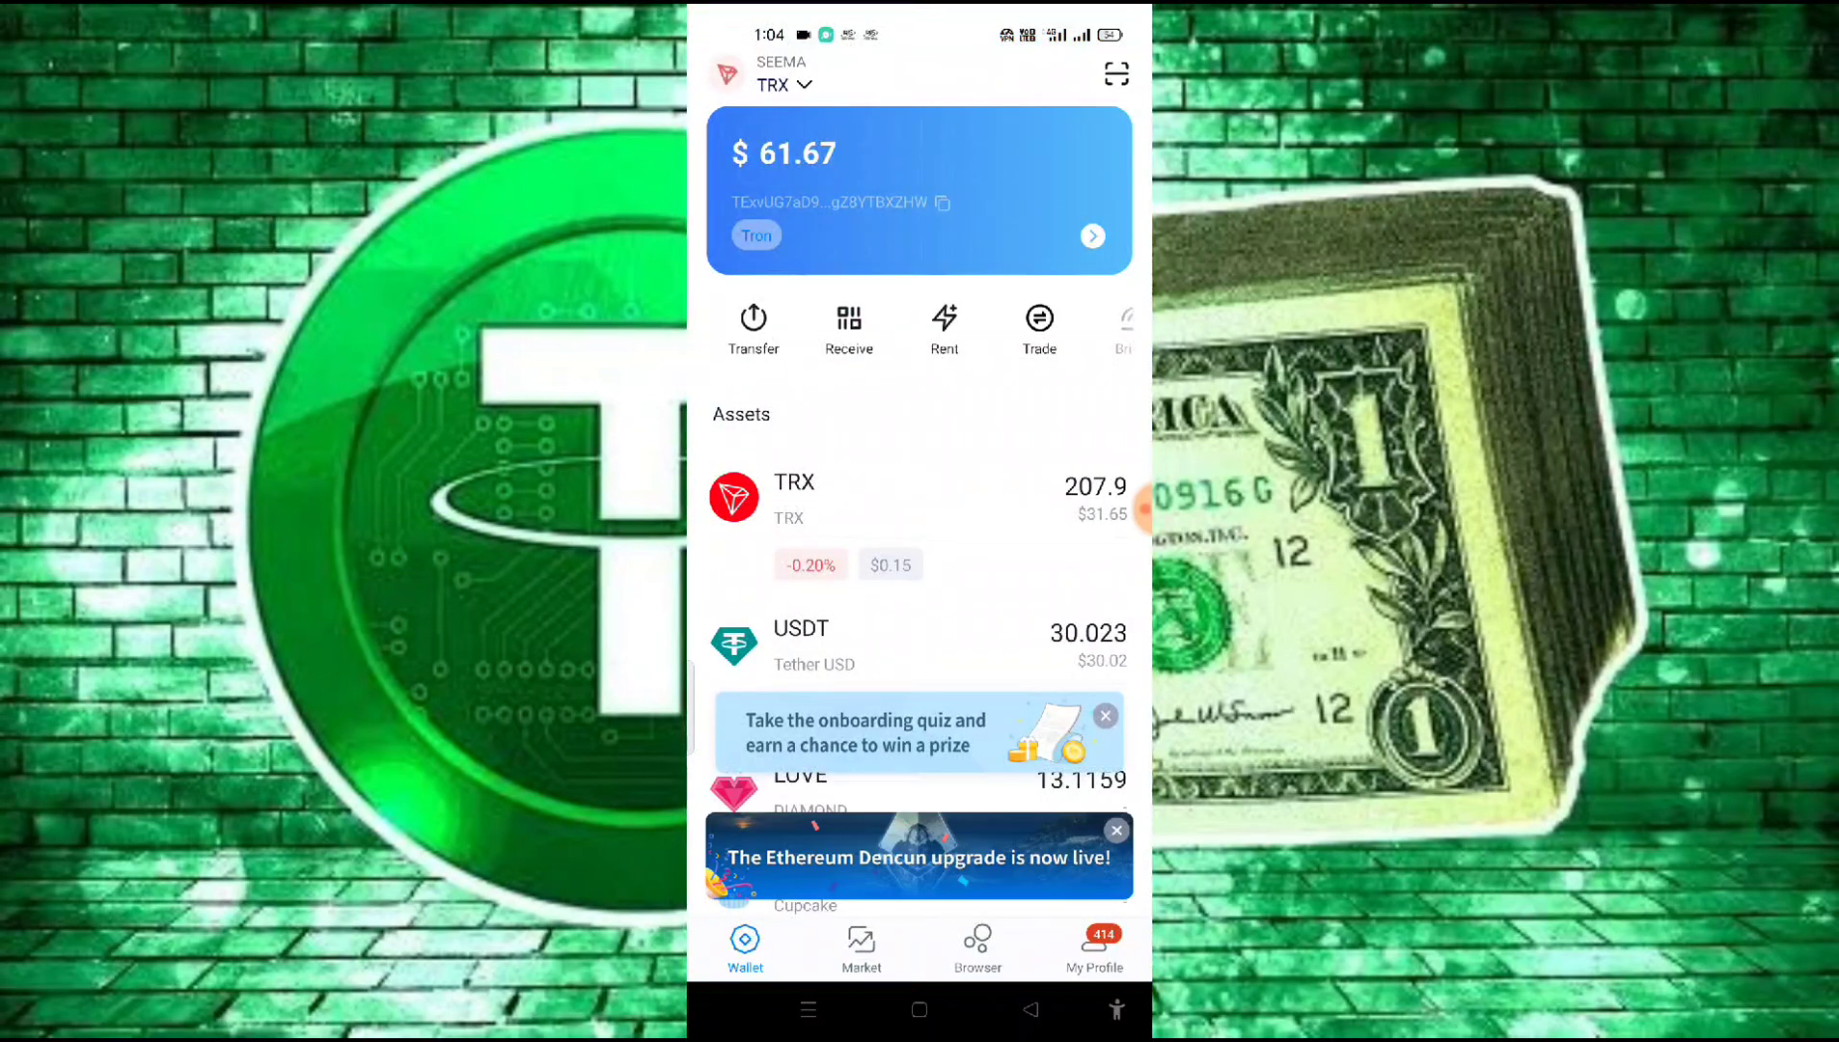
click(800, 645)
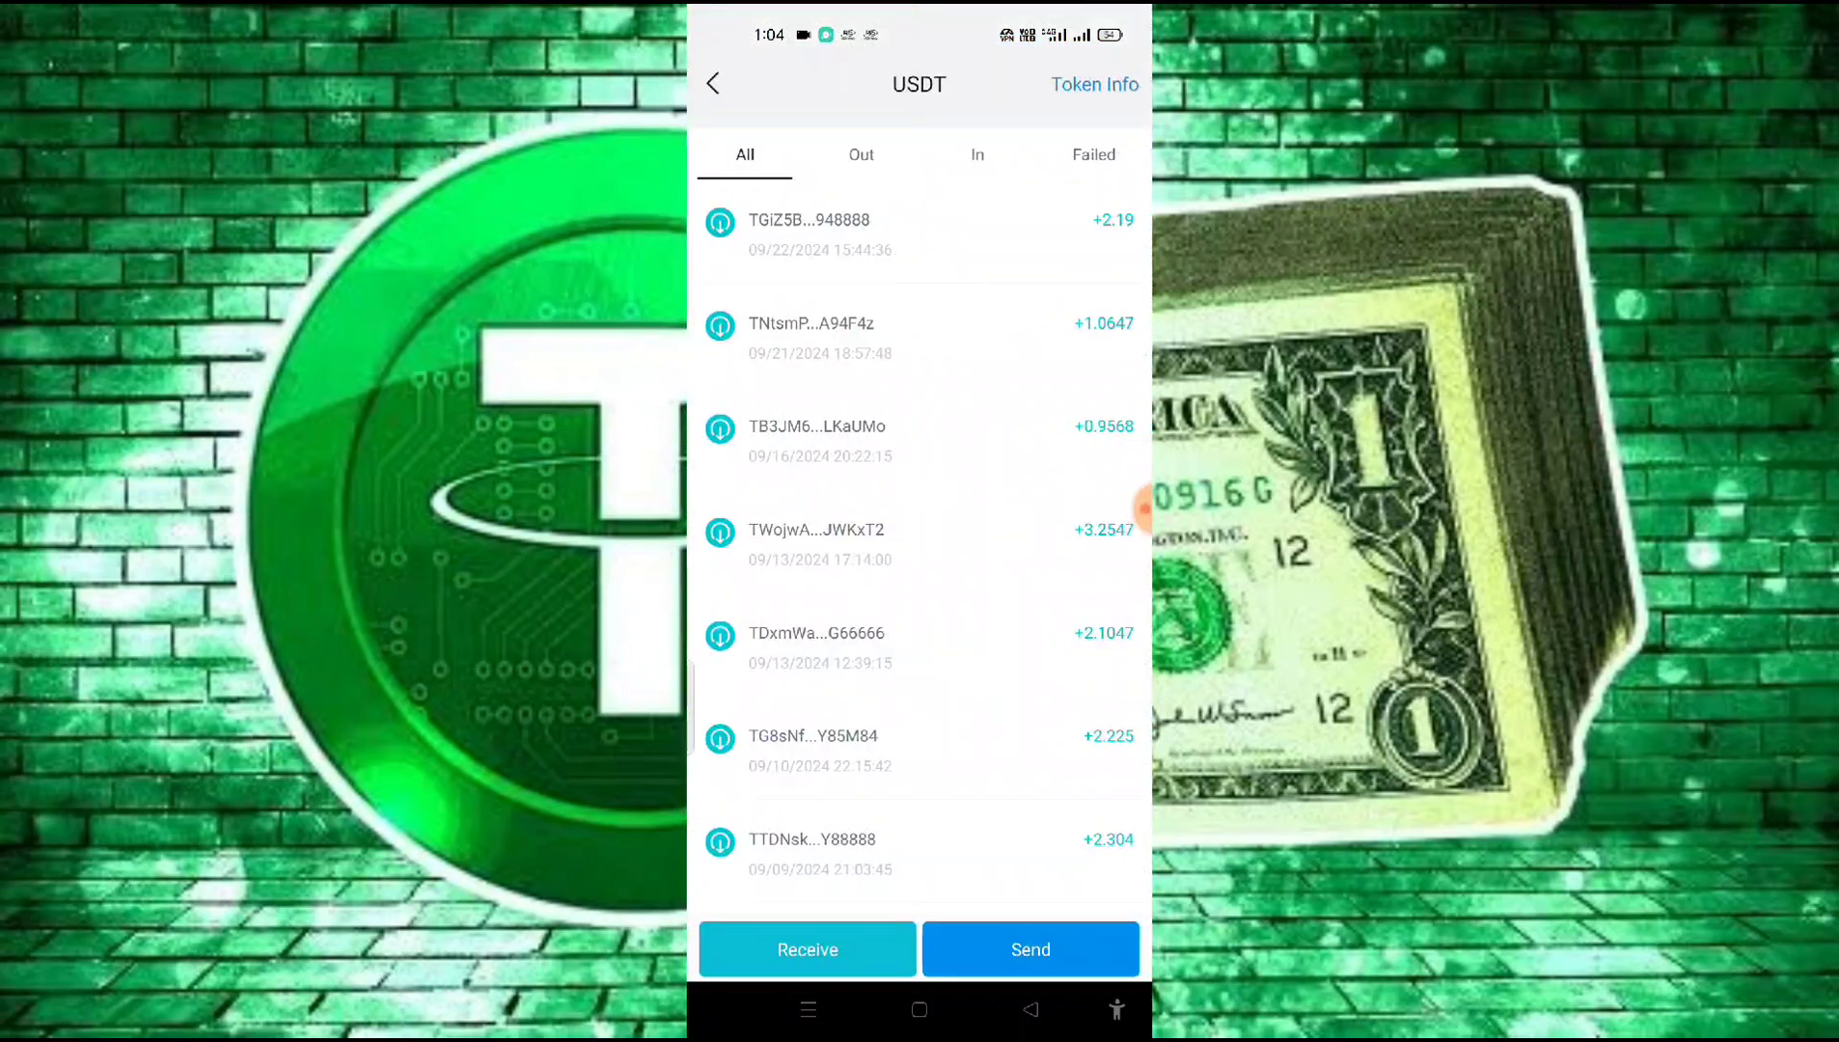